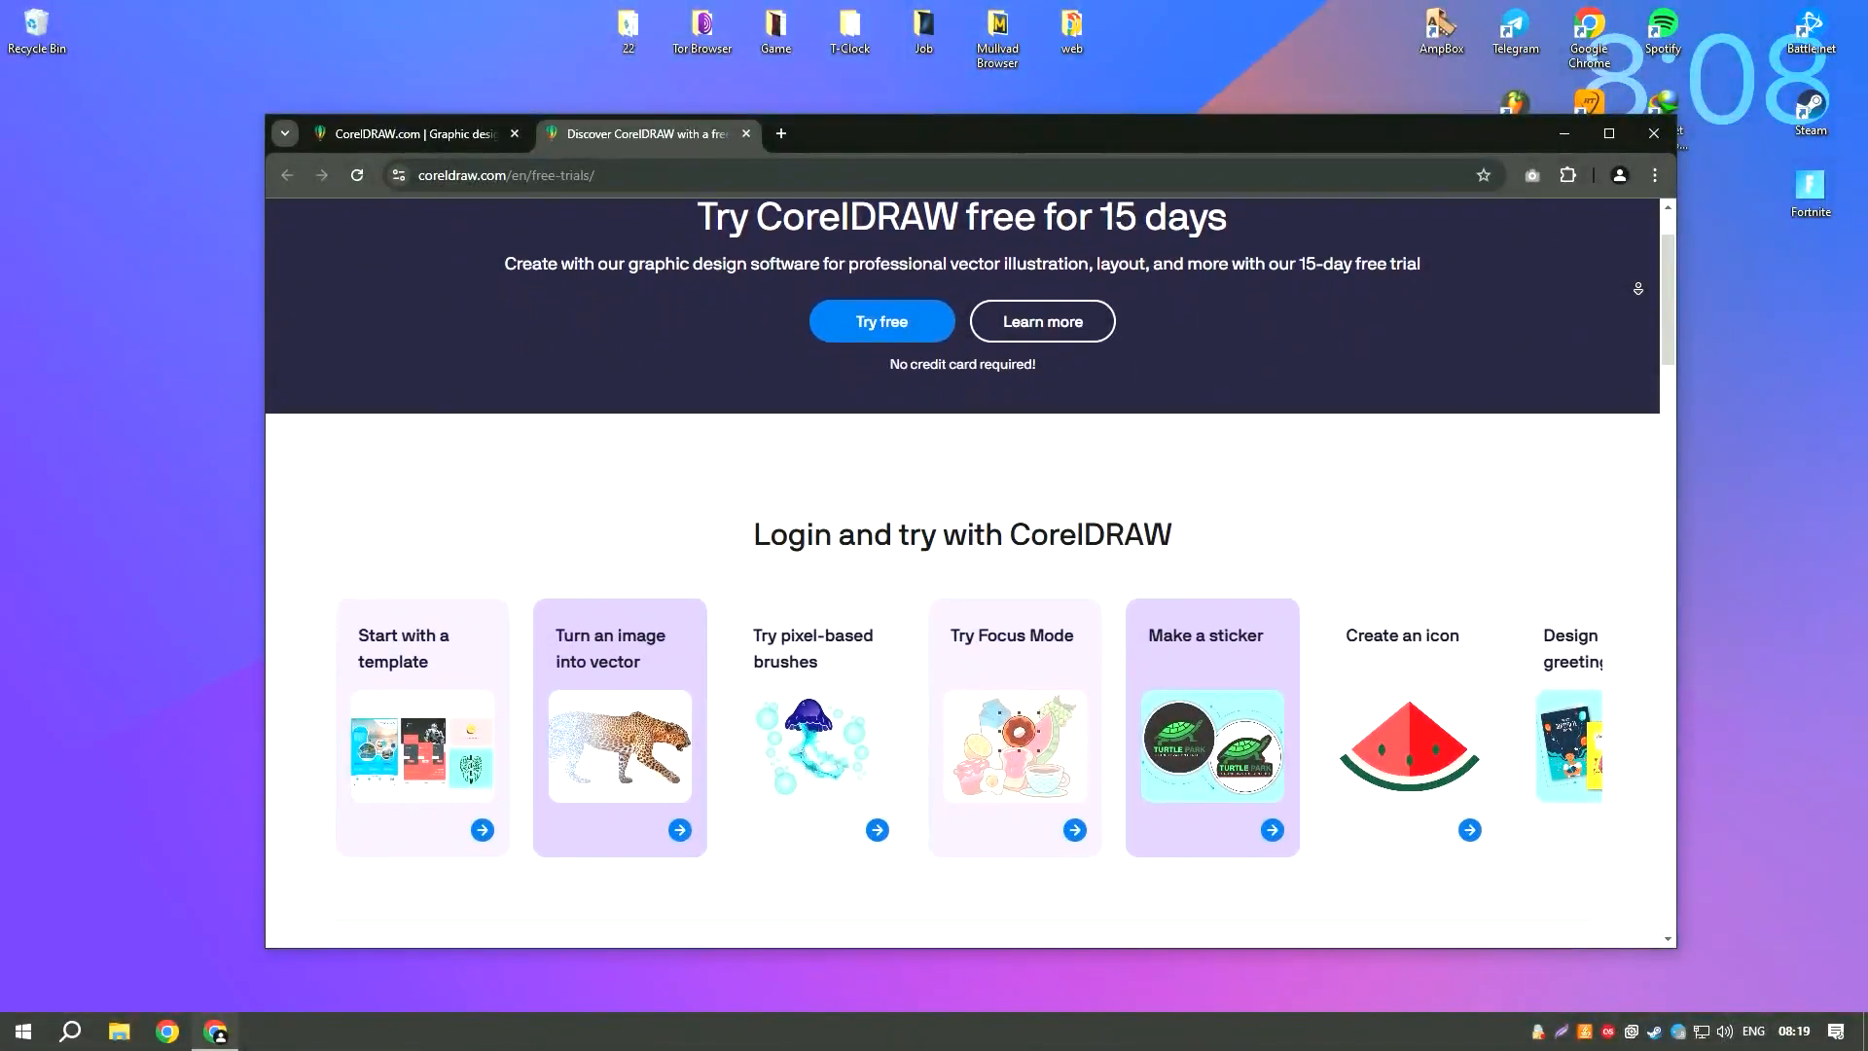
Scroll through the CorelDRAW trial page in Chrome to review it
scroll(down, 3)
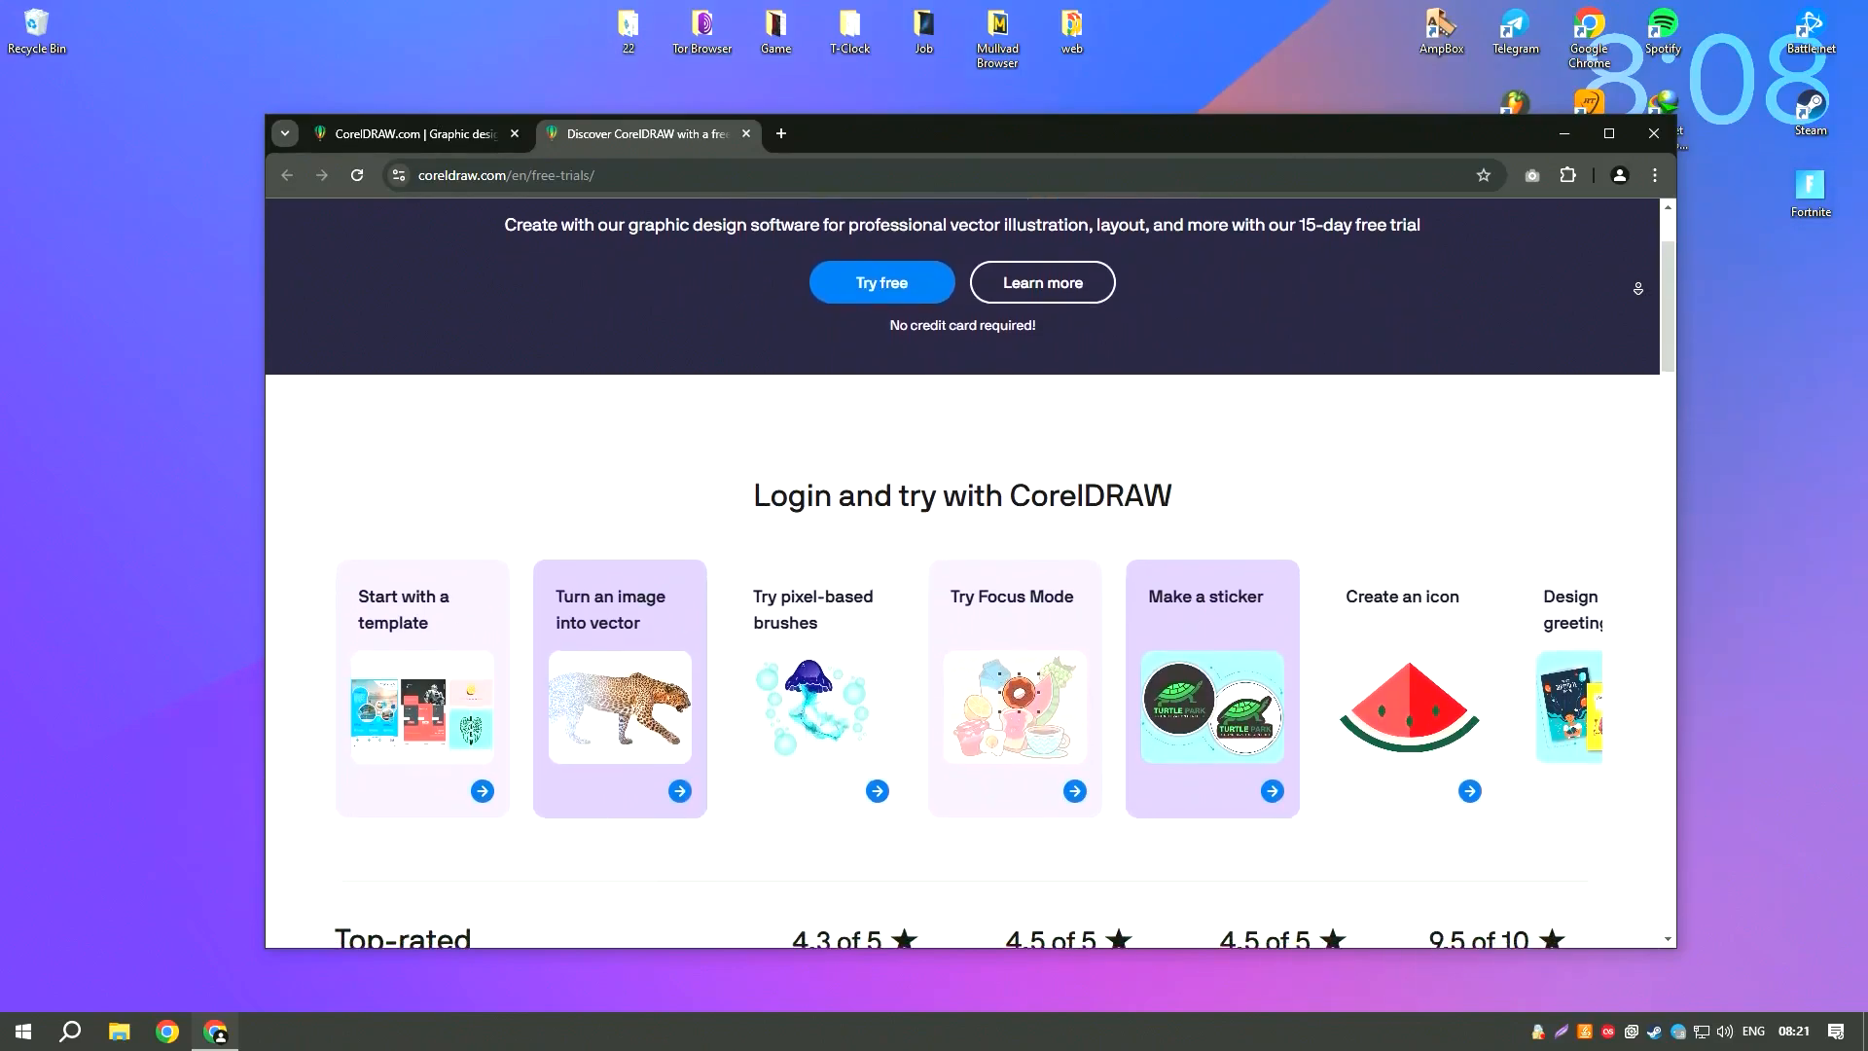
scroll(down, 3)
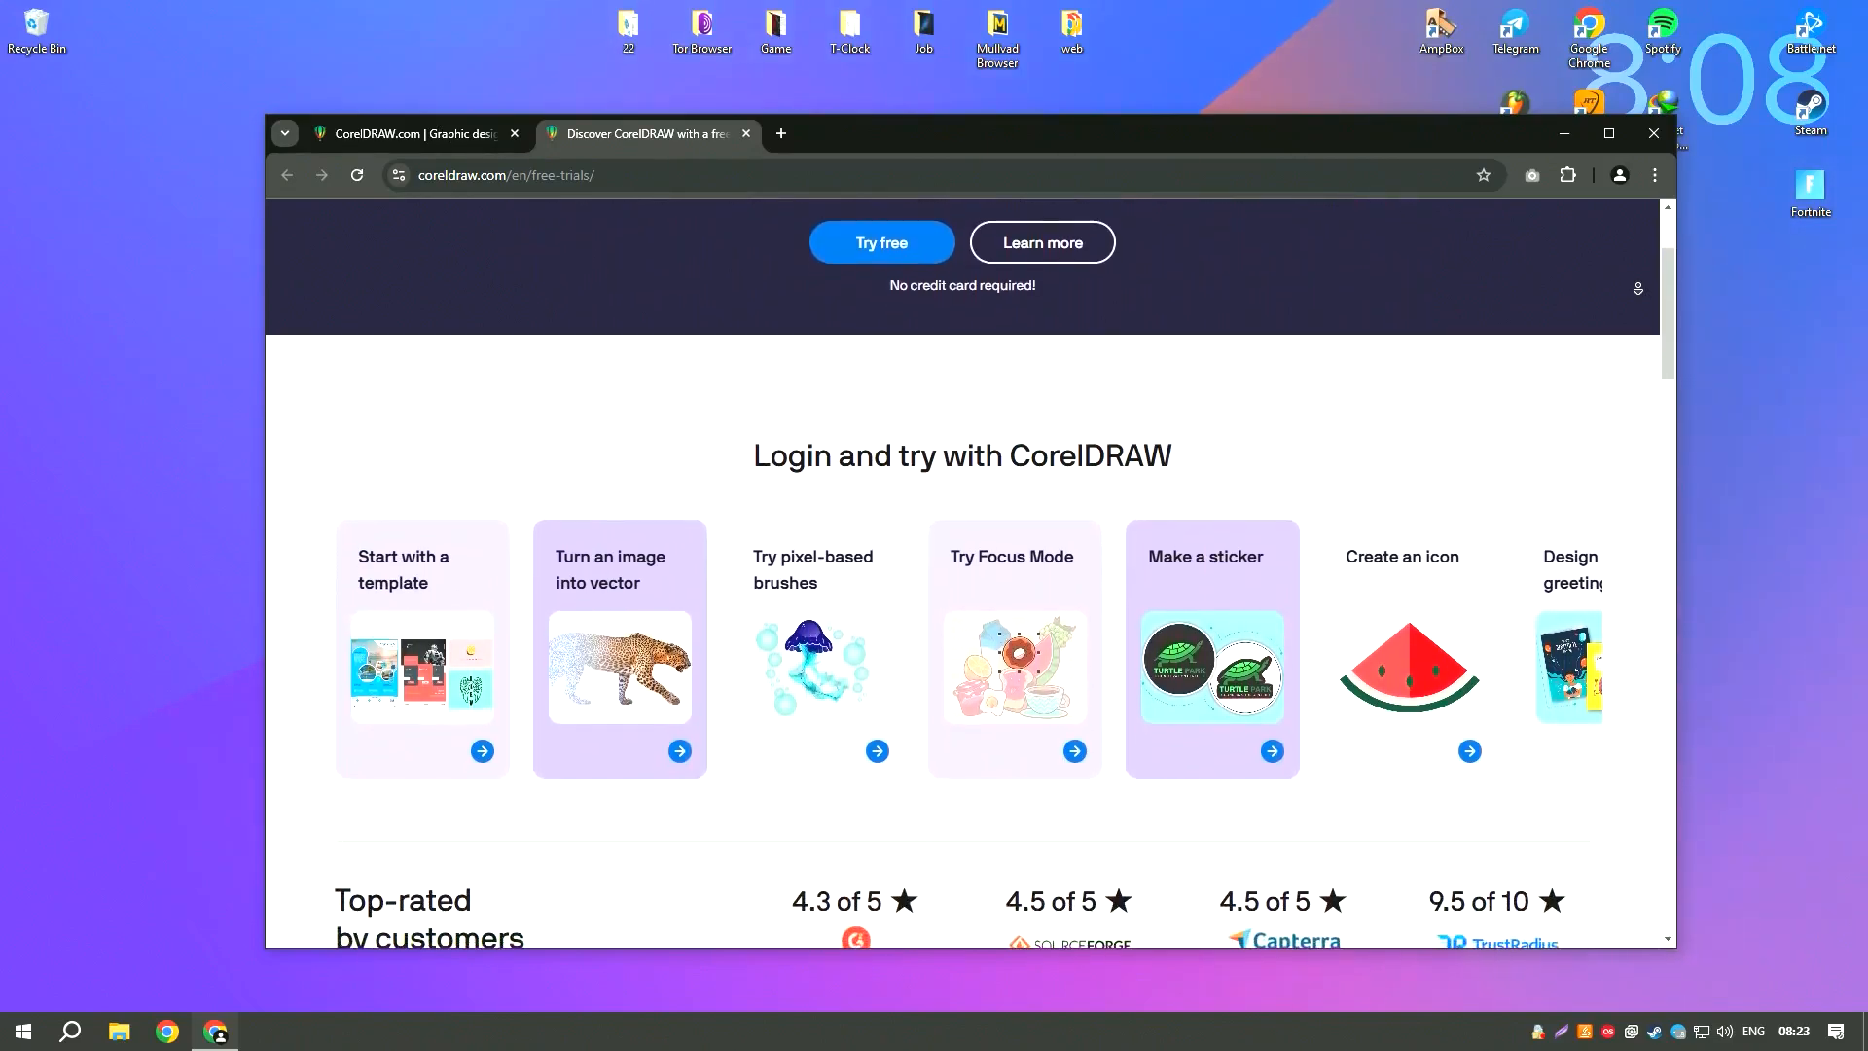
scroll(down, 3)
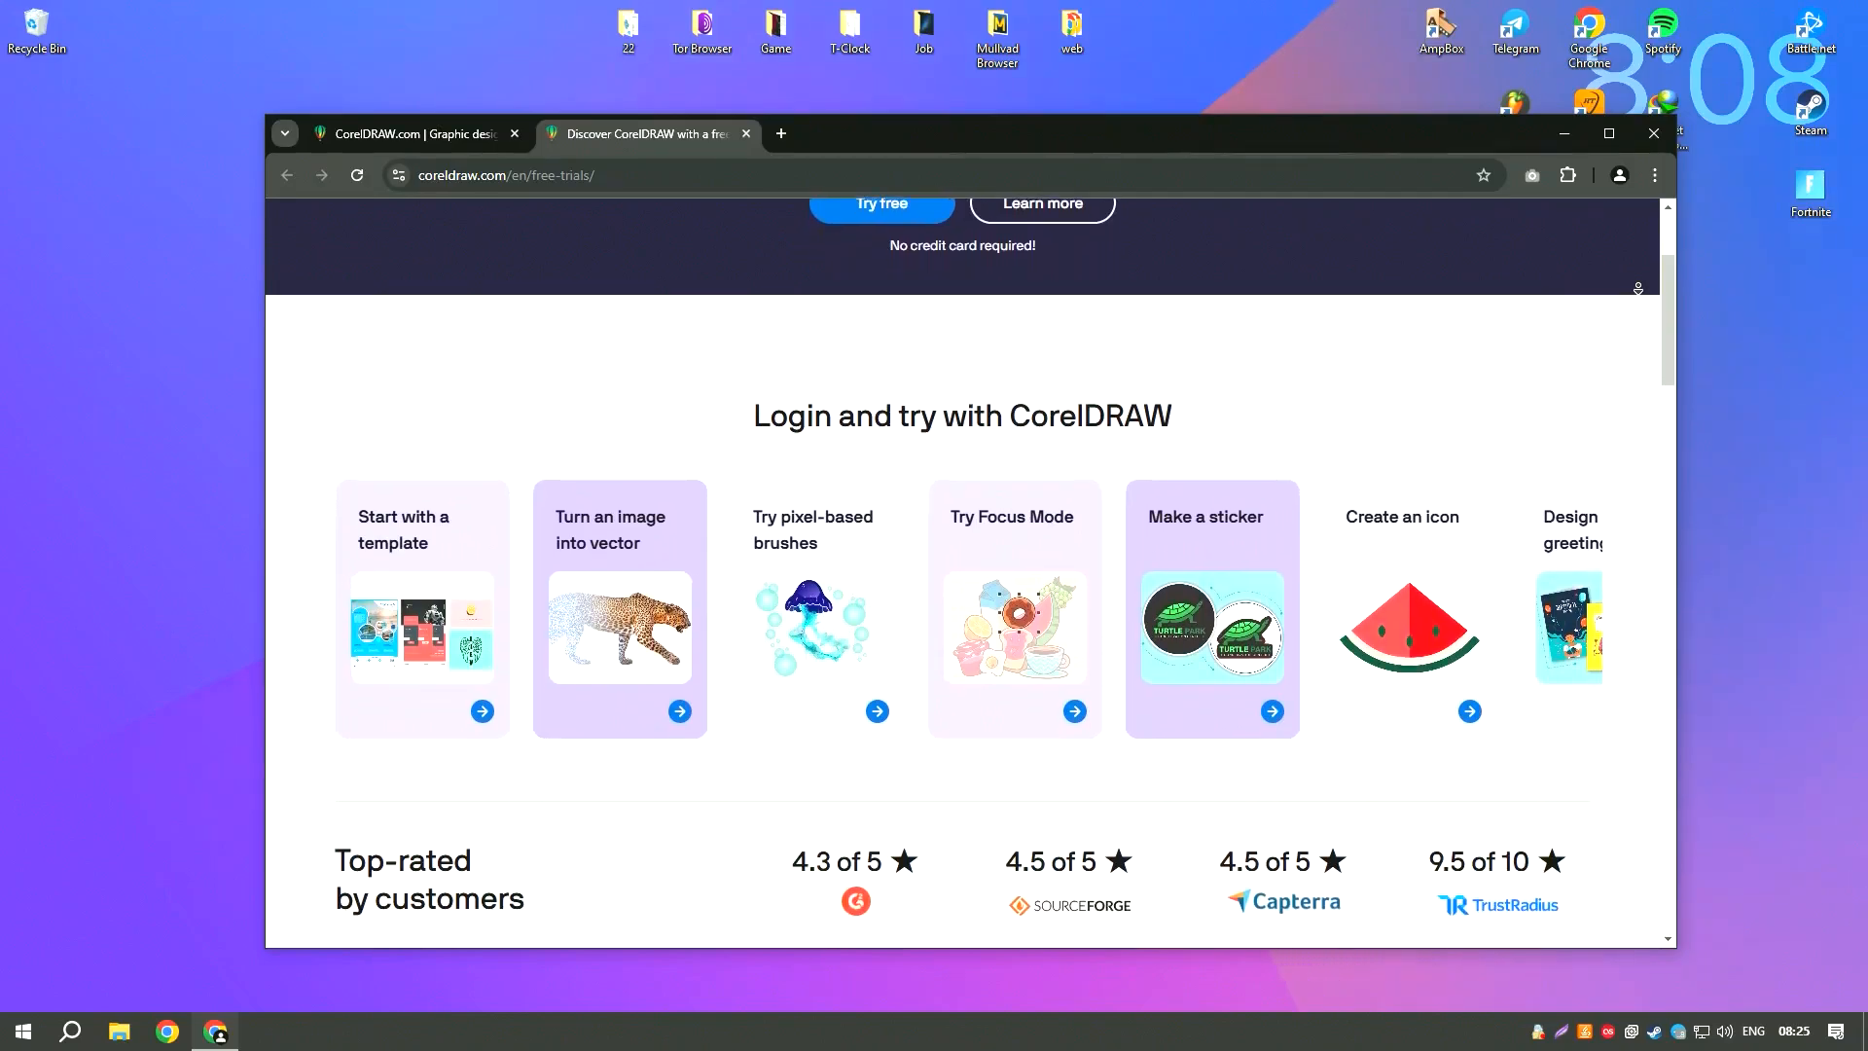
scroll(down, 3)
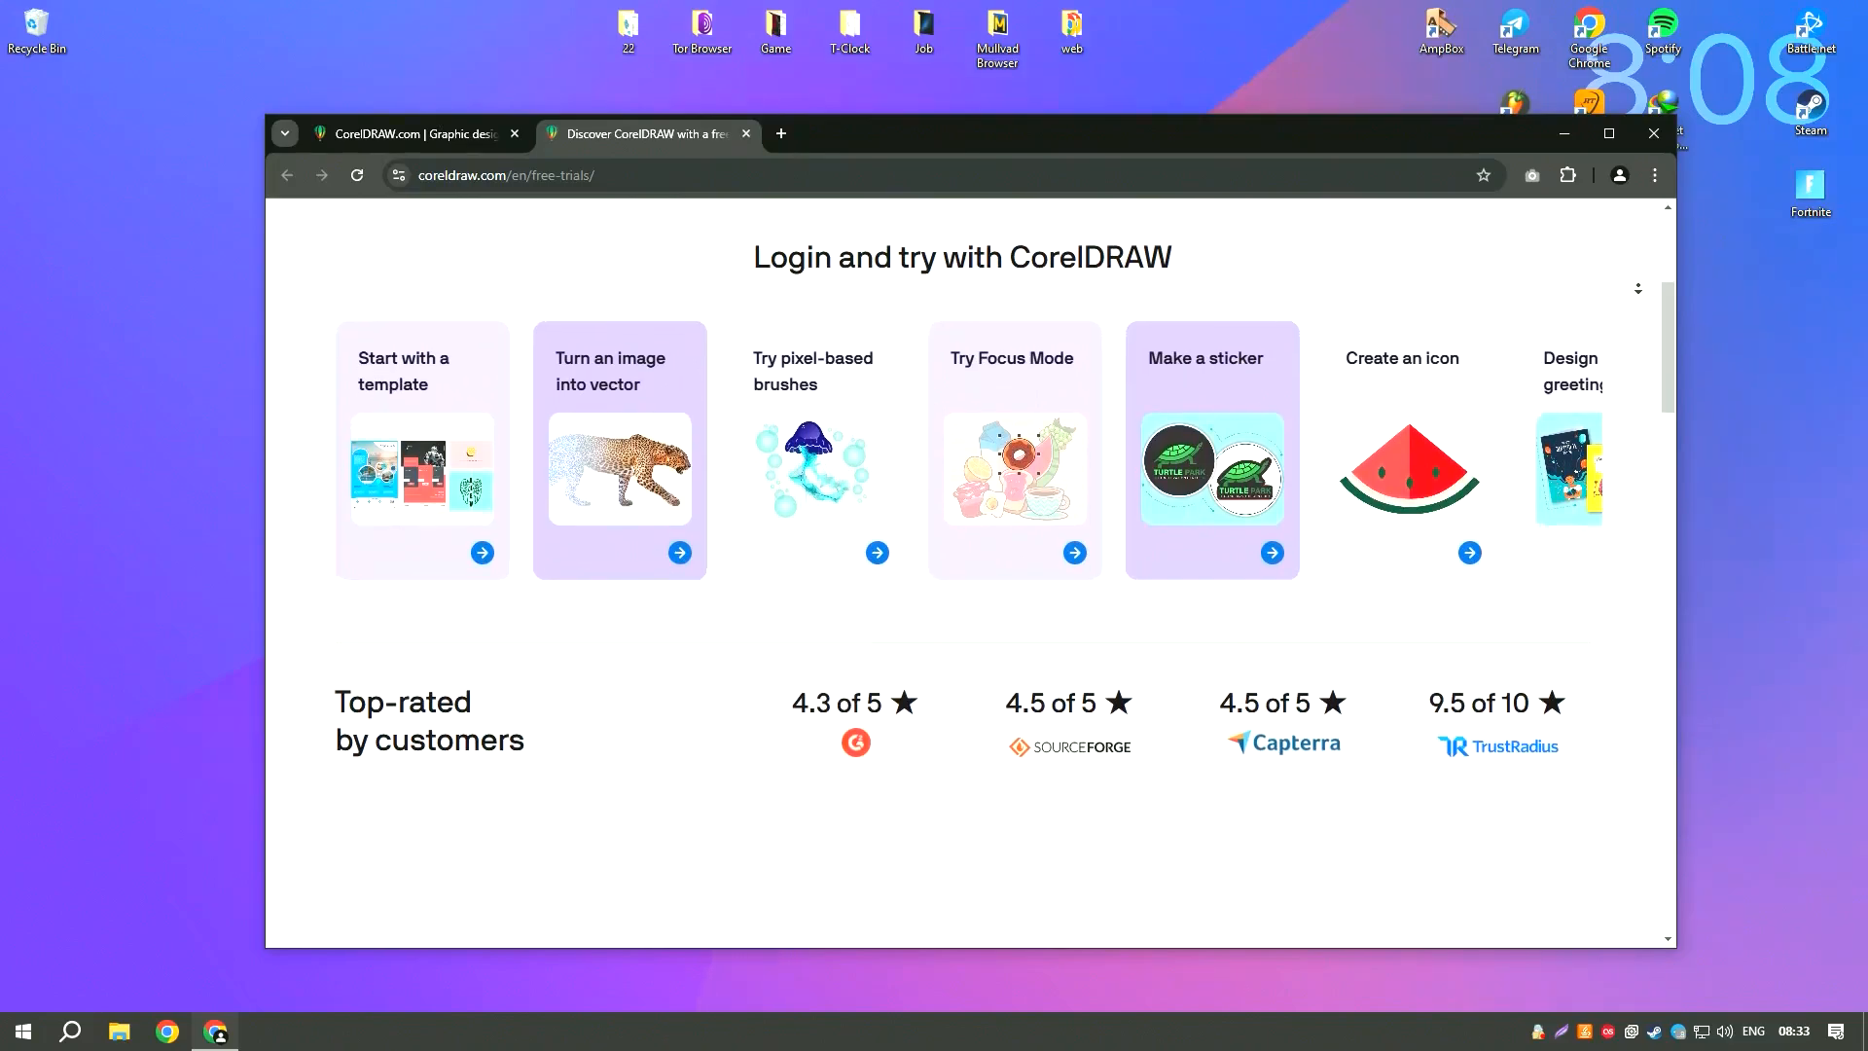
scroll(down, 3)
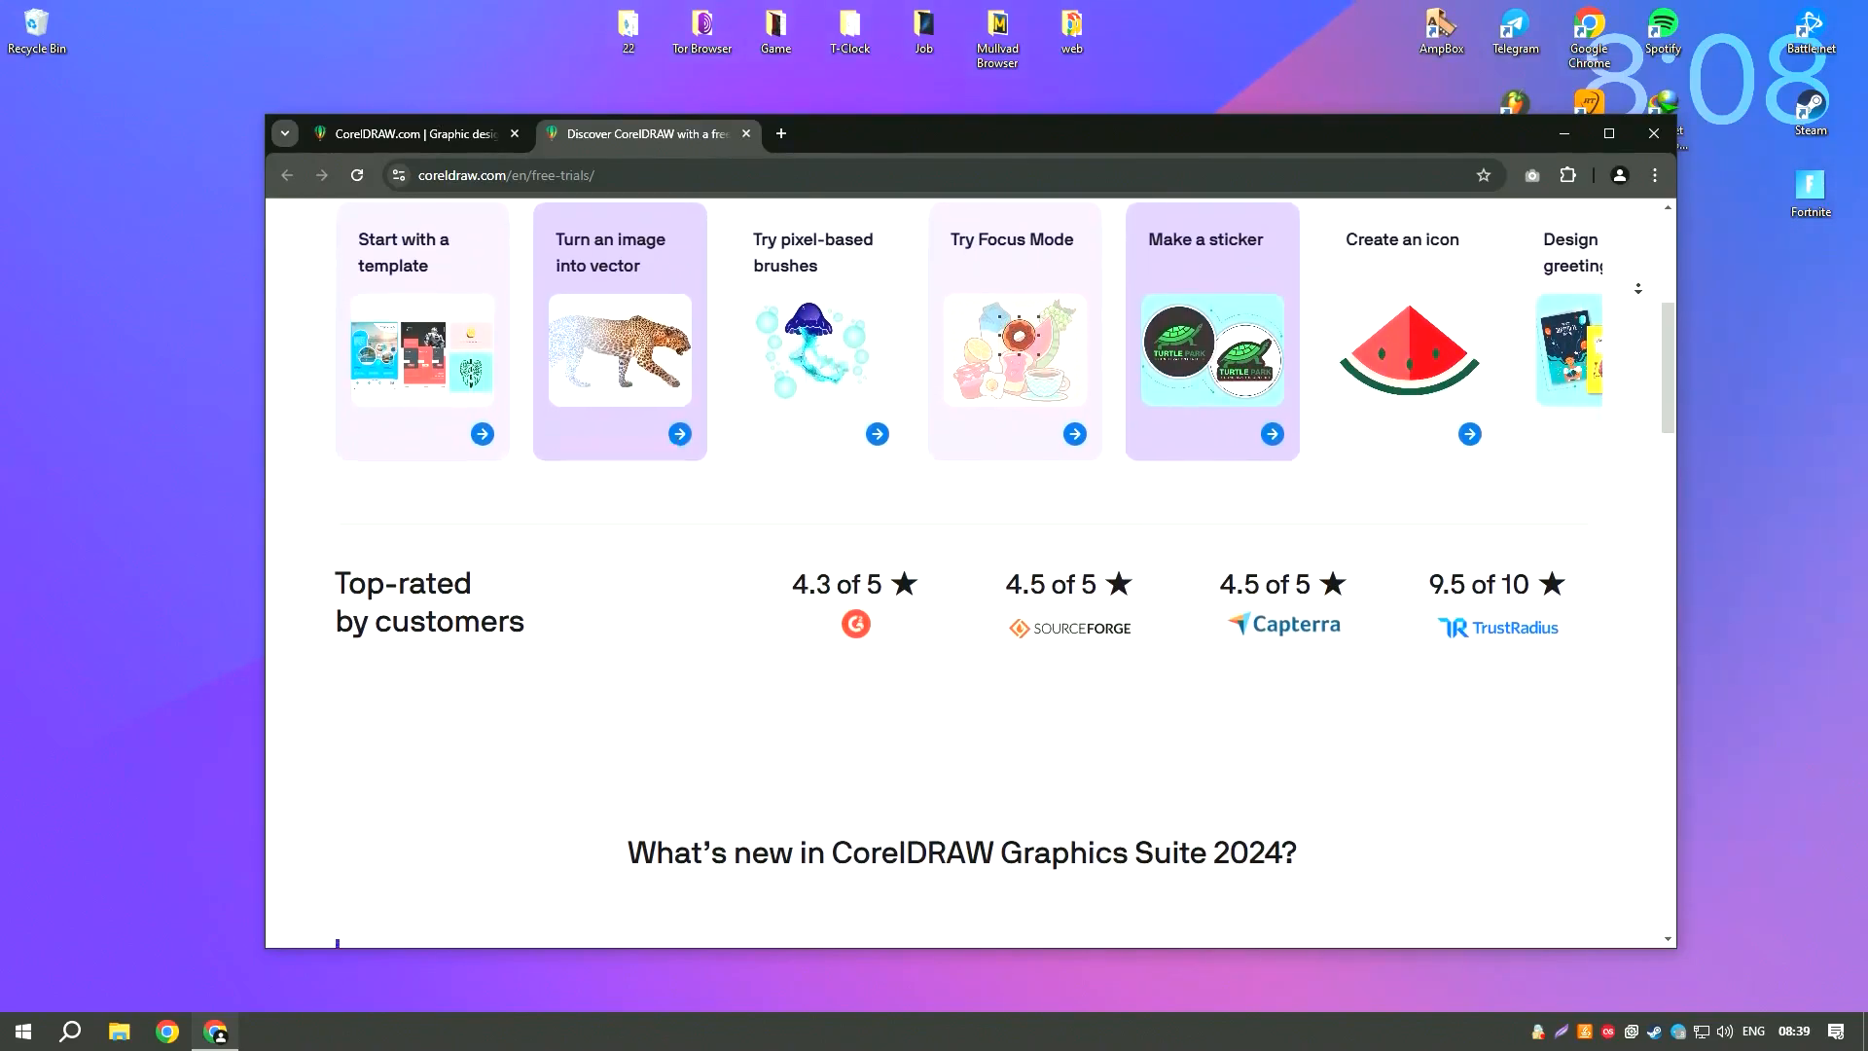
scroll(down, 3)
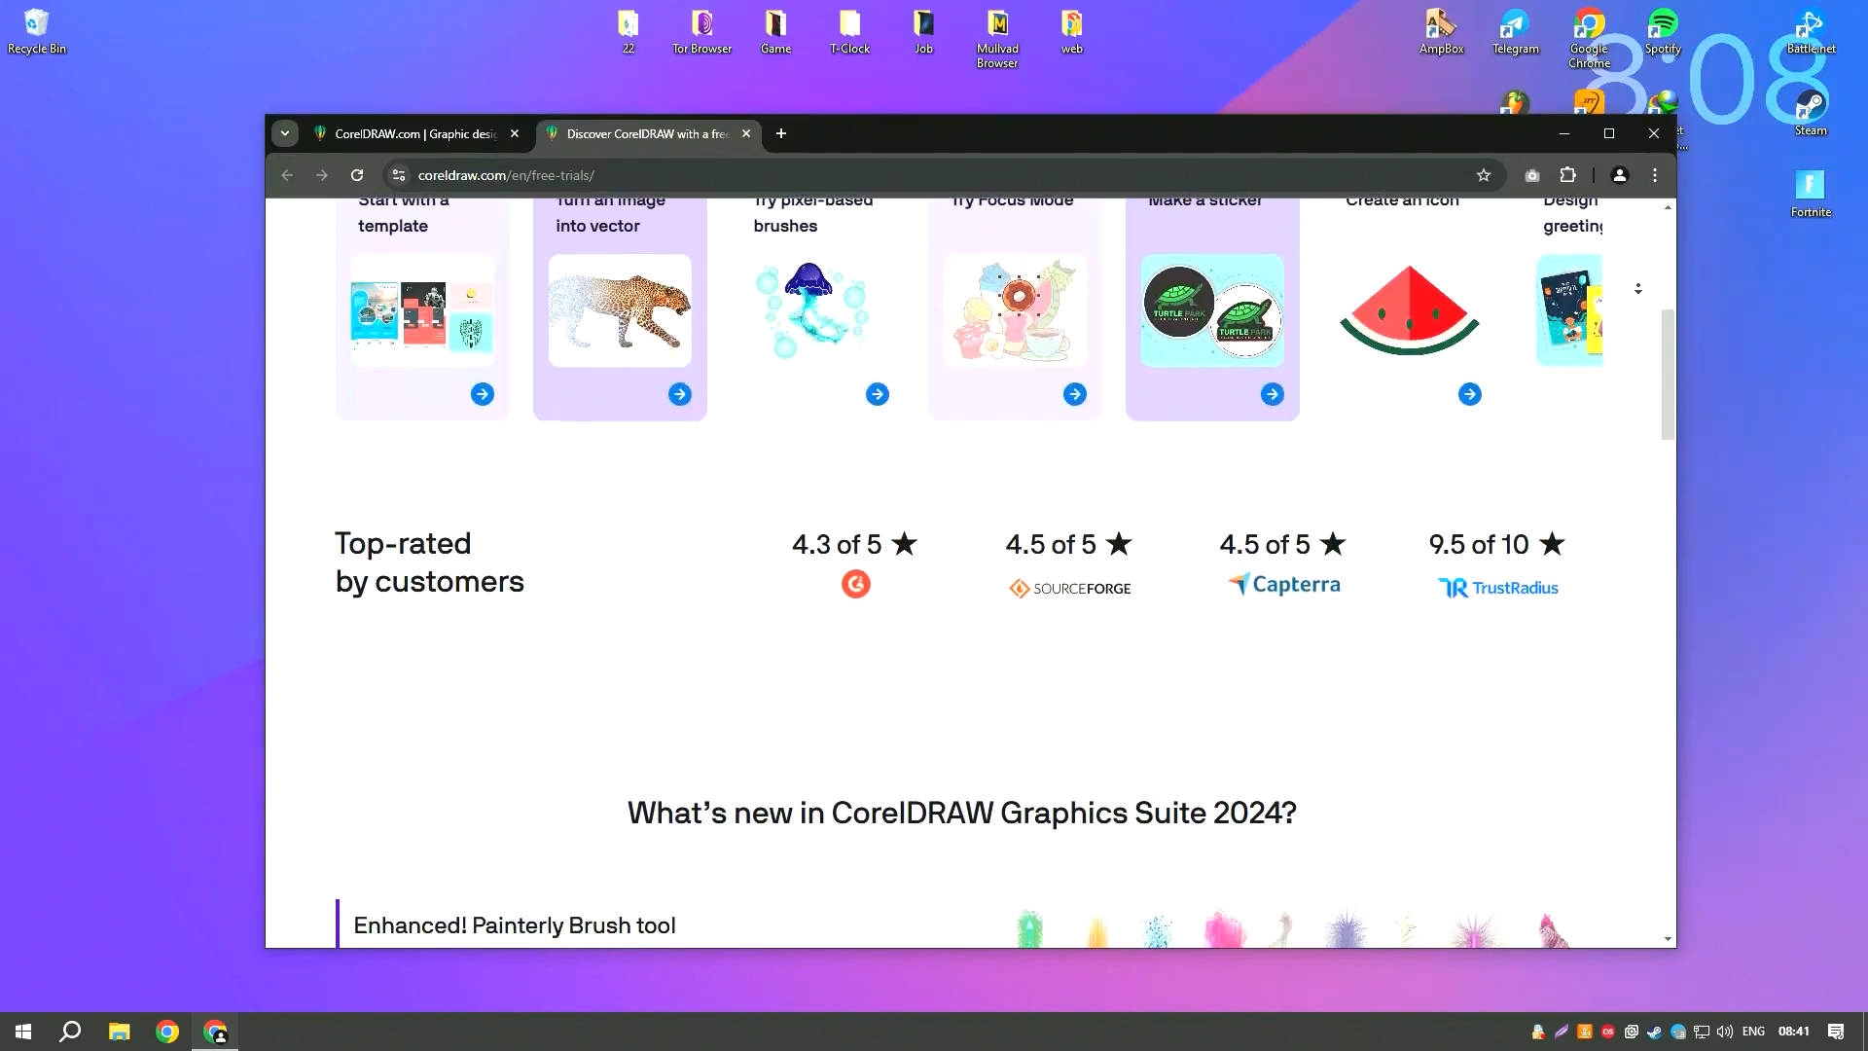
scroll(down, 3)
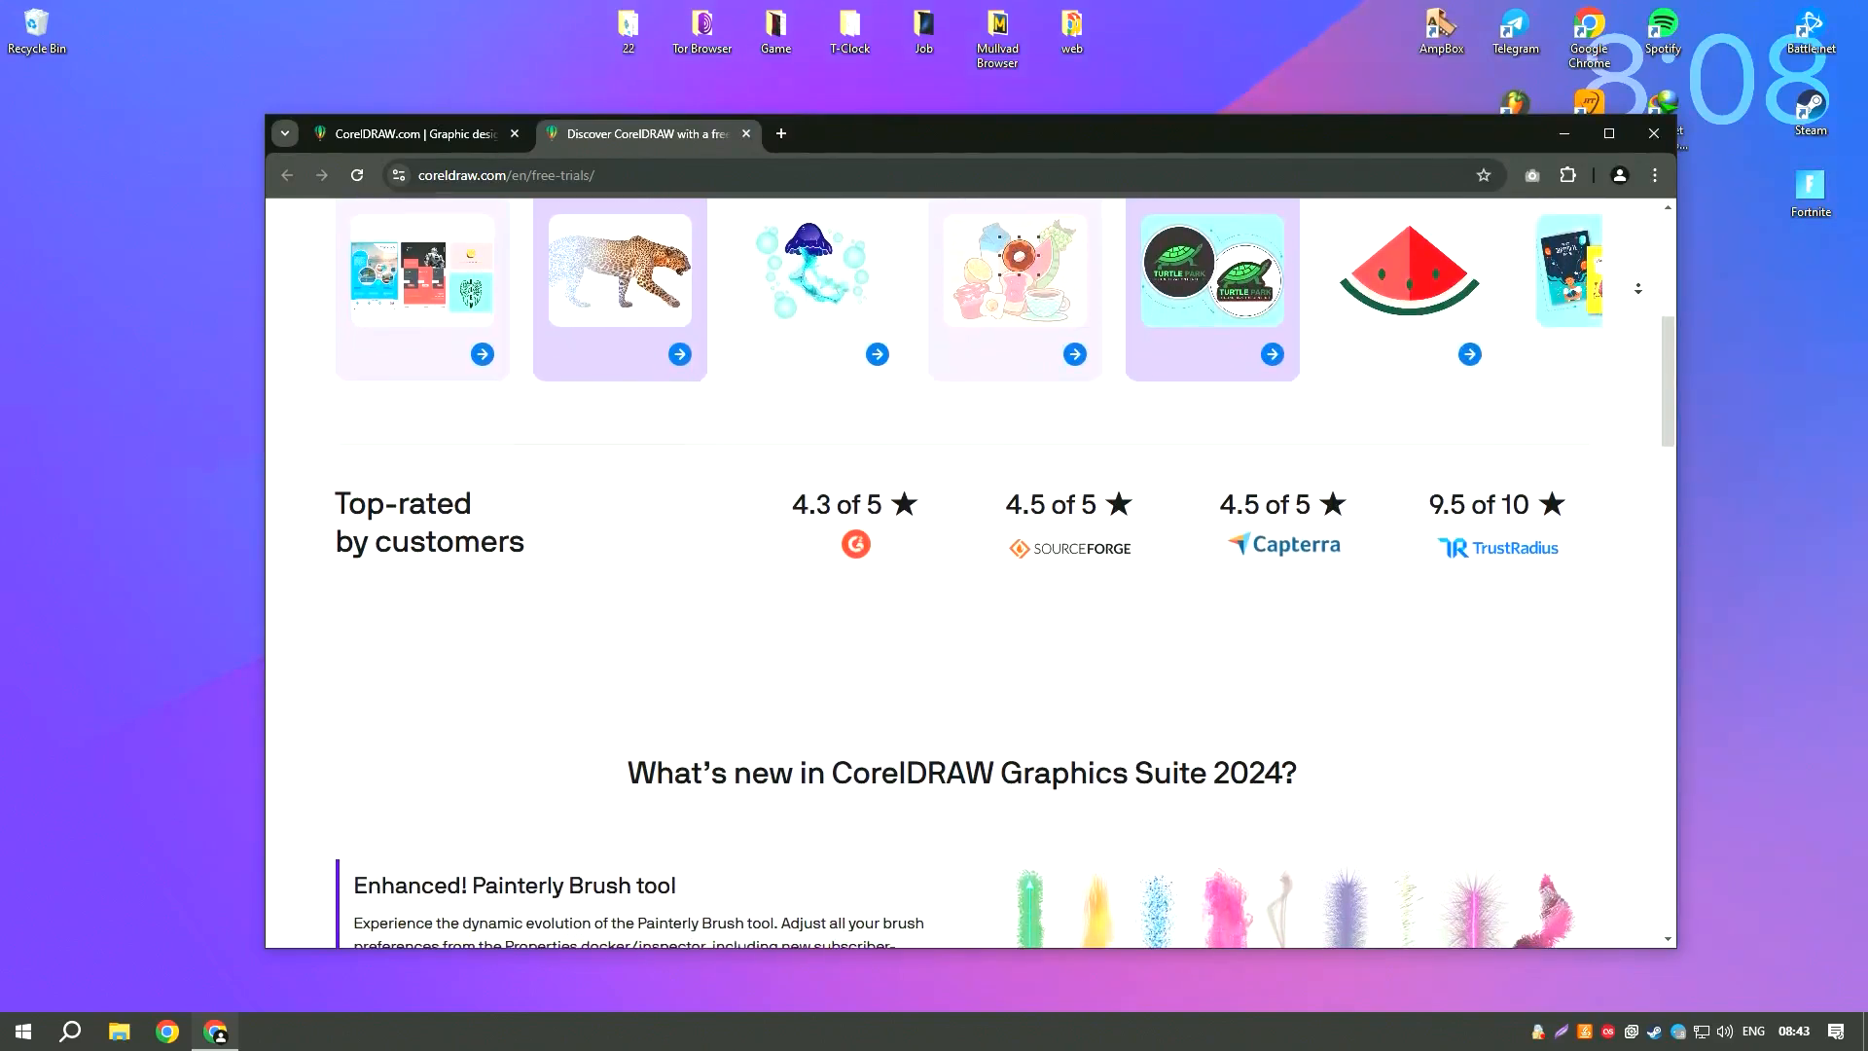
scroll(down, 3)
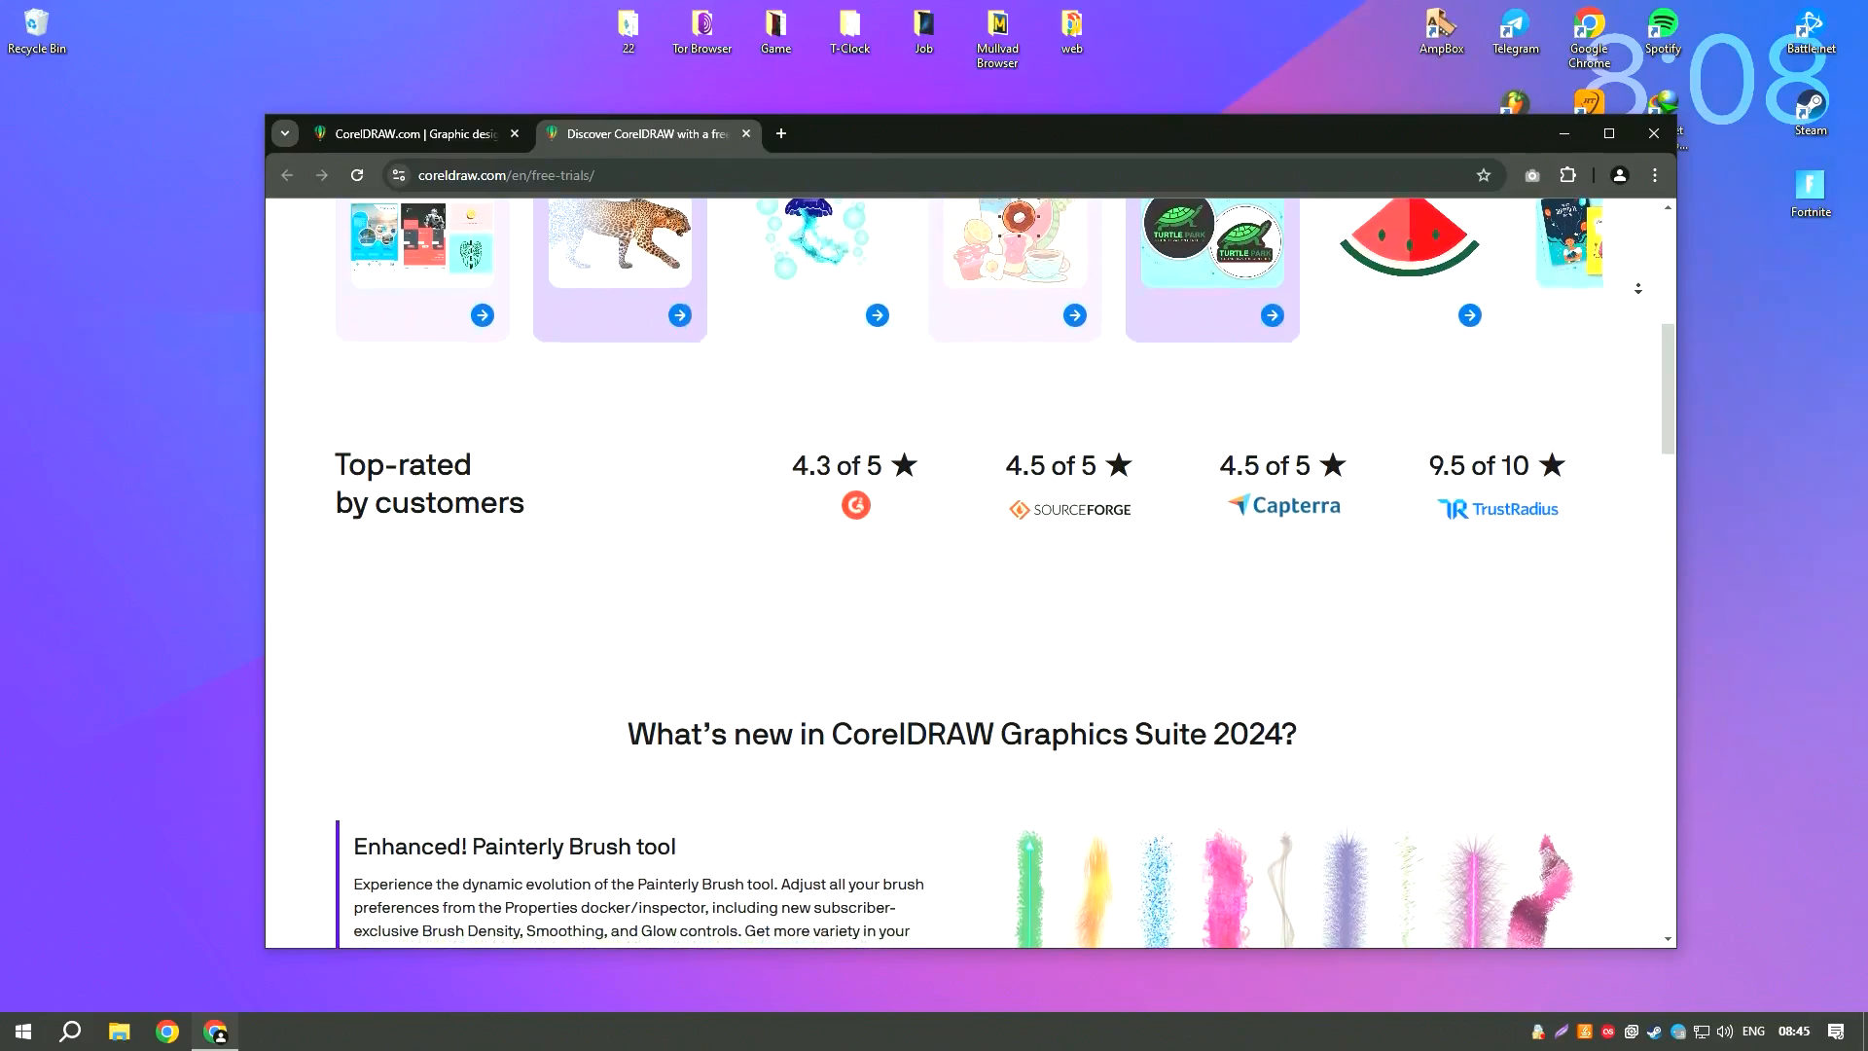
scroll(down, 3)
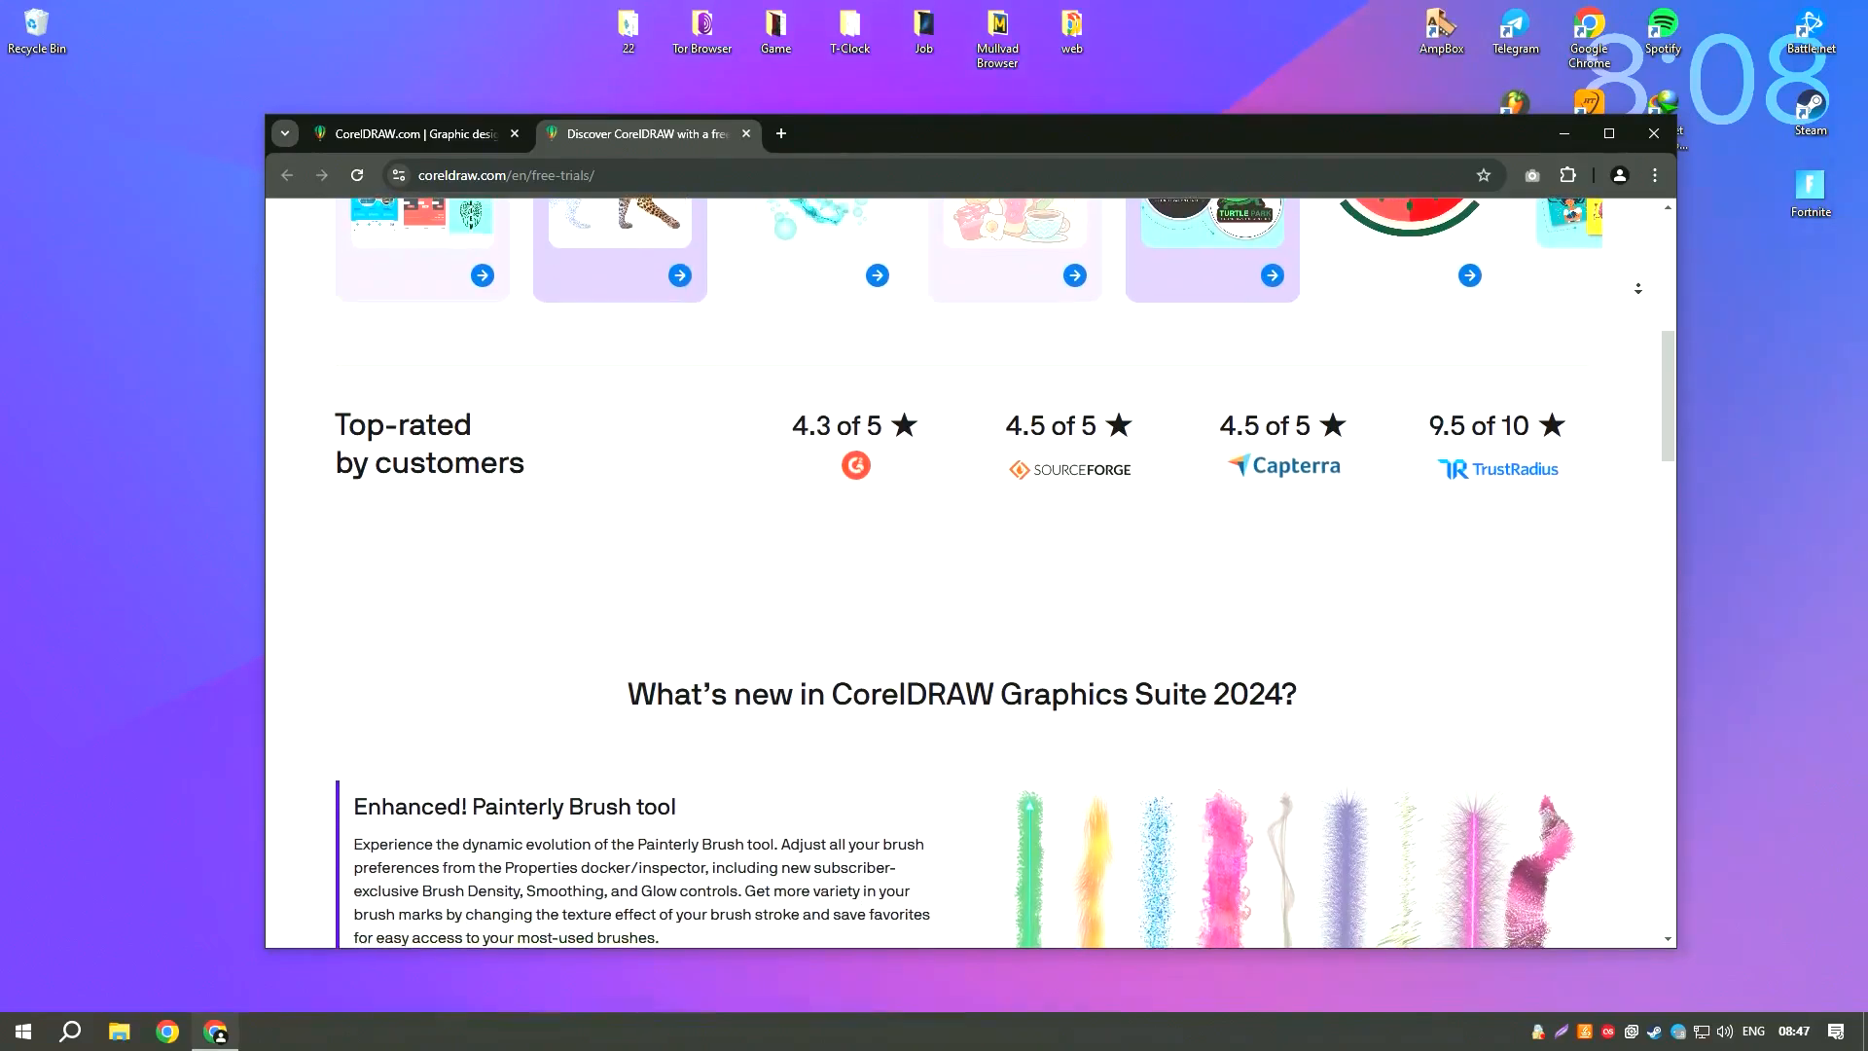
scroll(down, 3)
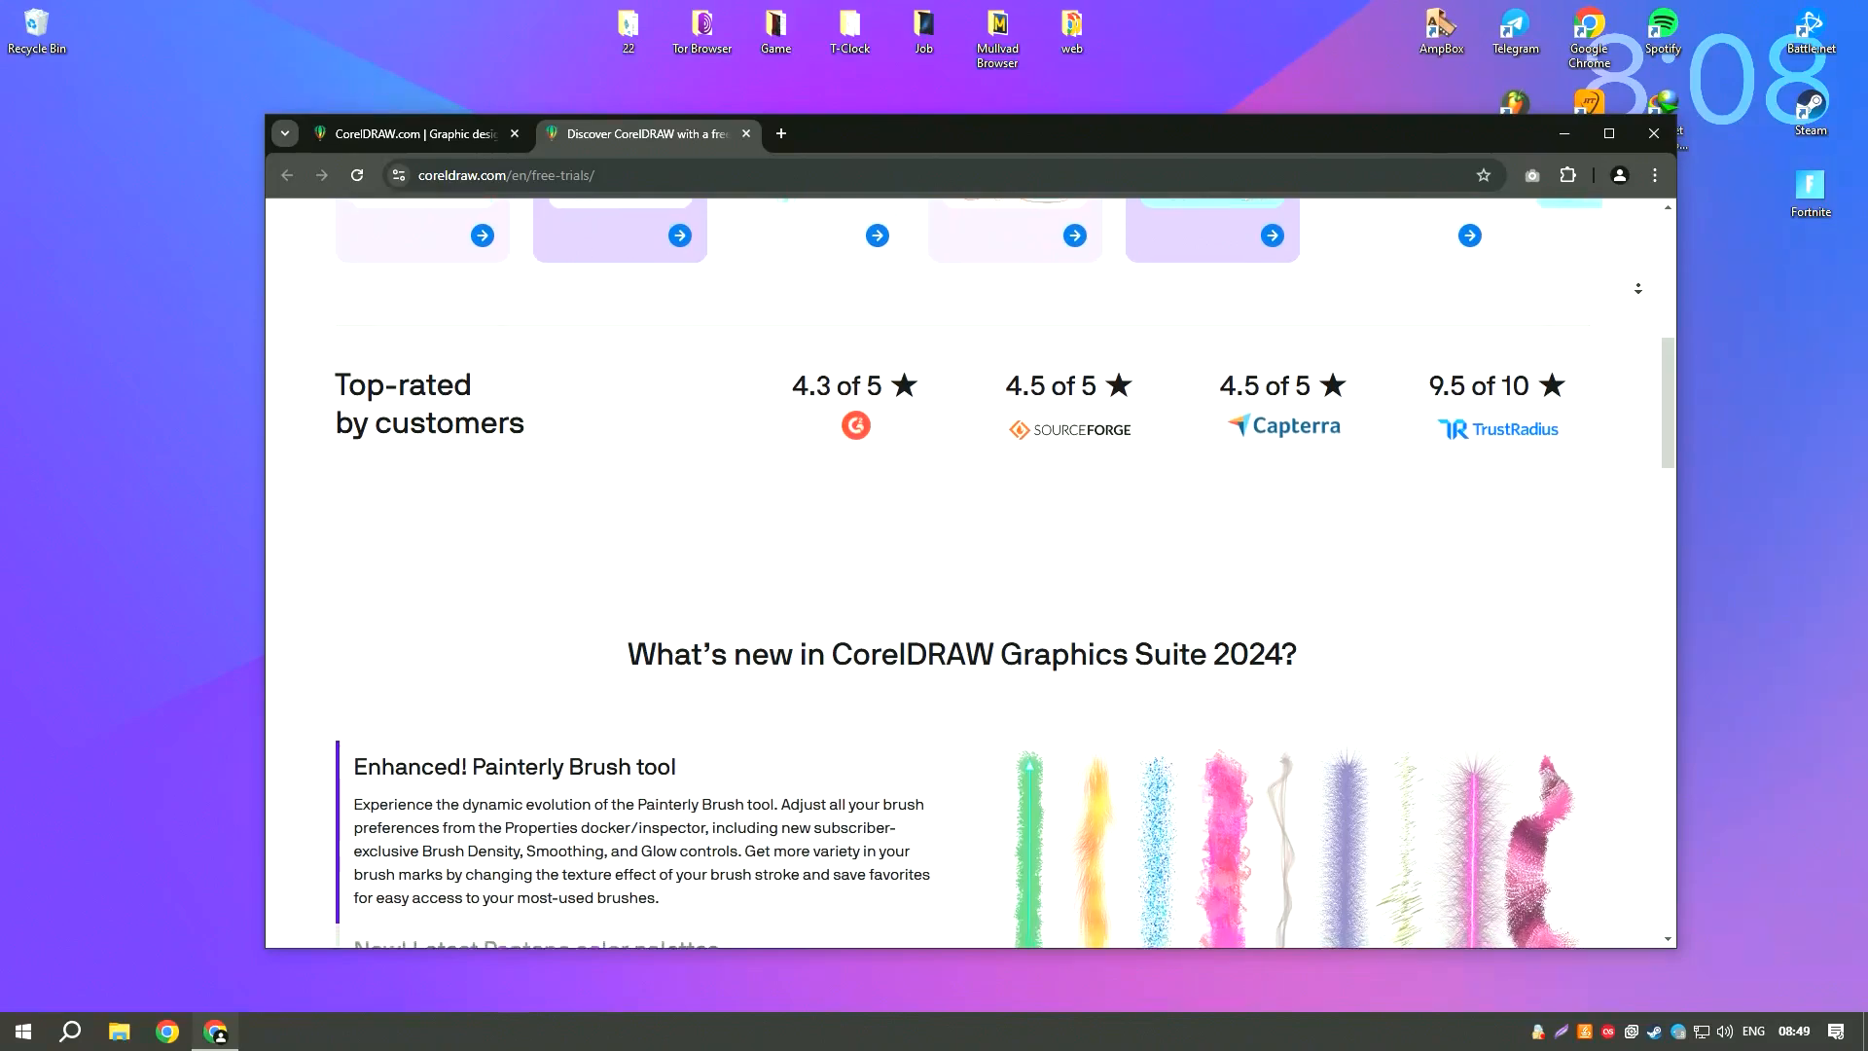
scroll(down, 3)
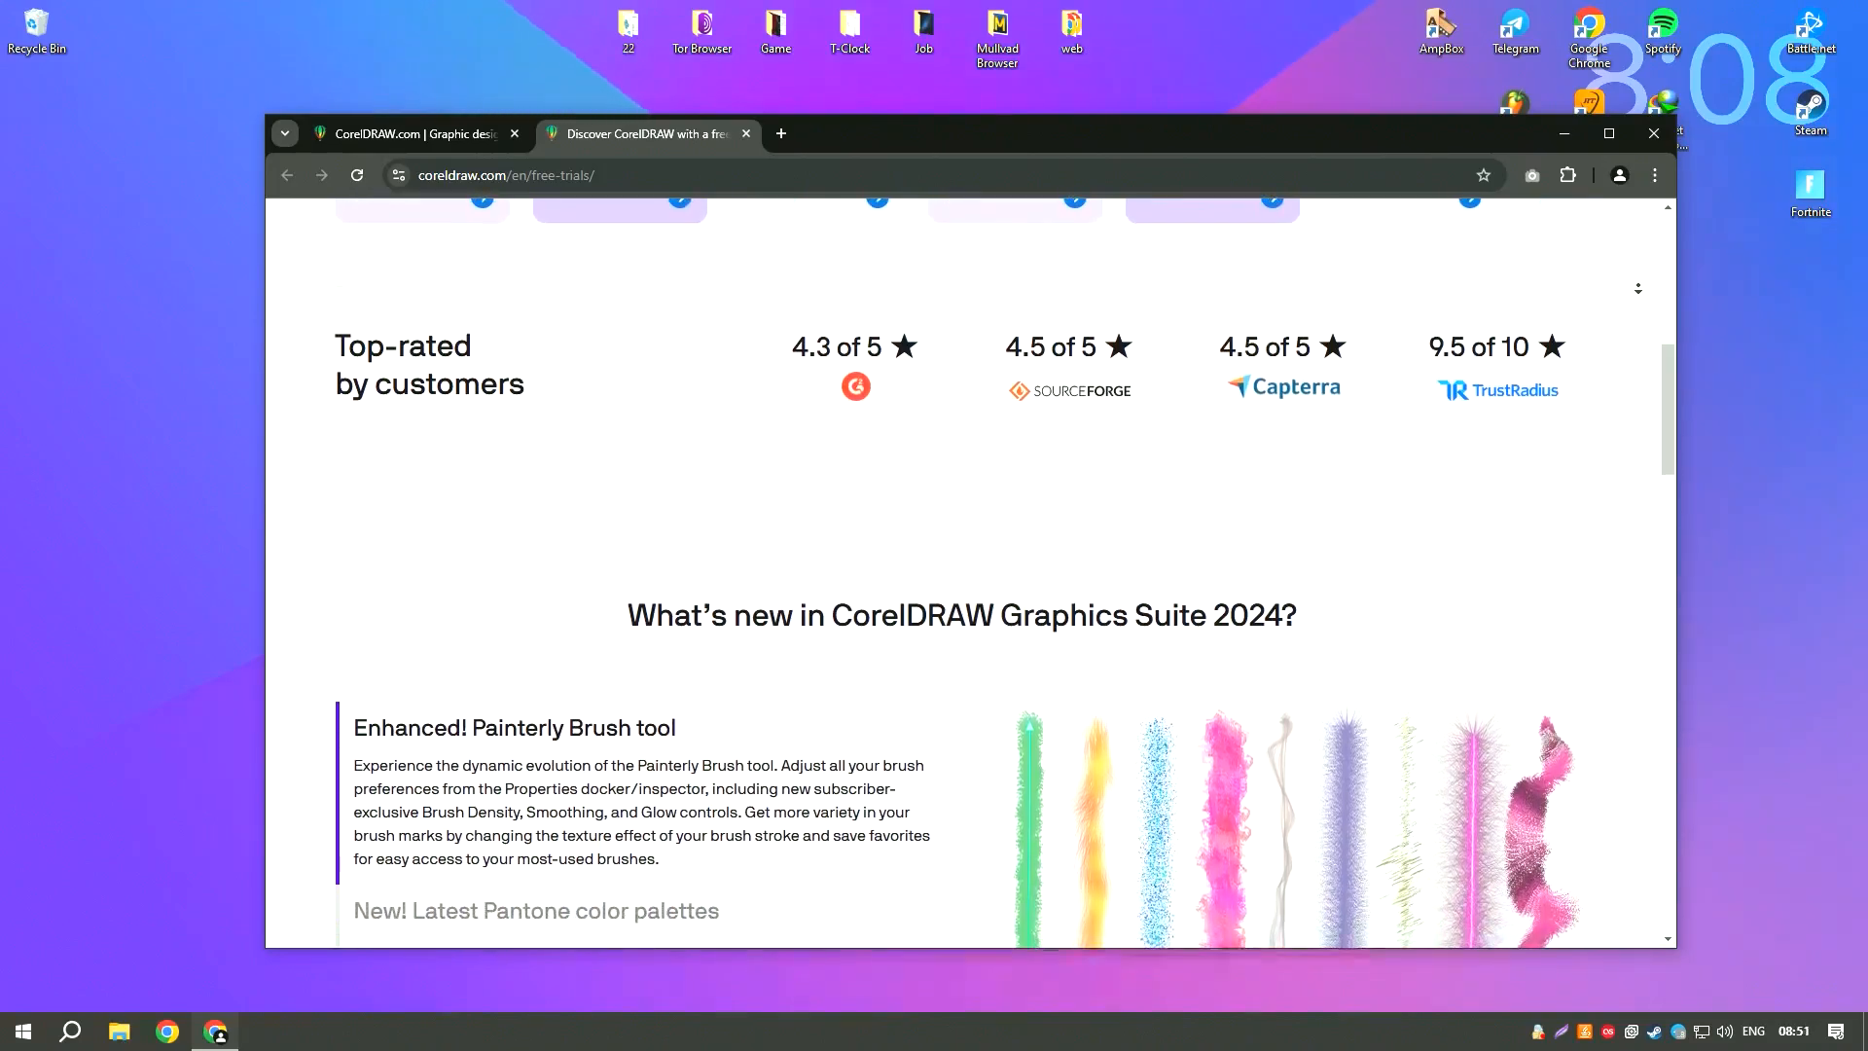
scroll(down, 3)
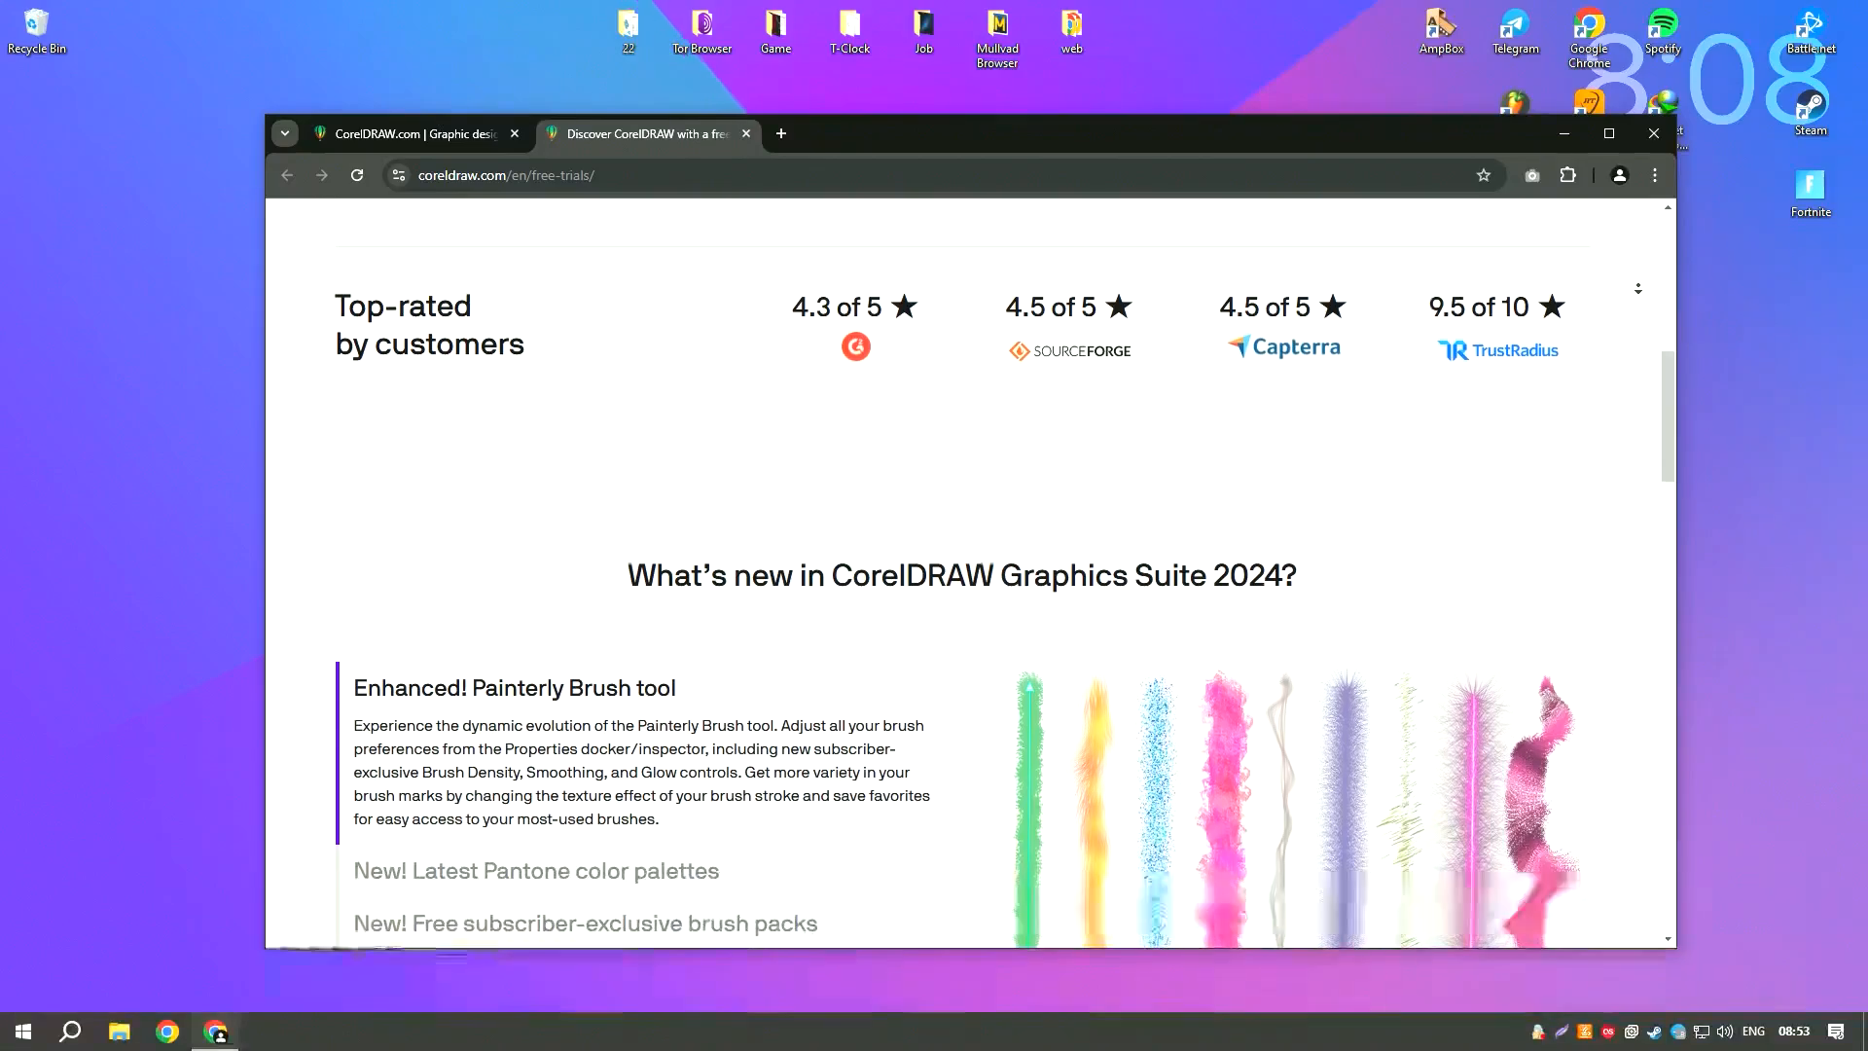
scroll(down, 3)
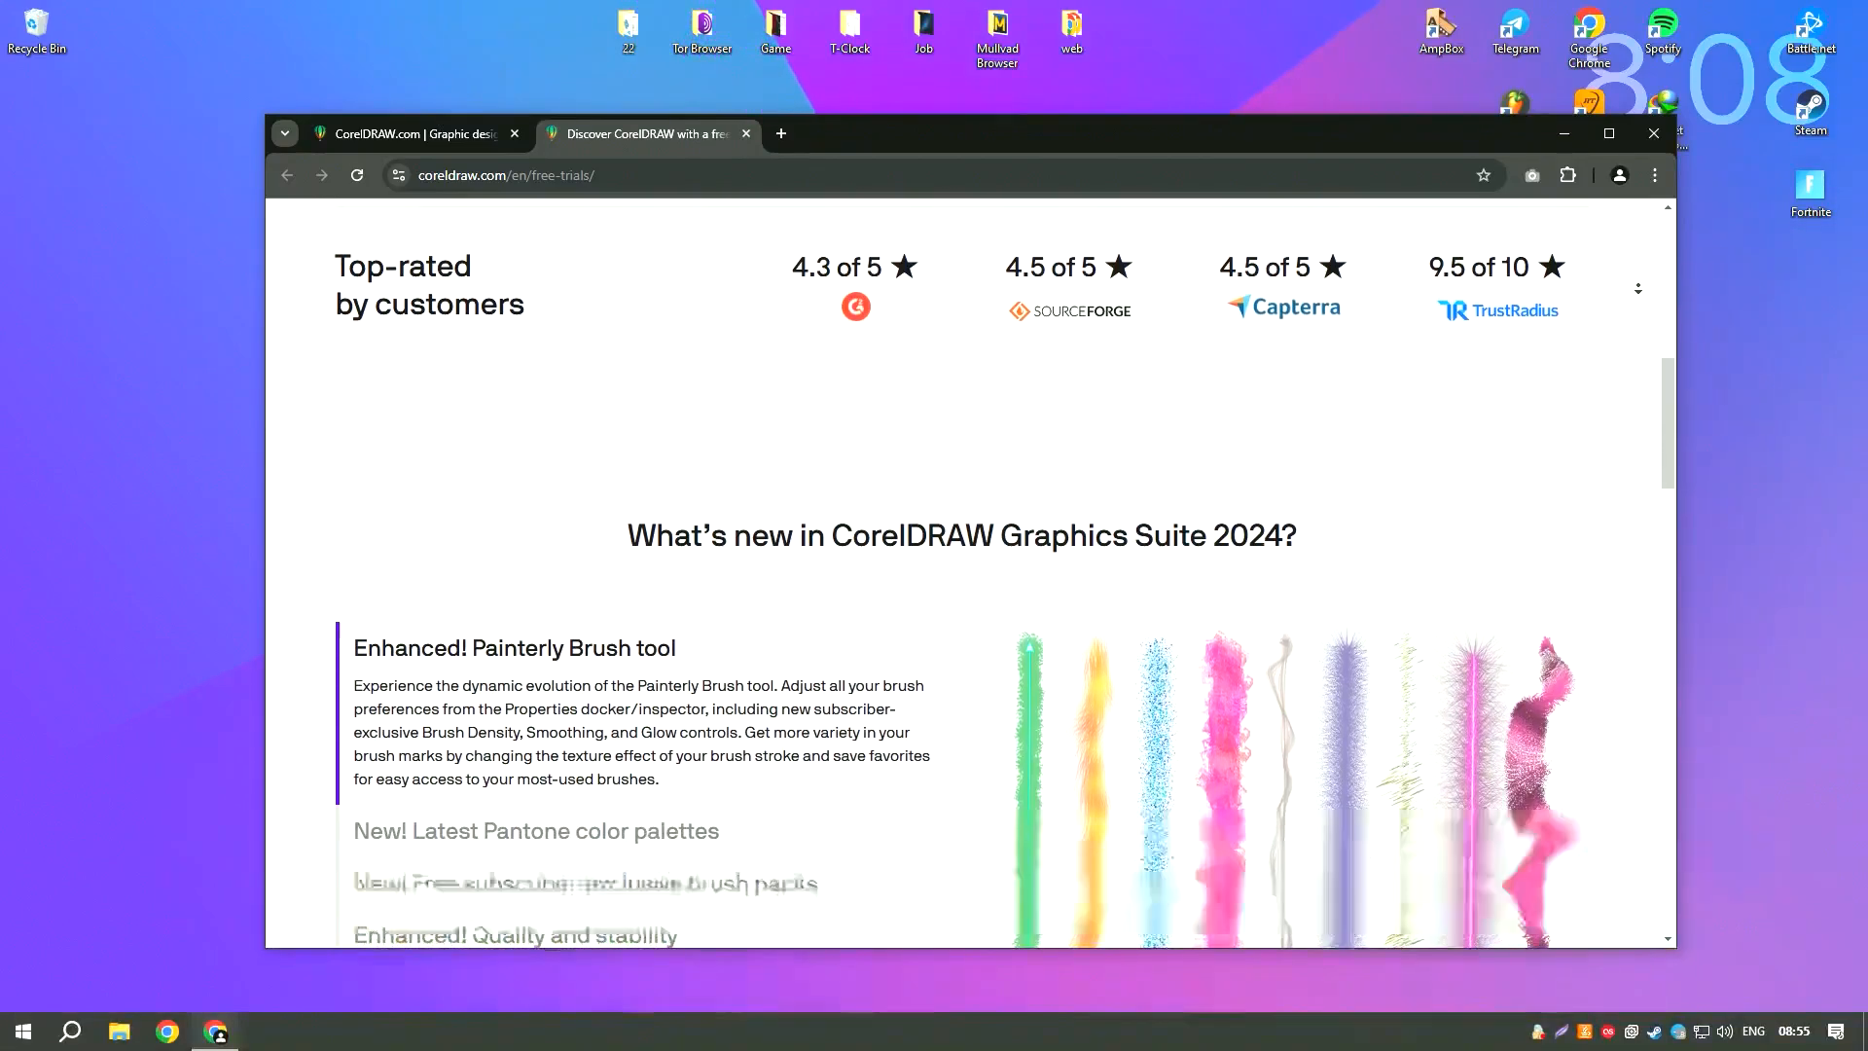
scroll(down, 3)
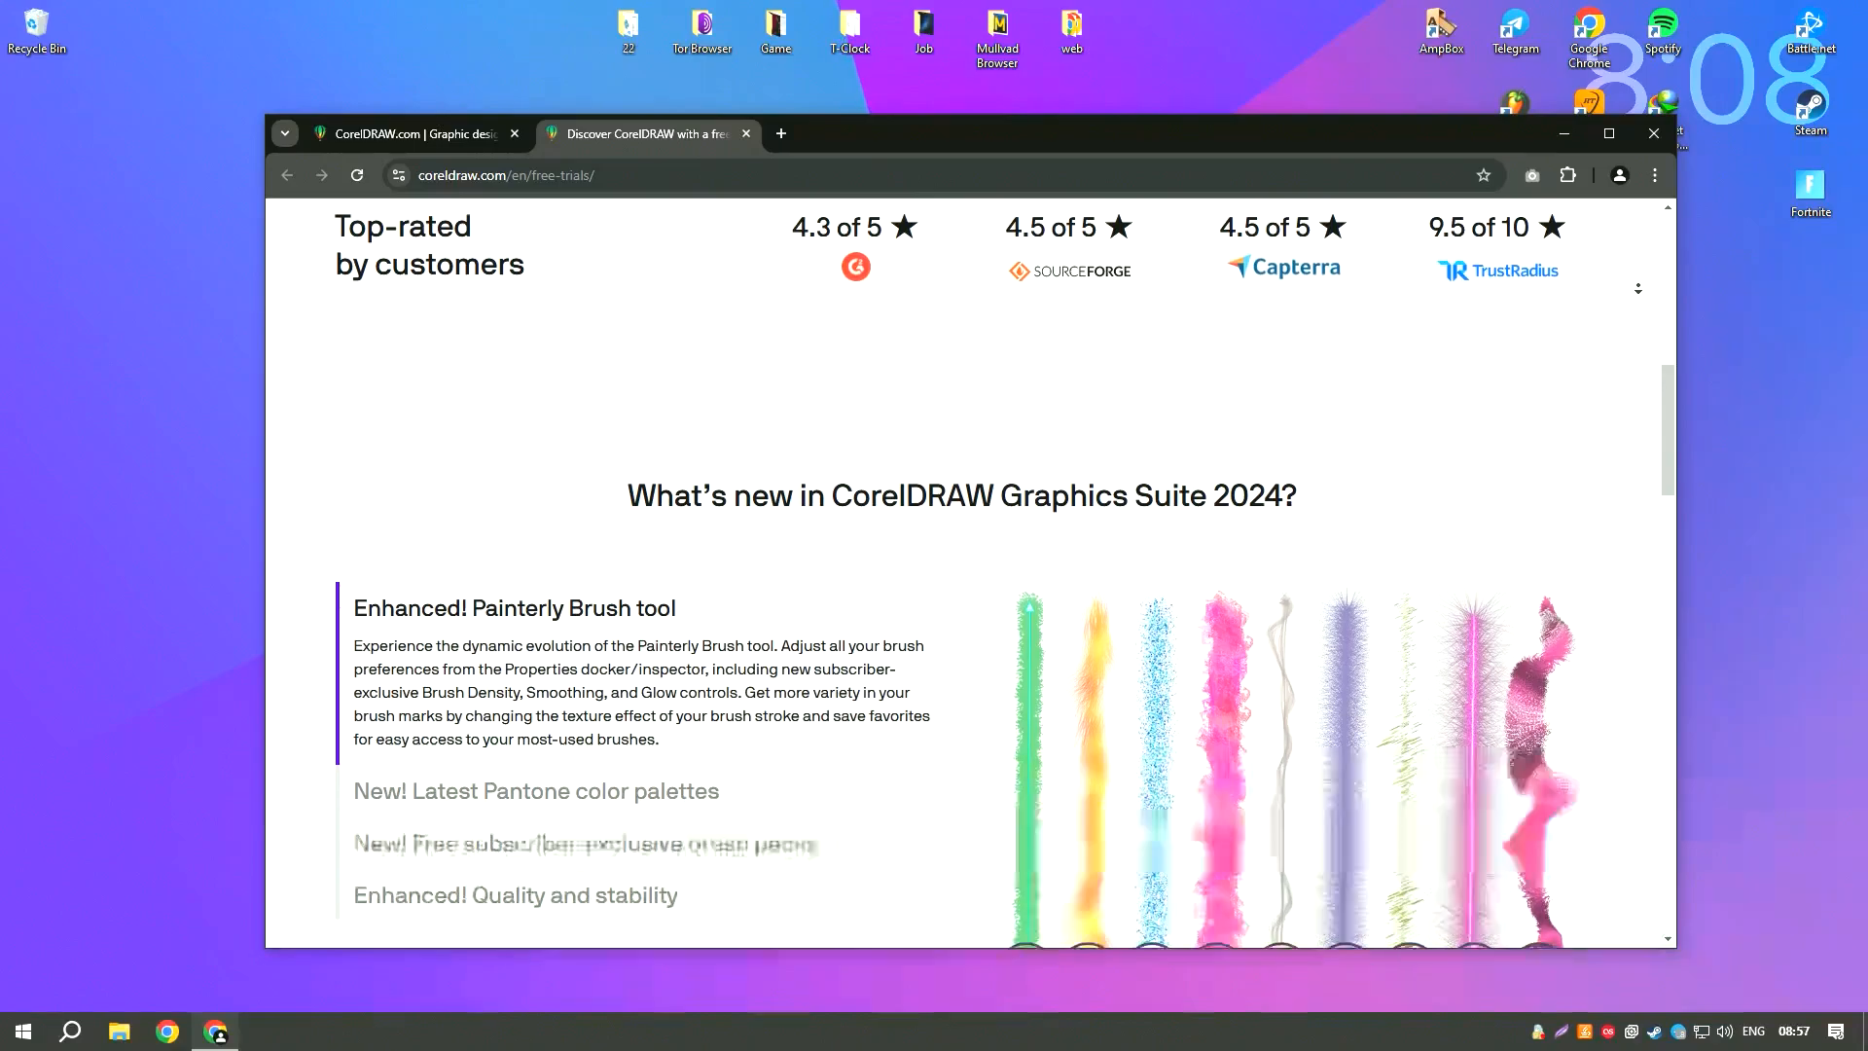
scroll(down, 3)
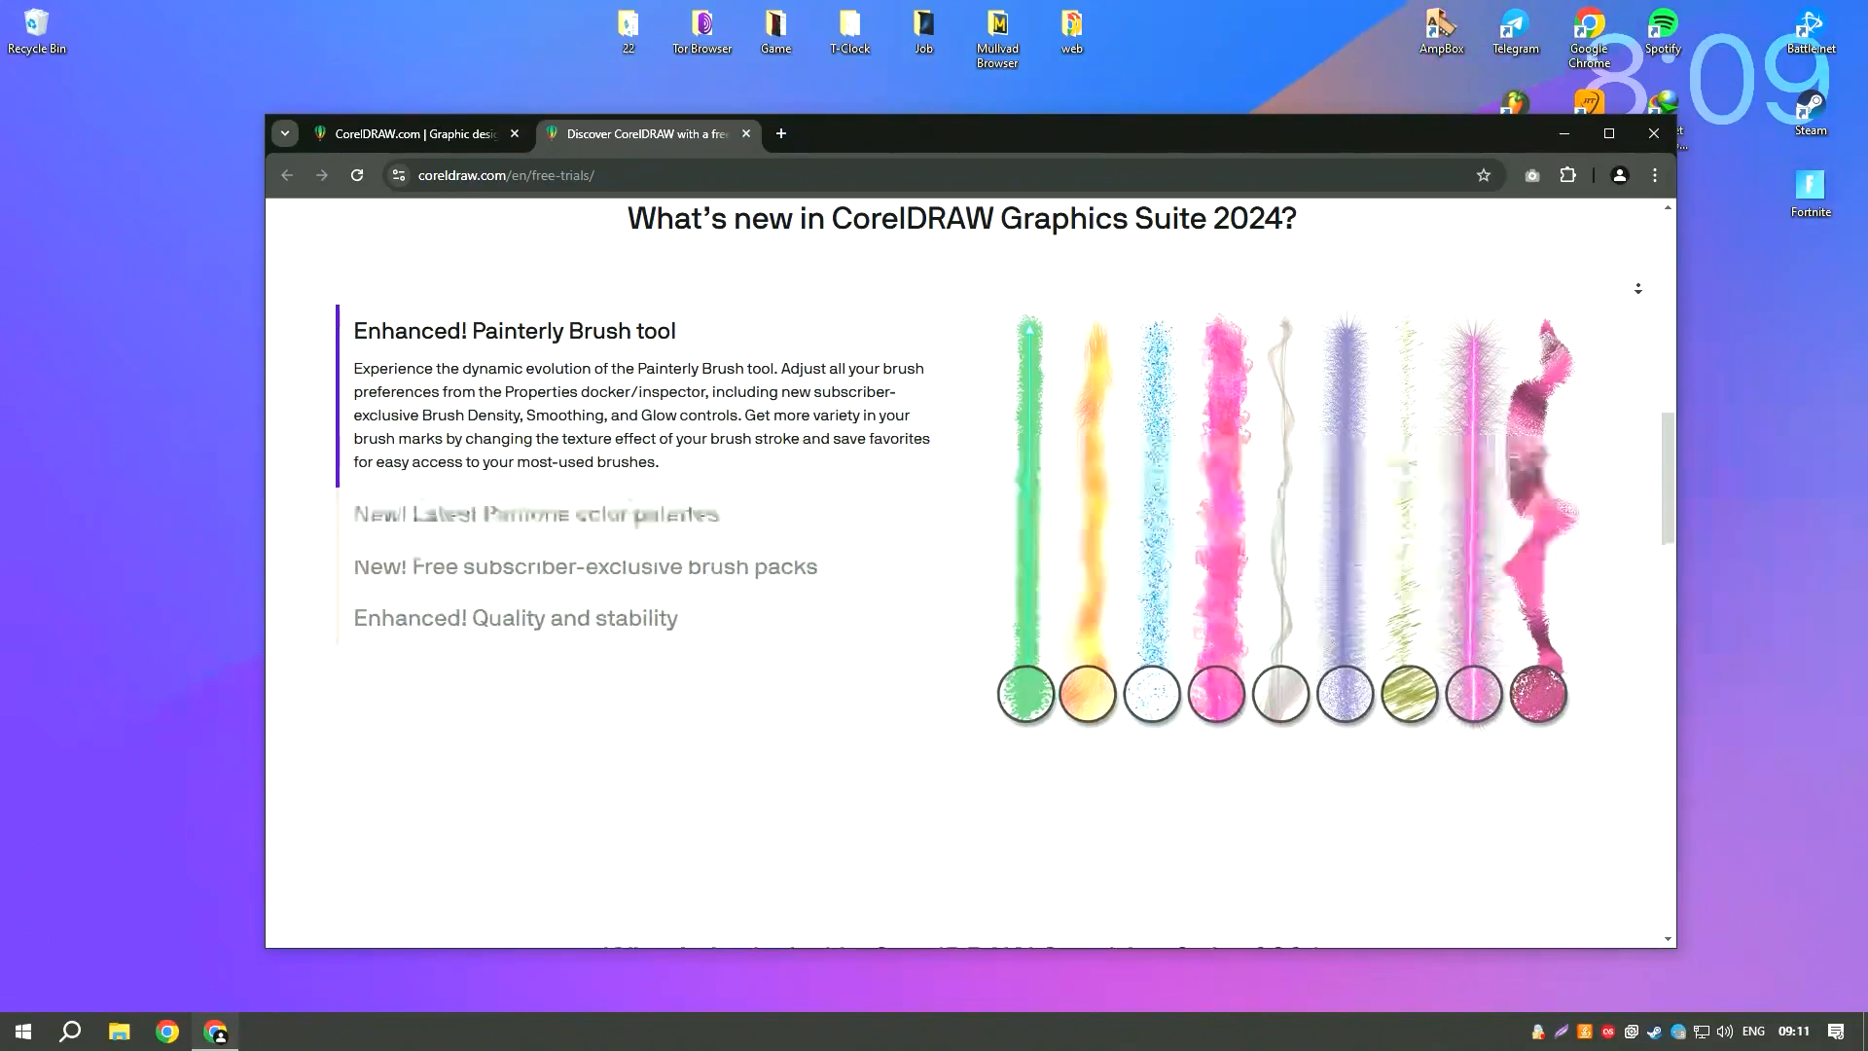
scroll(down, 3)
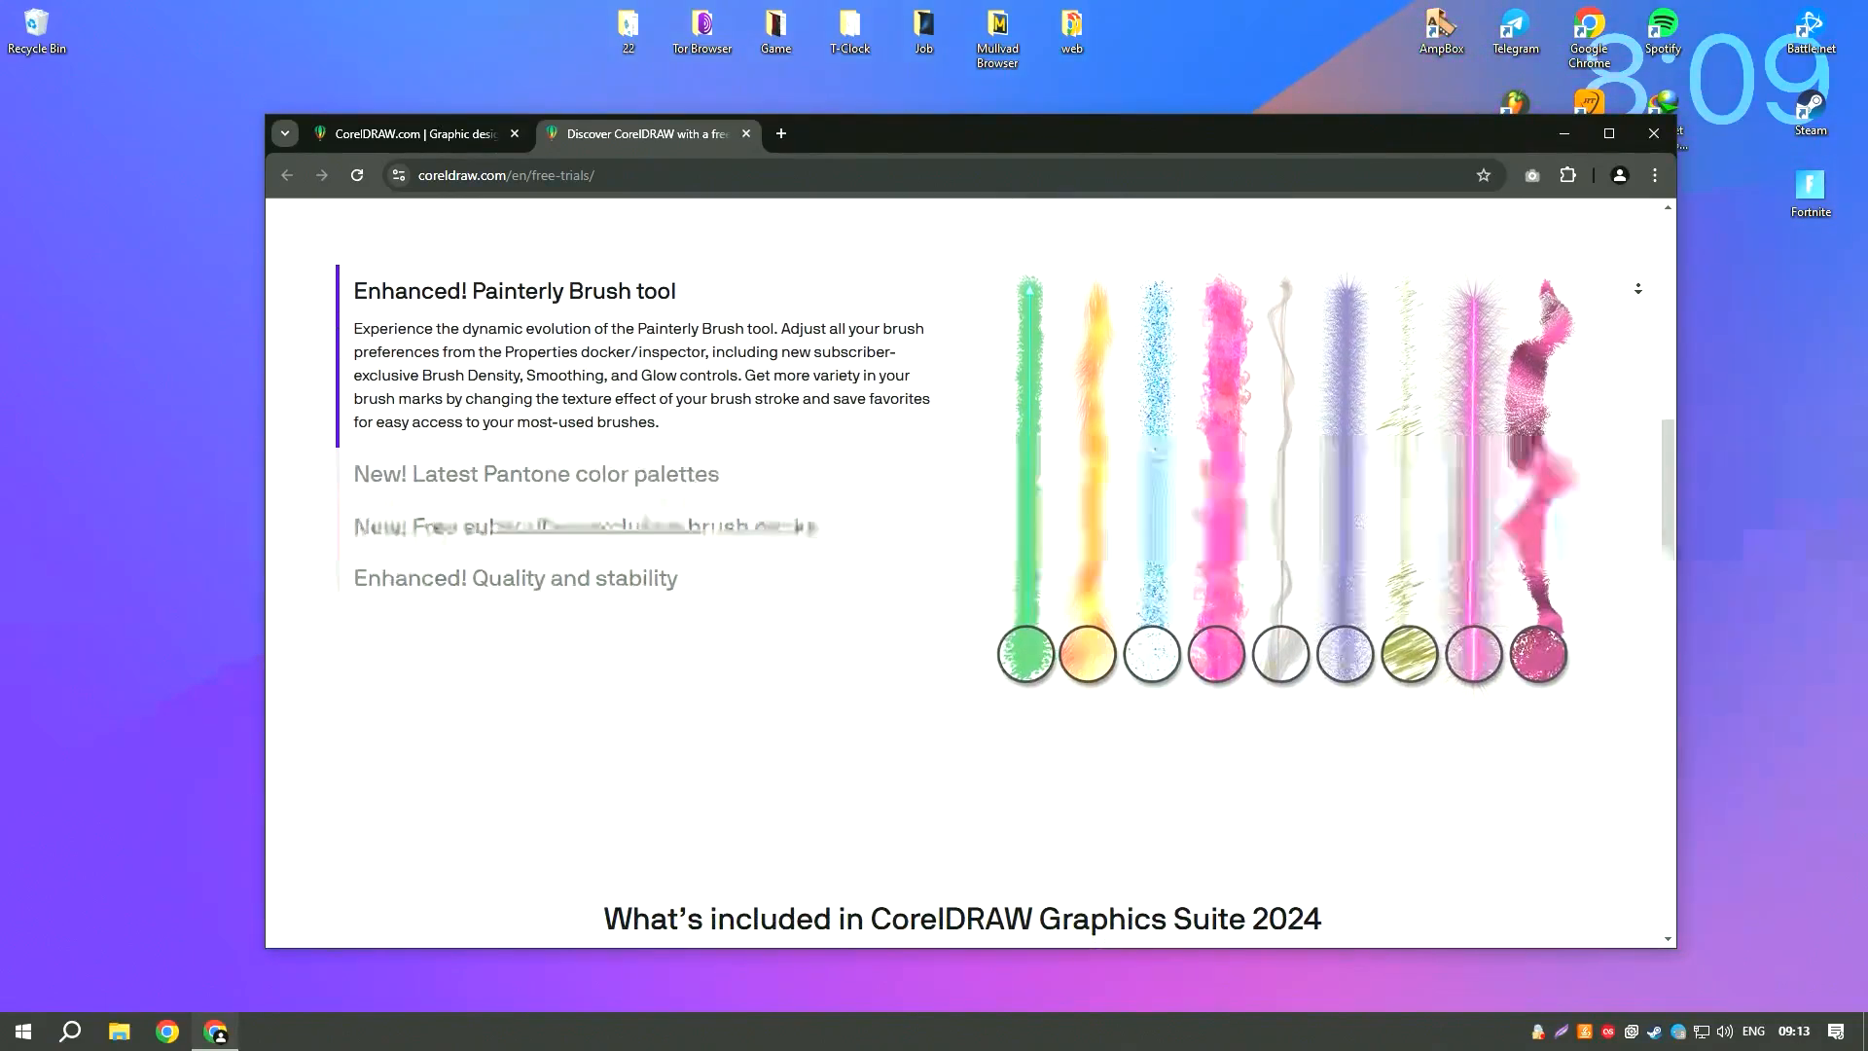
scroll(down, 3)
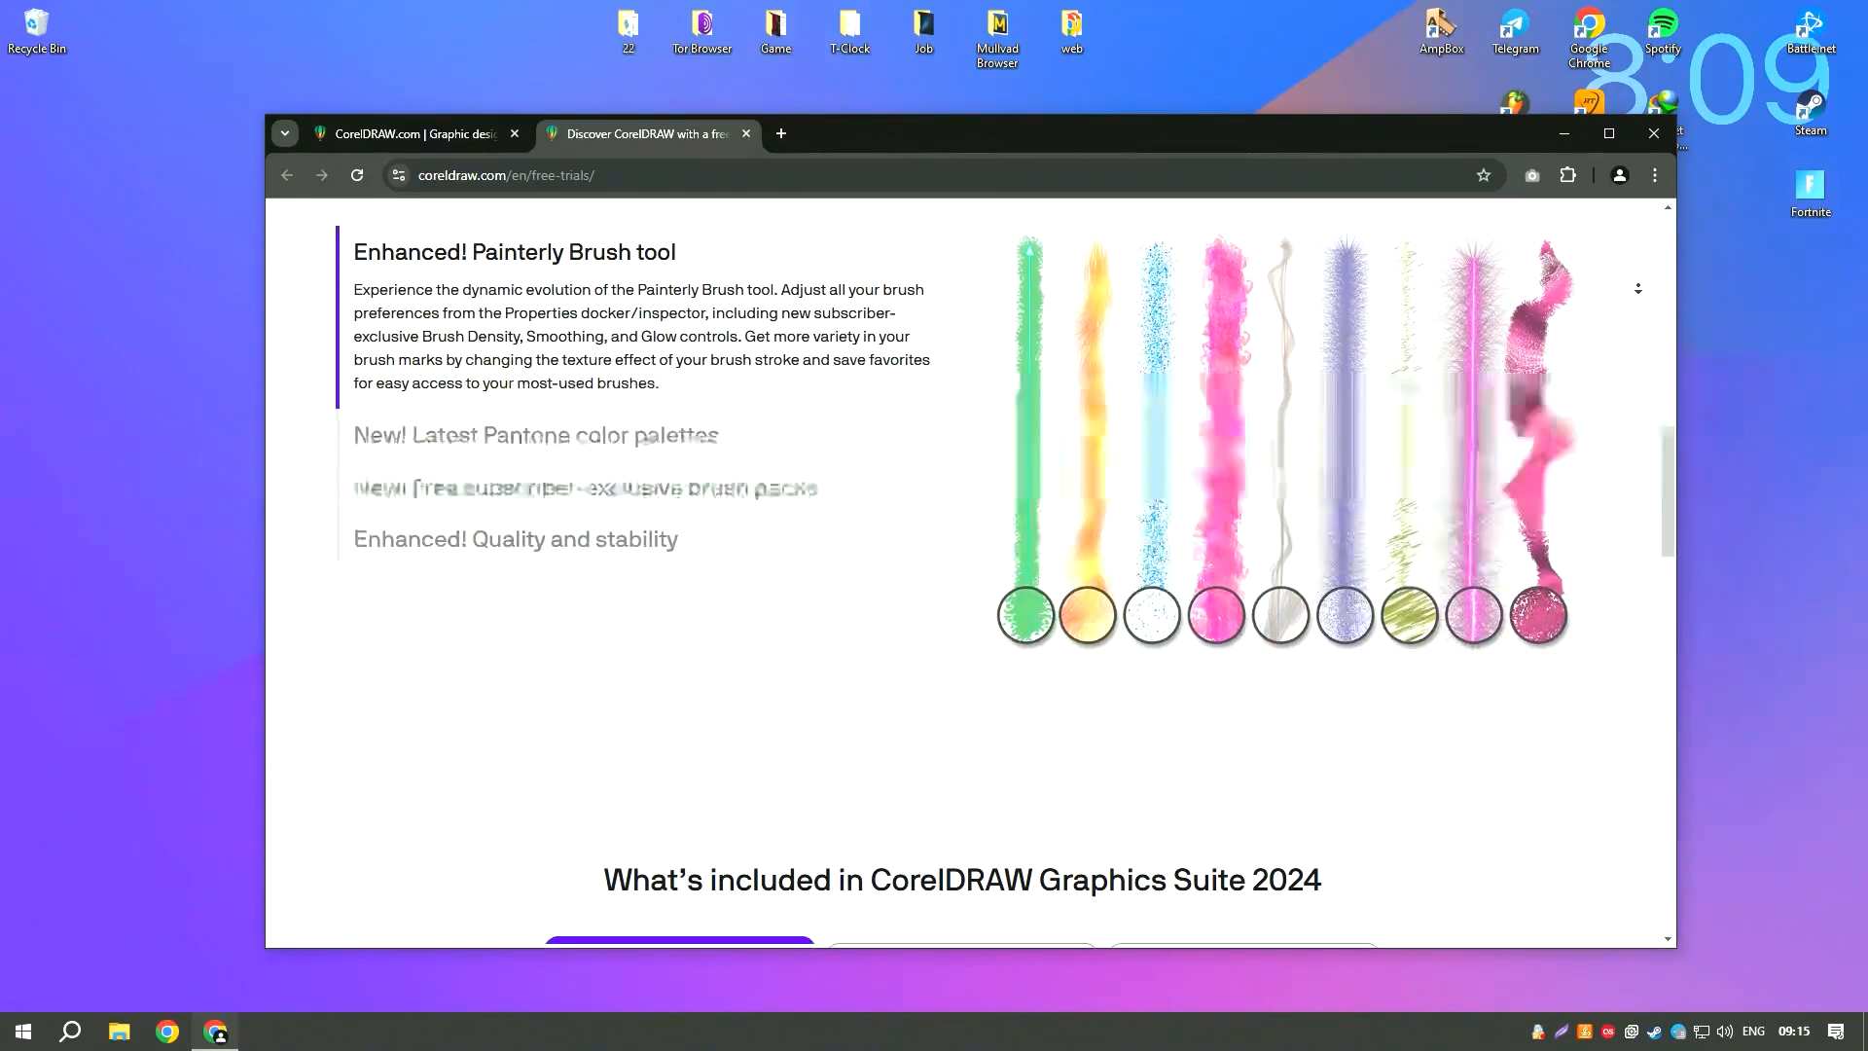
scroll(up, 3)
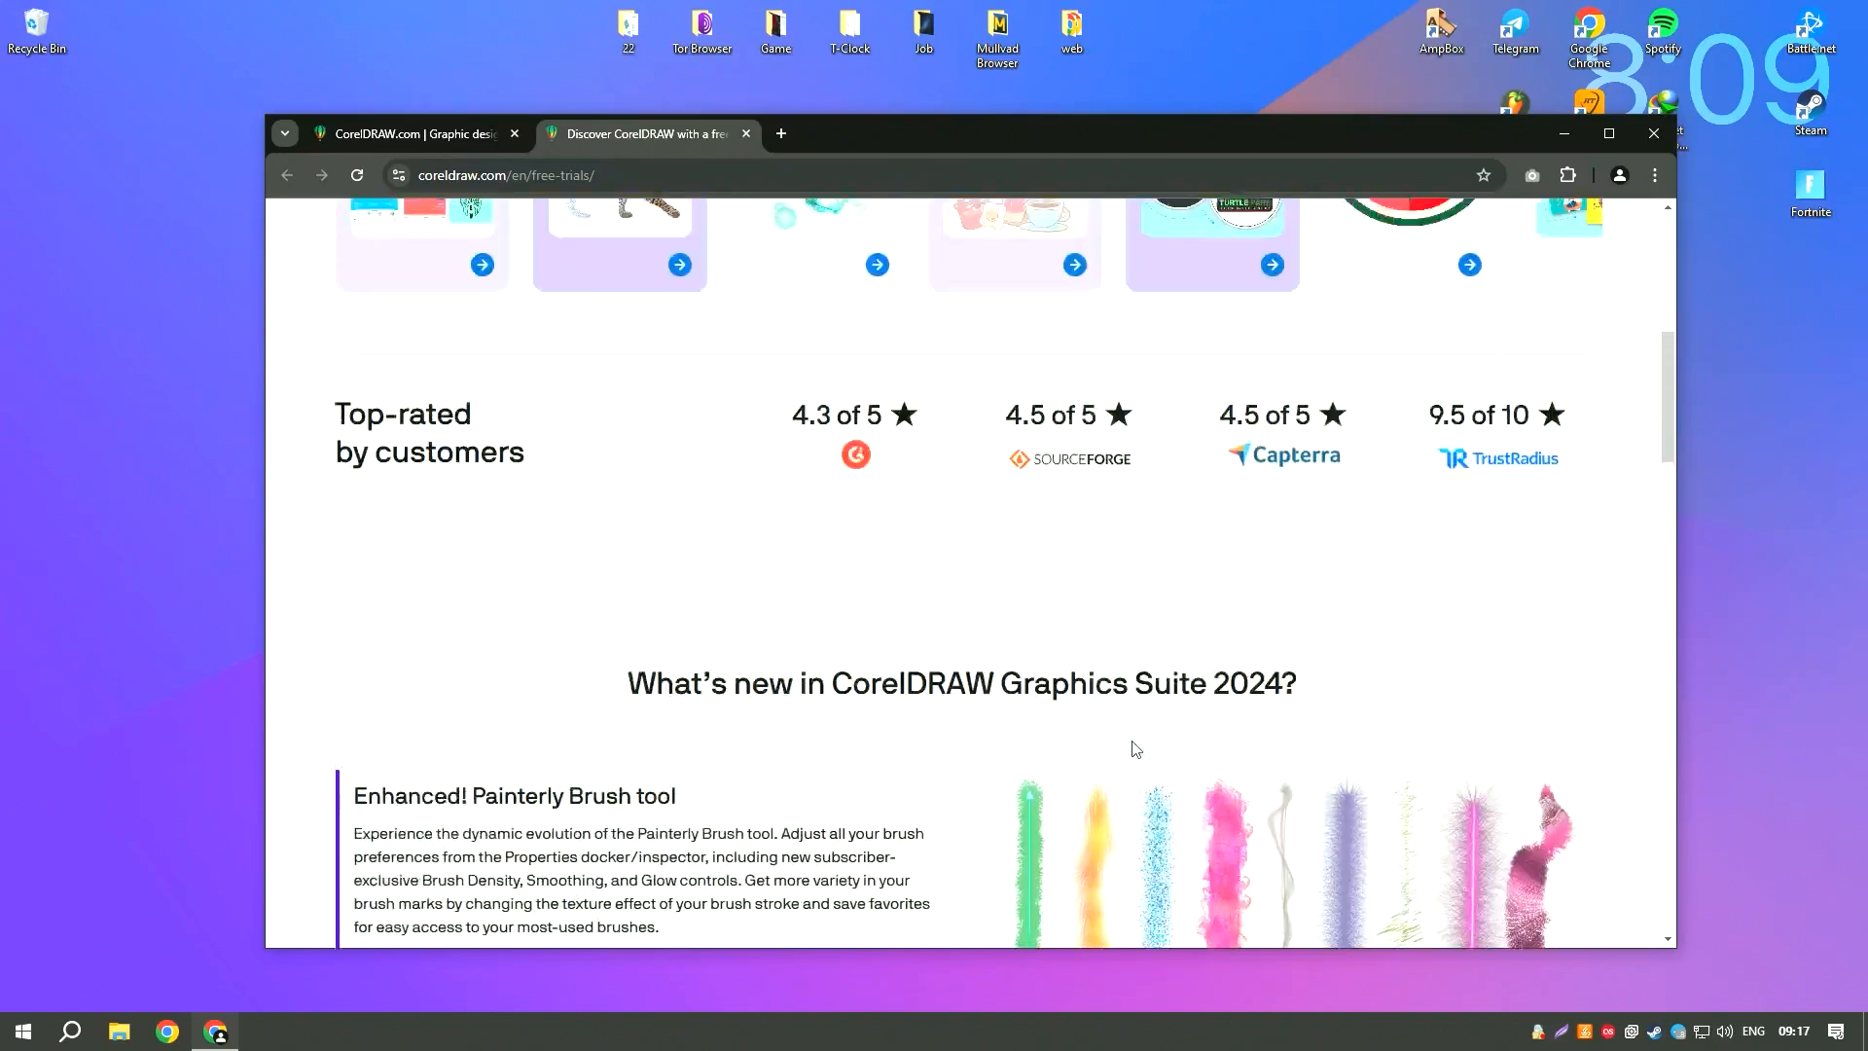
scroll(up, 3)
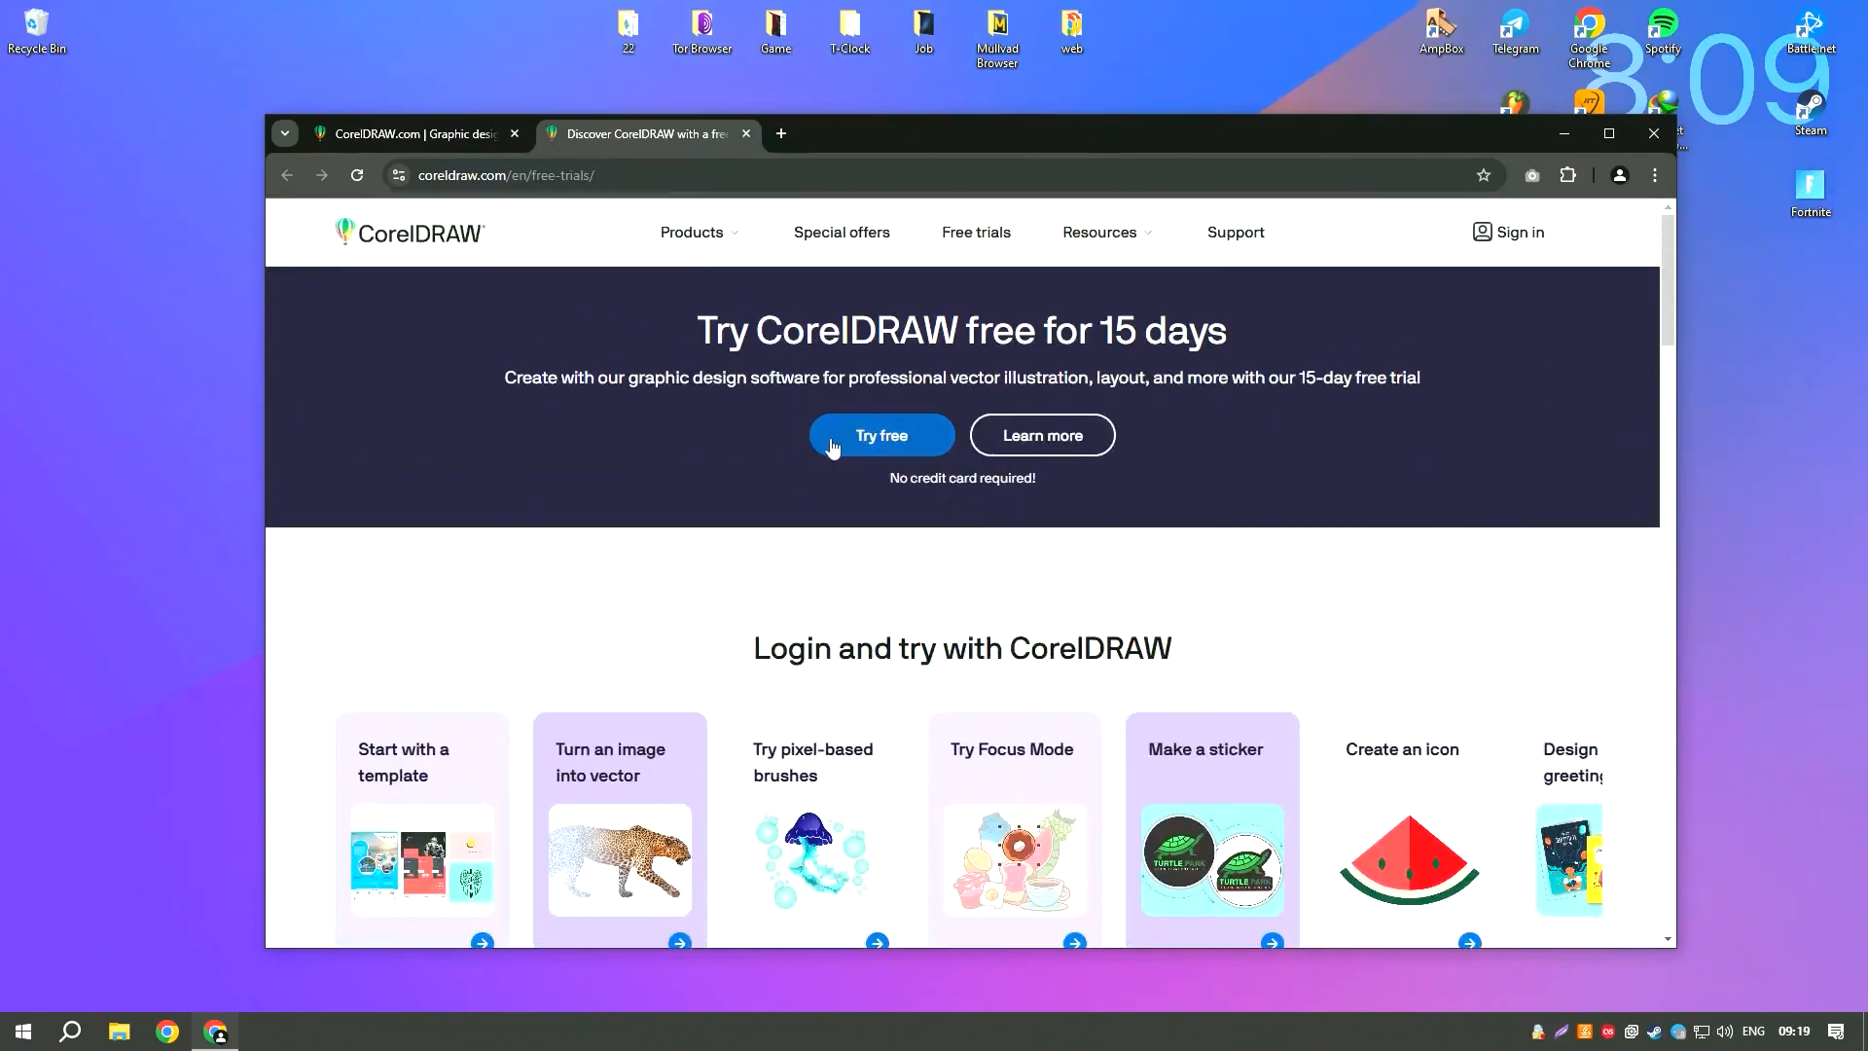
Start the free CorelDRAW trial, close Chrome, and select Example.rar on the desktop
click(880, 434)
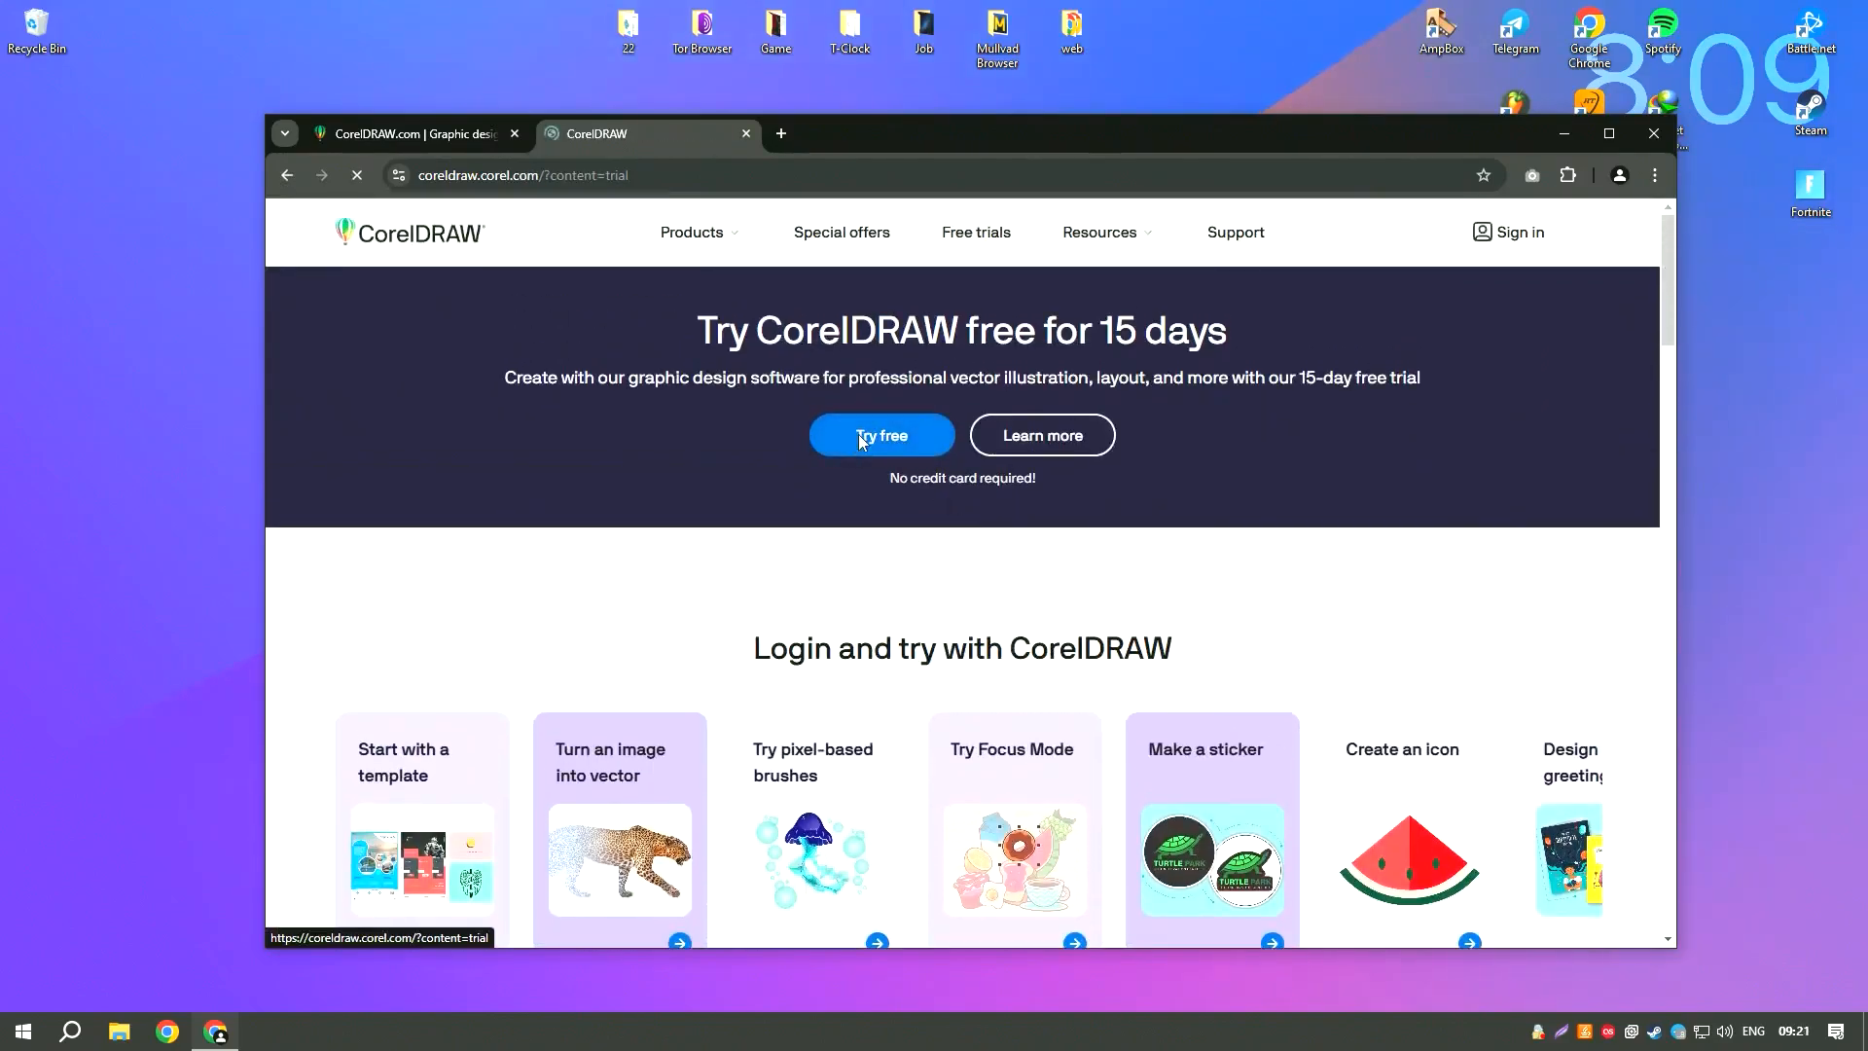
click(879, 434)
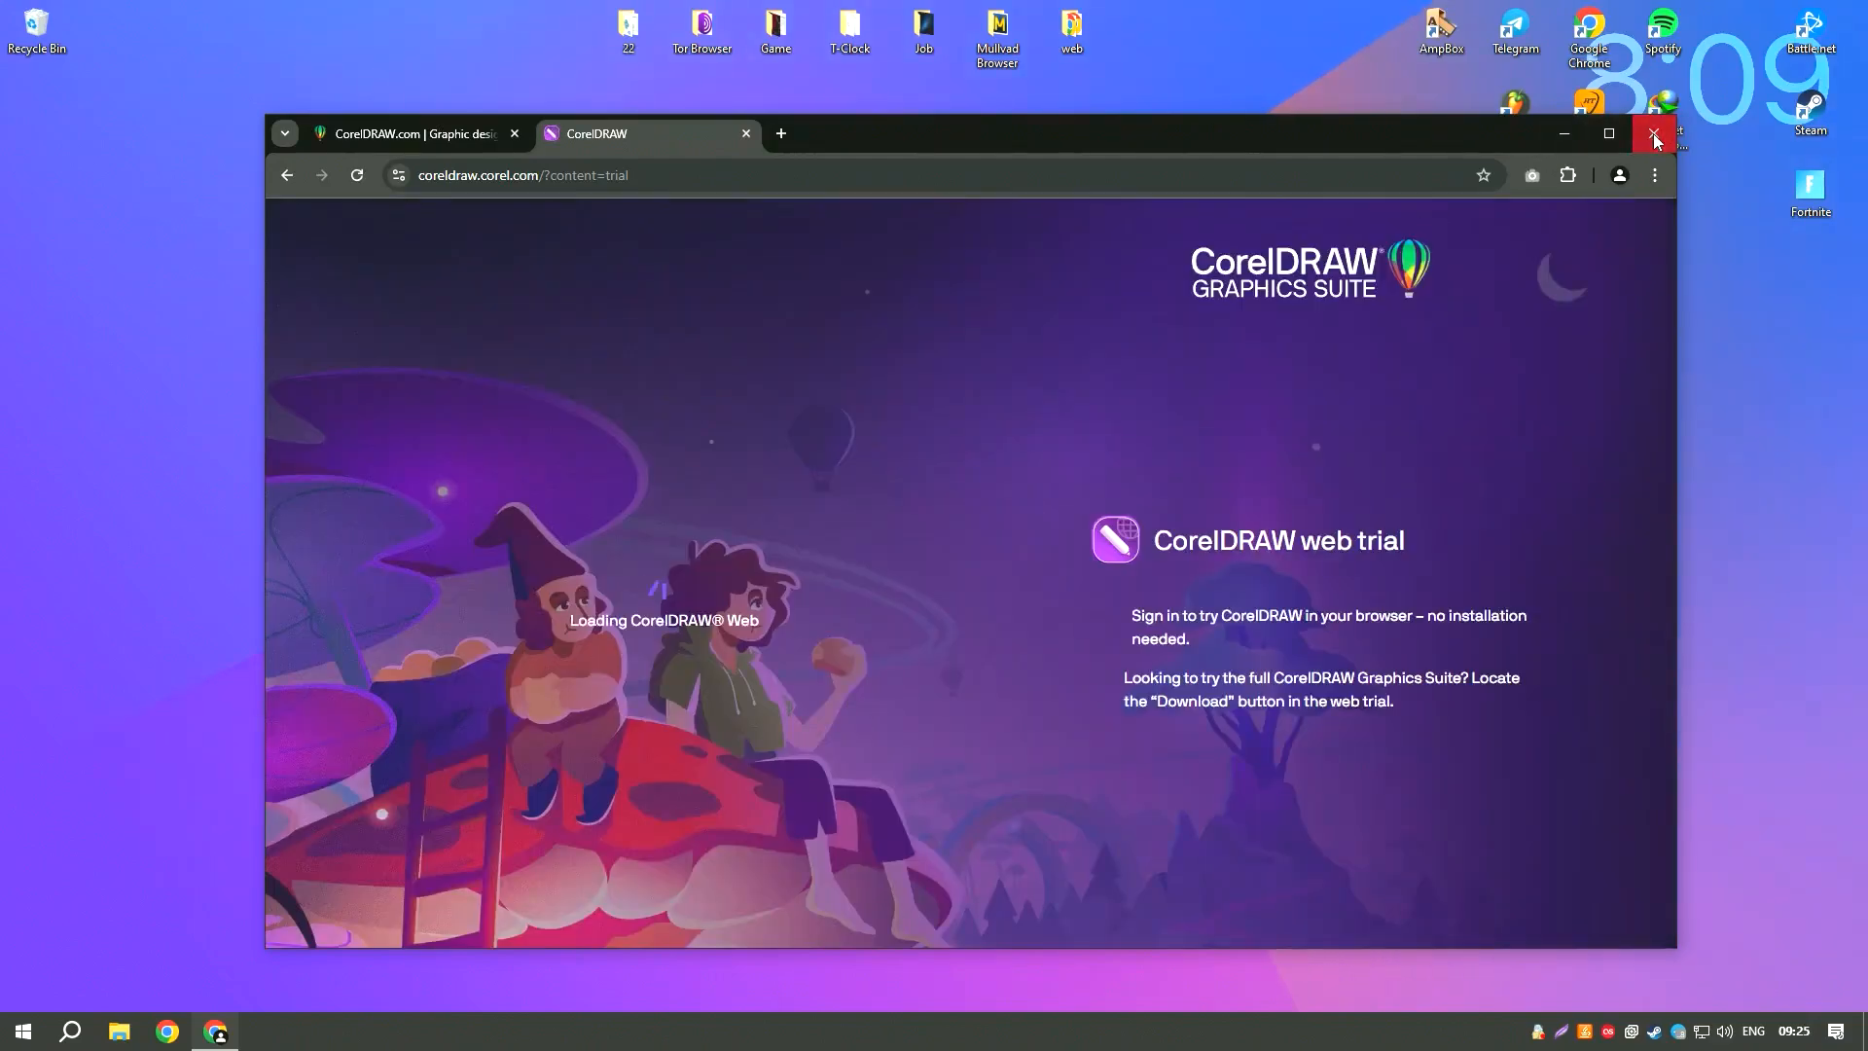
click(1654, 134)
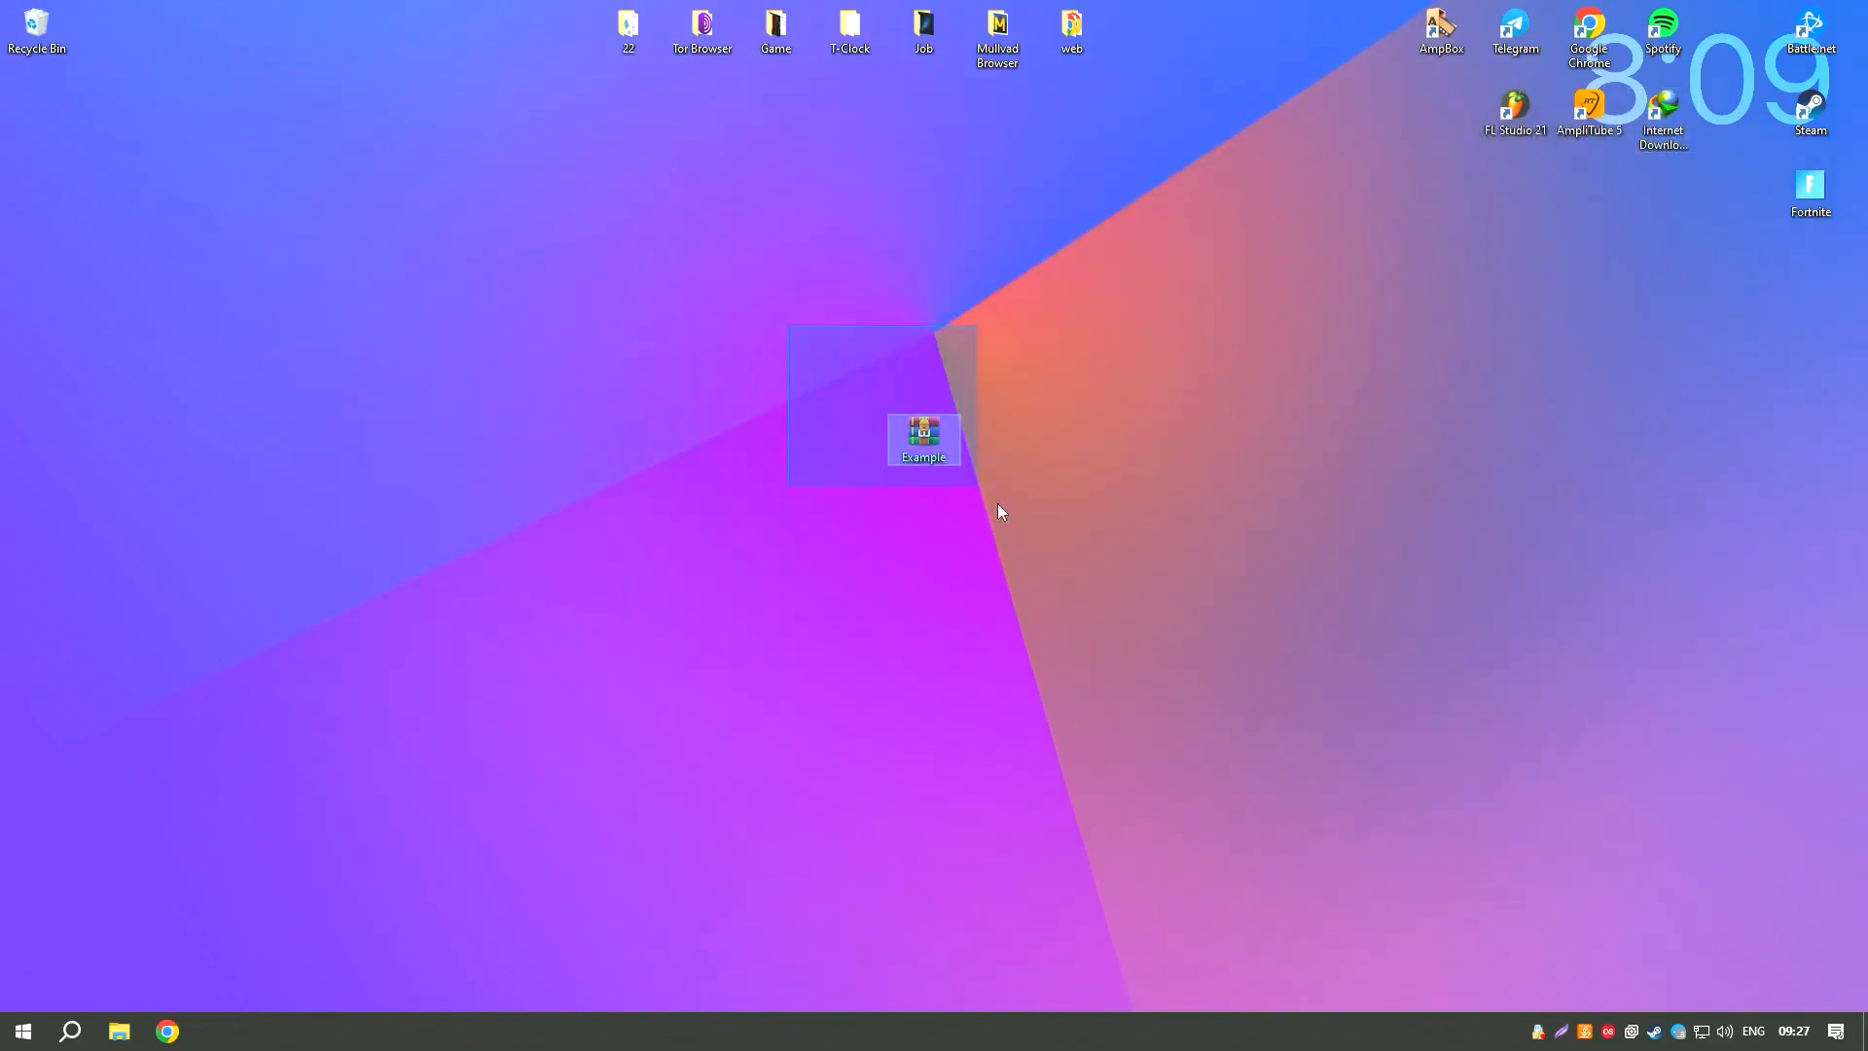
mouse_move(922, 432)
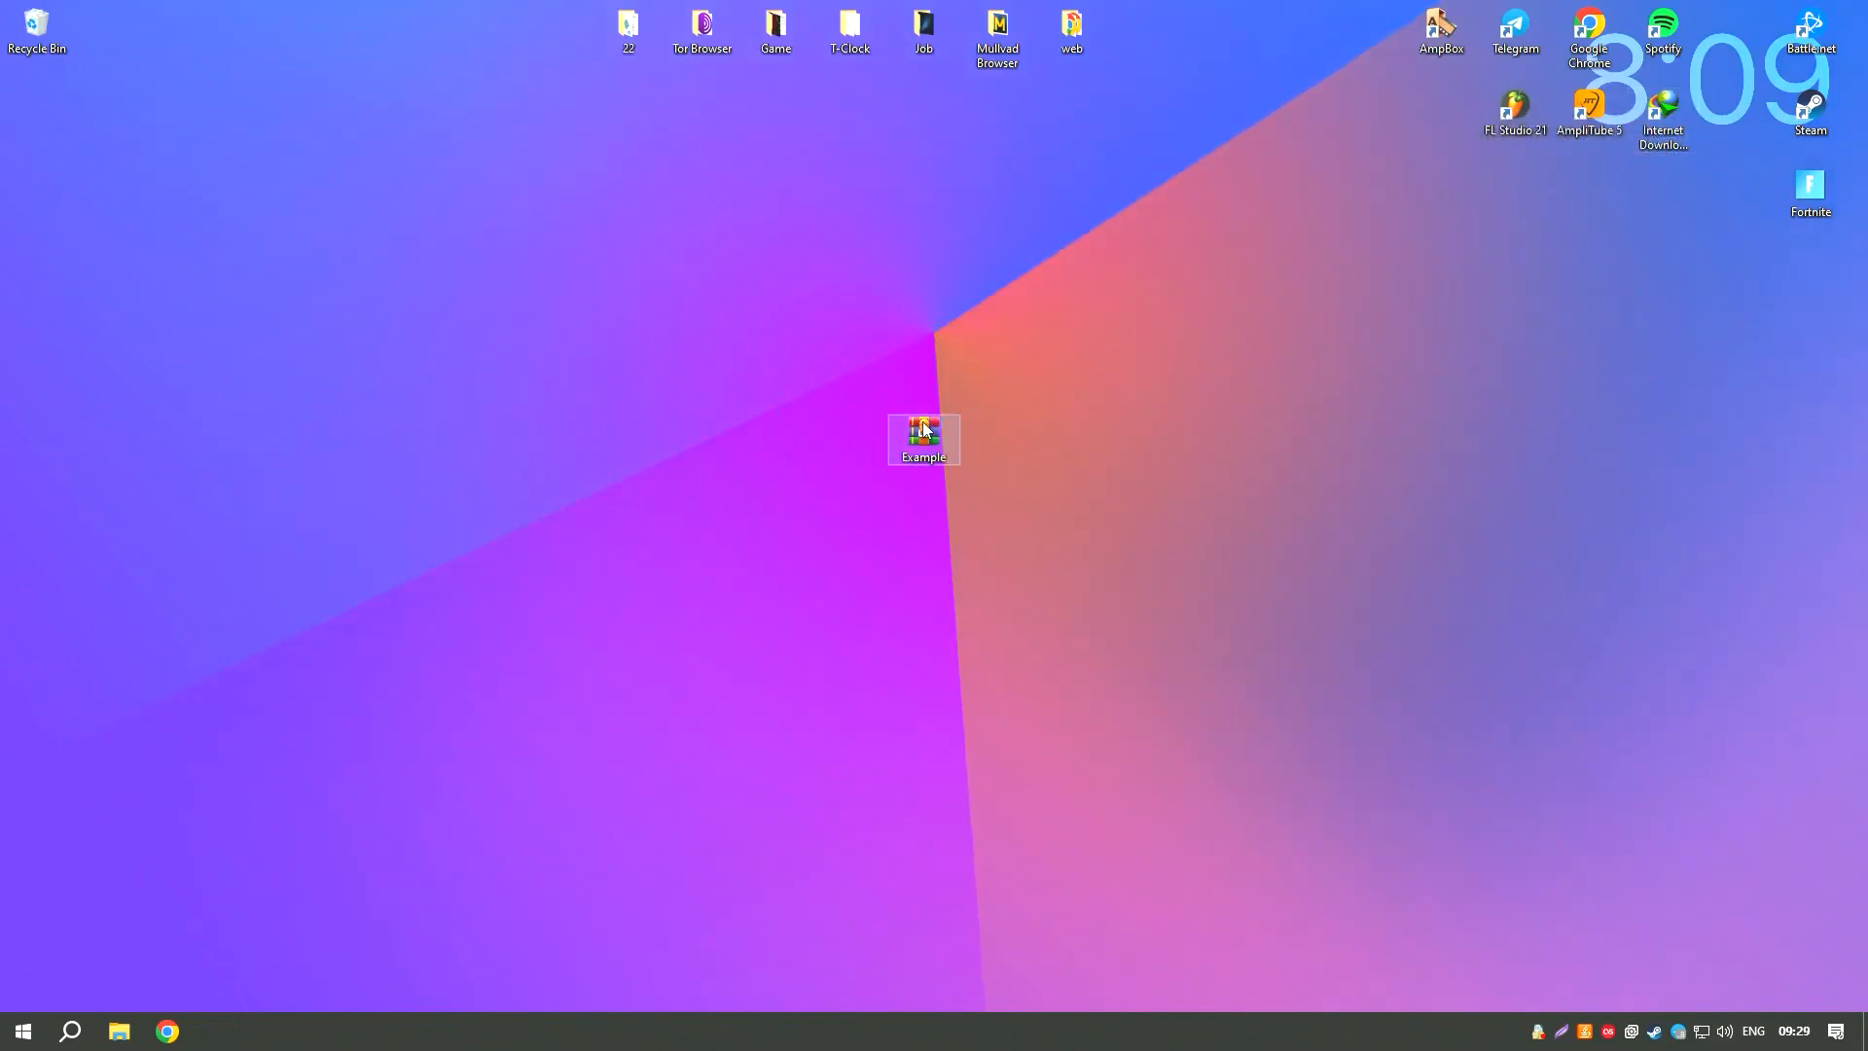
Unlock Example.rar with its password, extract Installer to the desktop, and view its Setup file
double_click(922, 438)
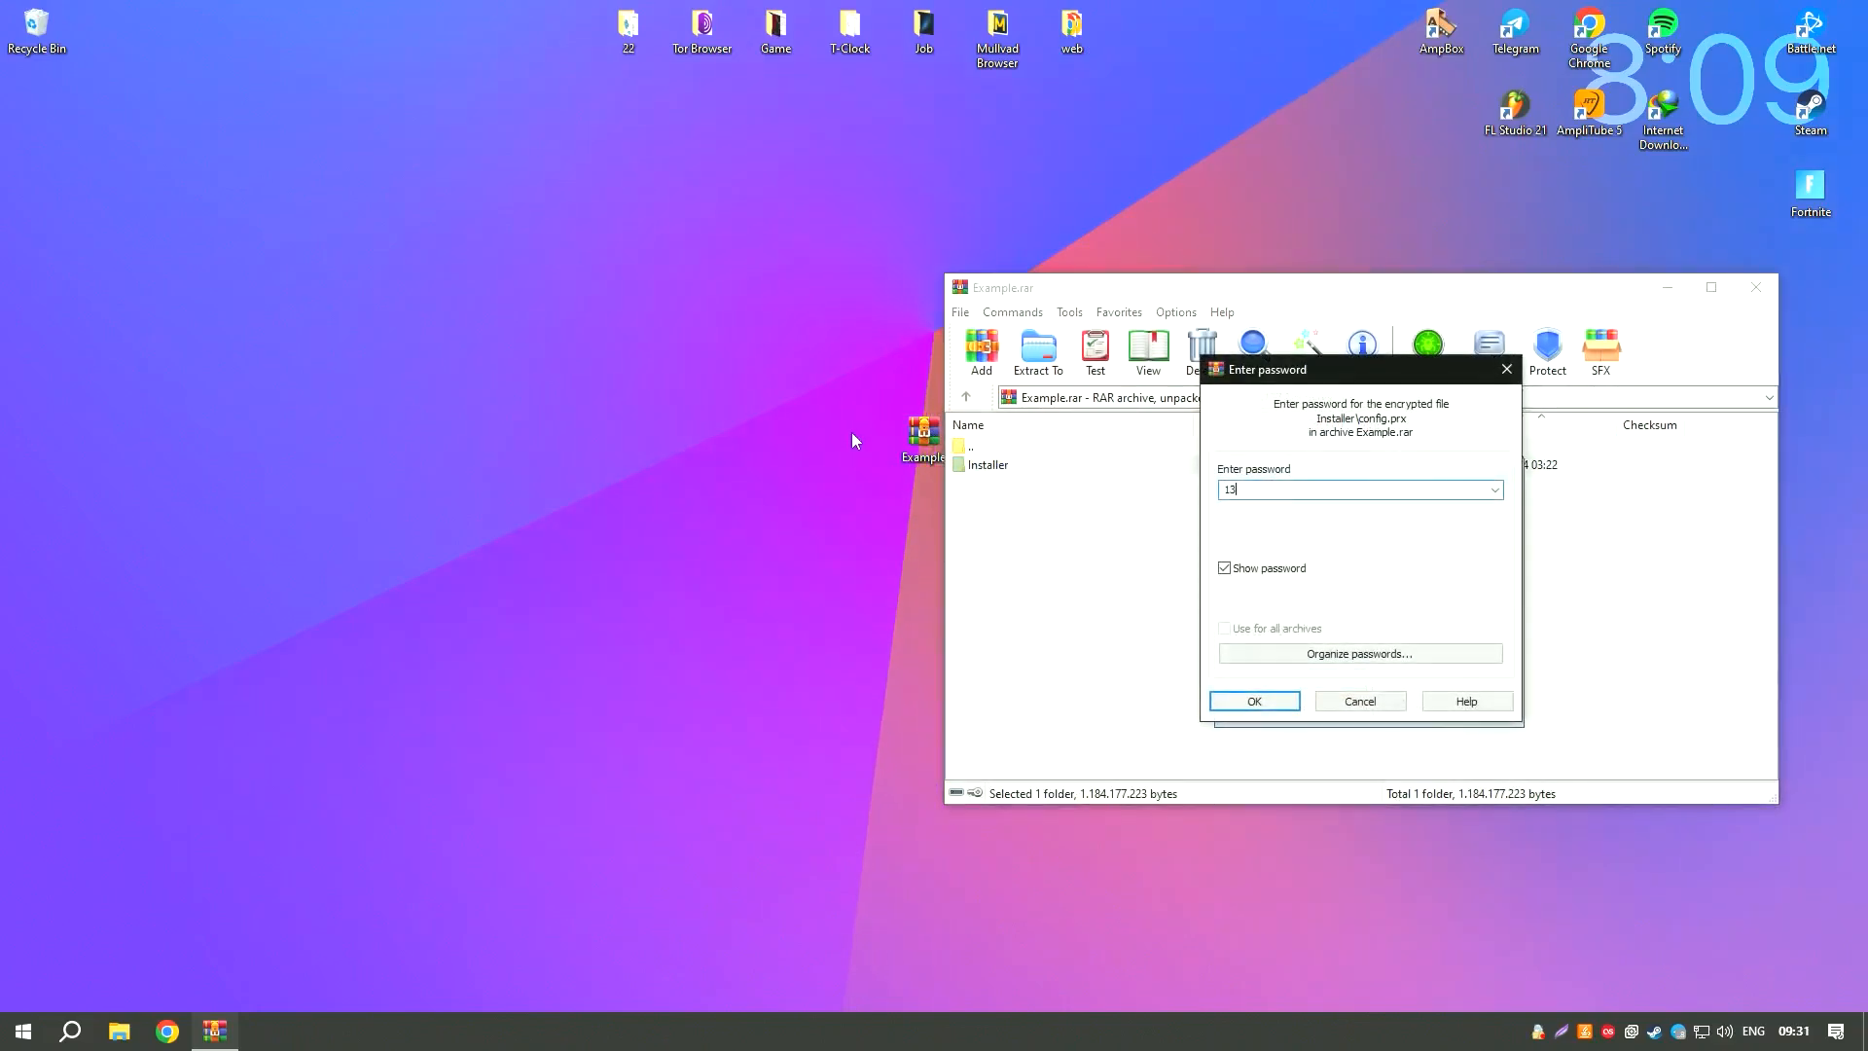
click(1251, 700)
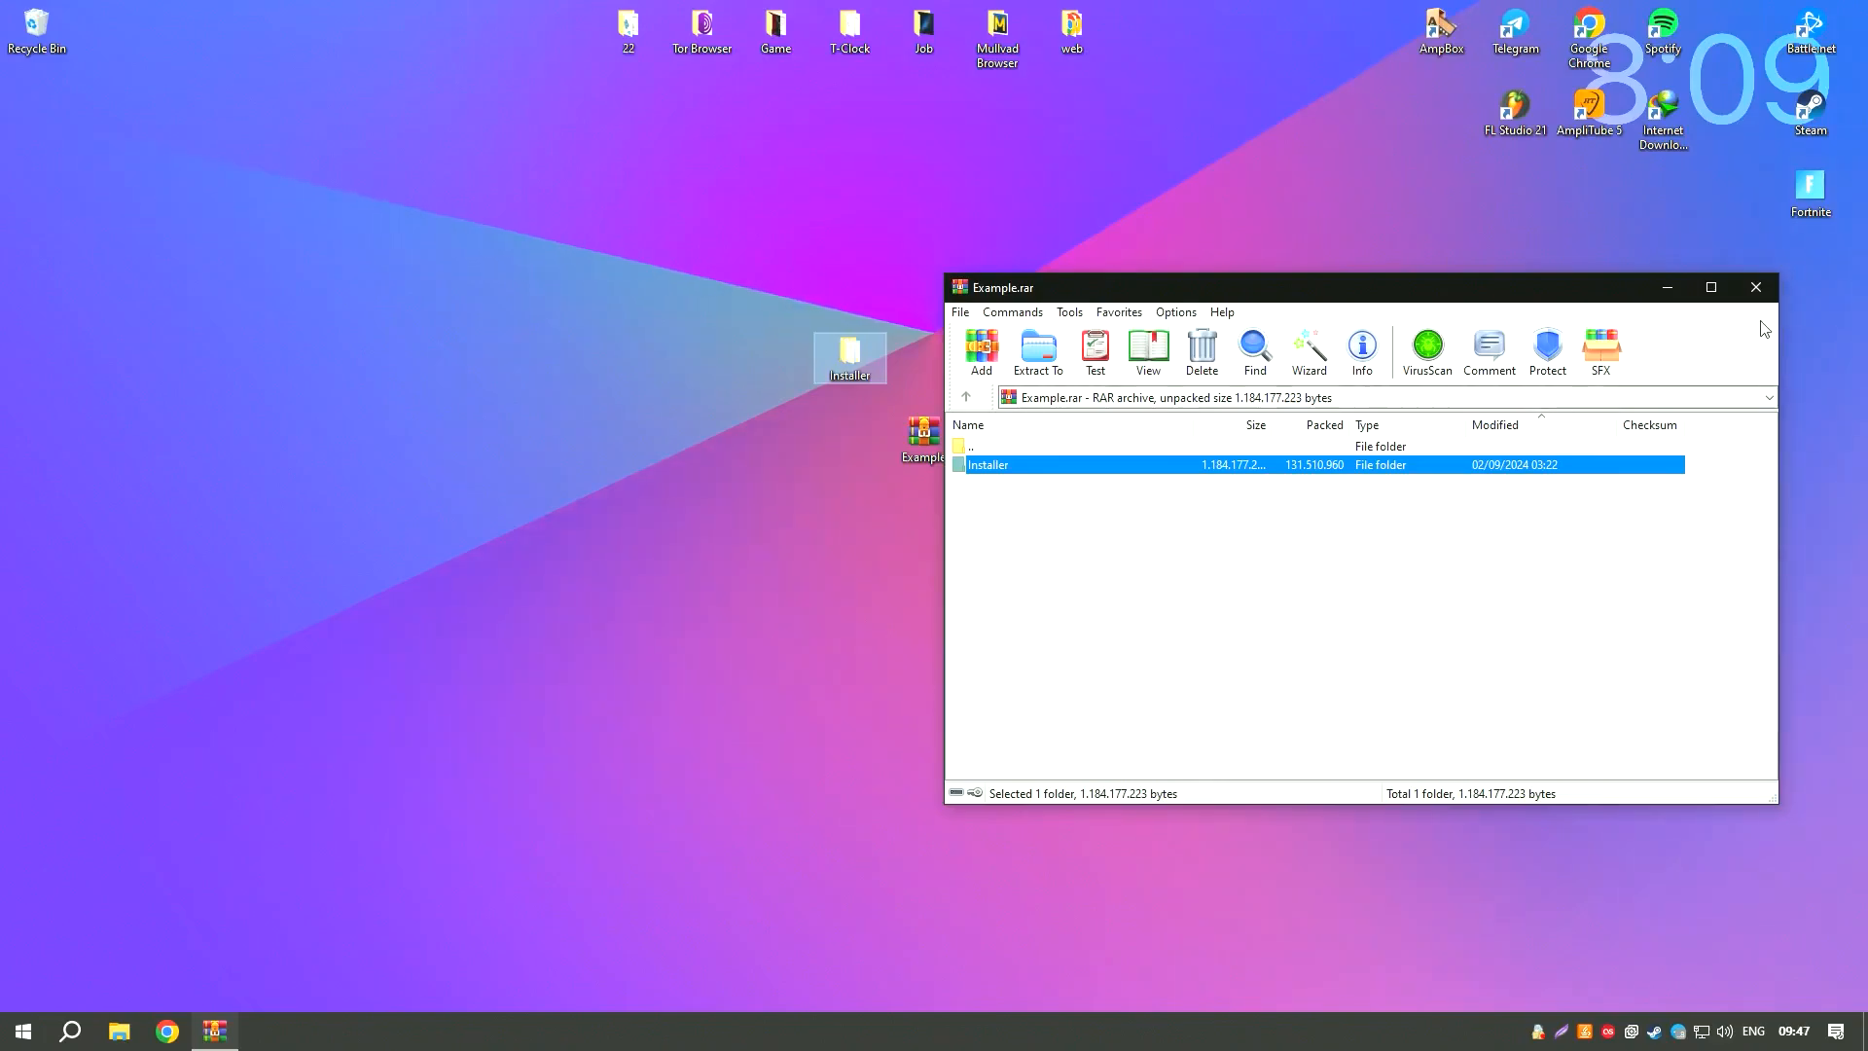
click(1755, 288)
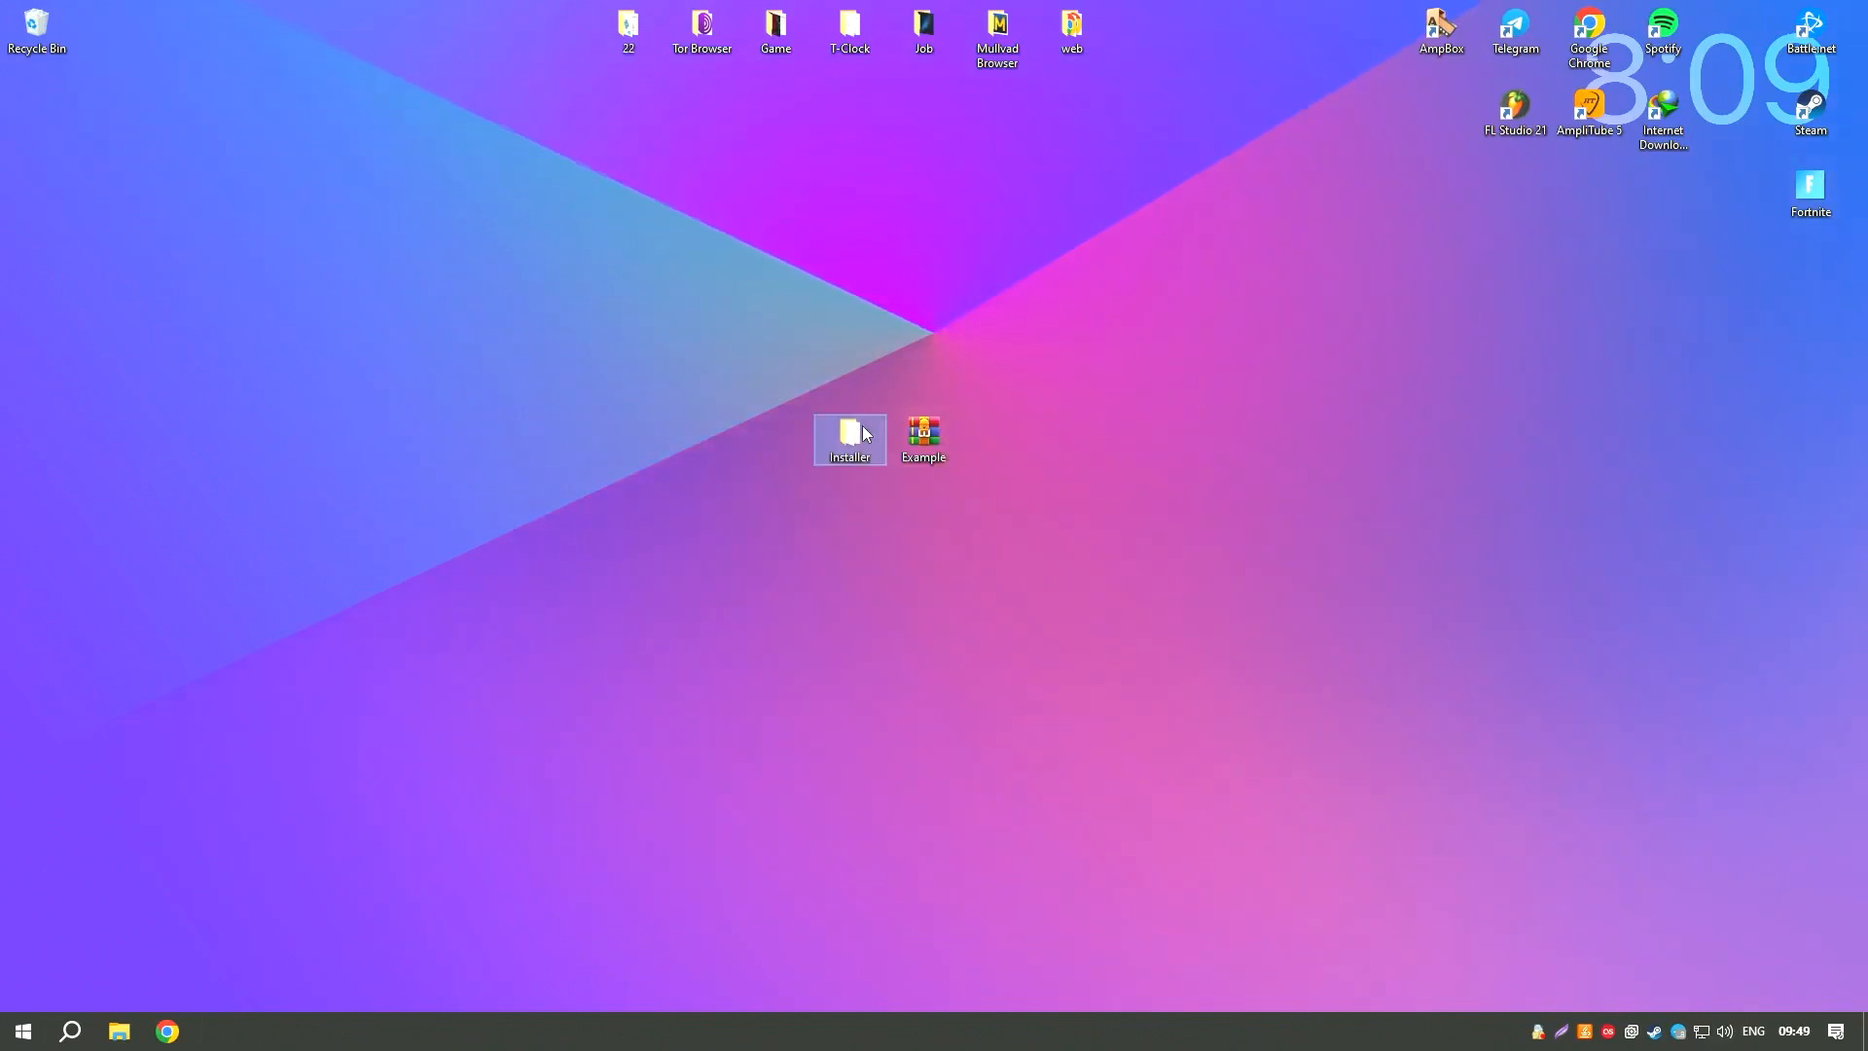
double_click(849, 432)
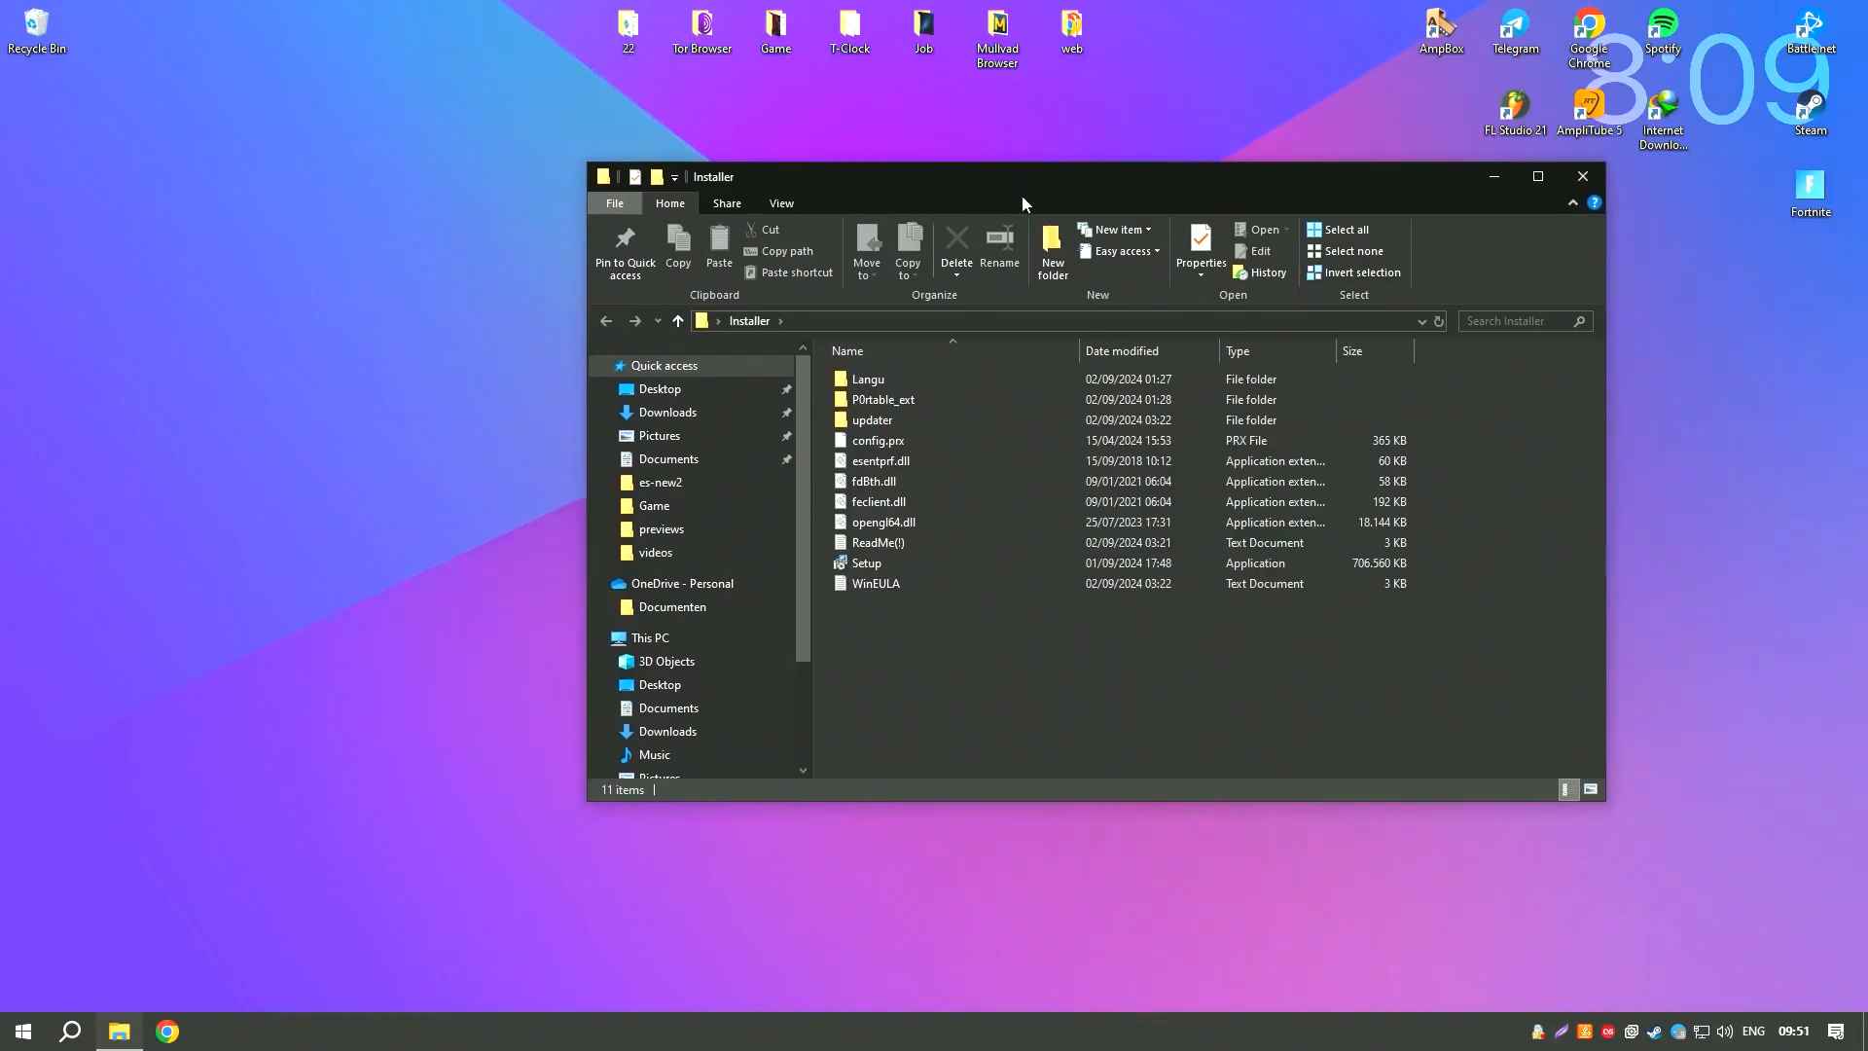
Run Setup and choose 1 for English so the activation script completes
double_click(868, 562)
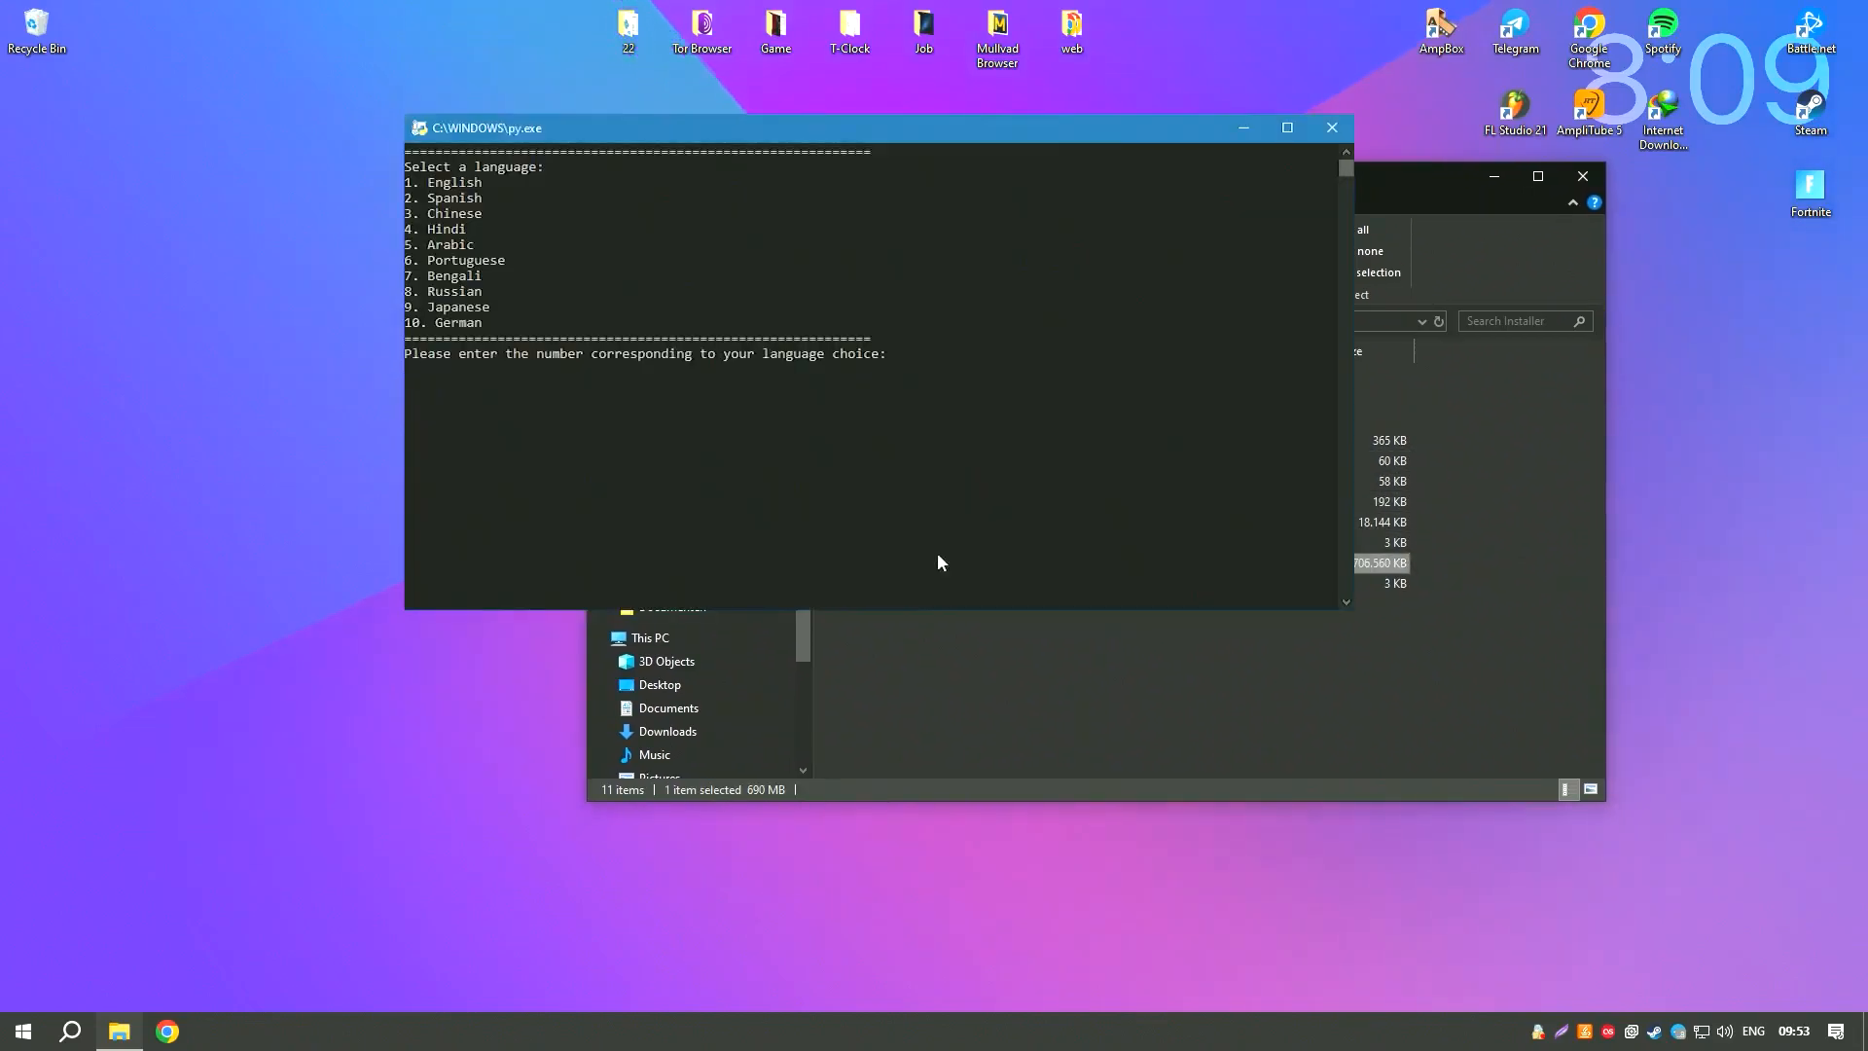
text(1)
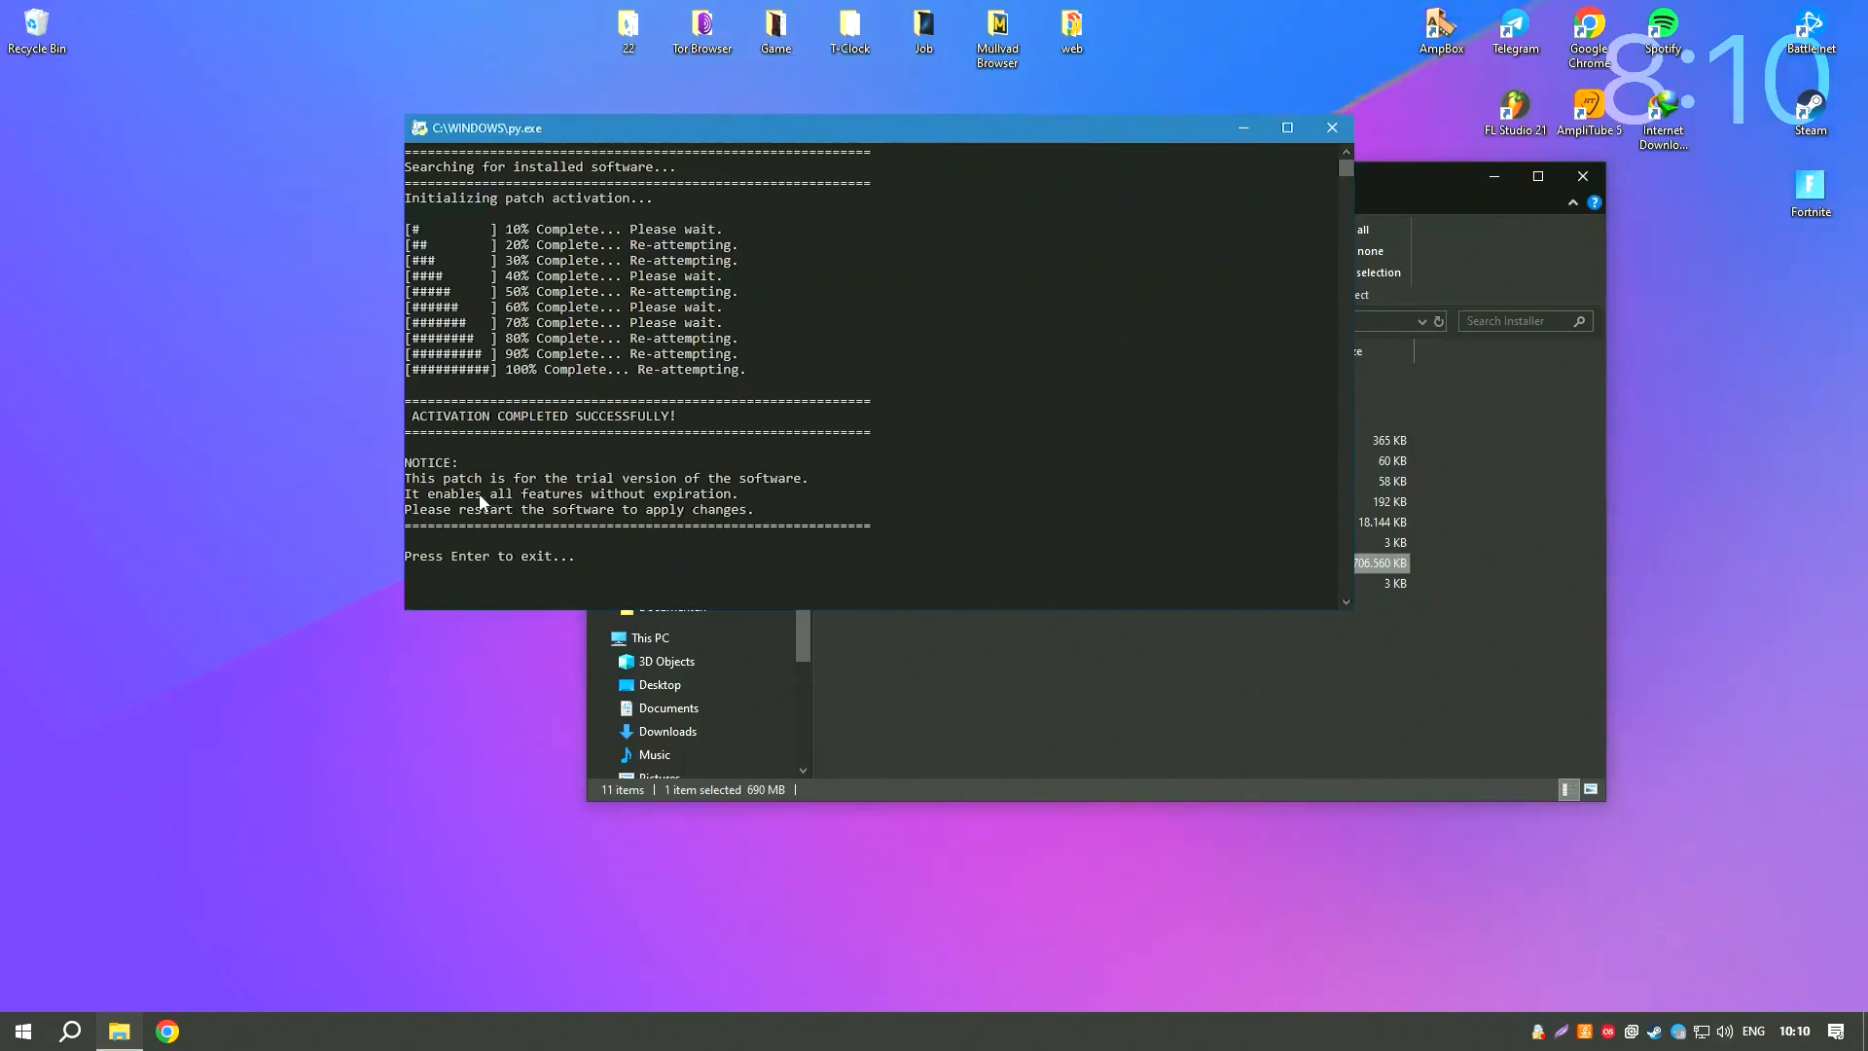
mouse_move(862, 471)
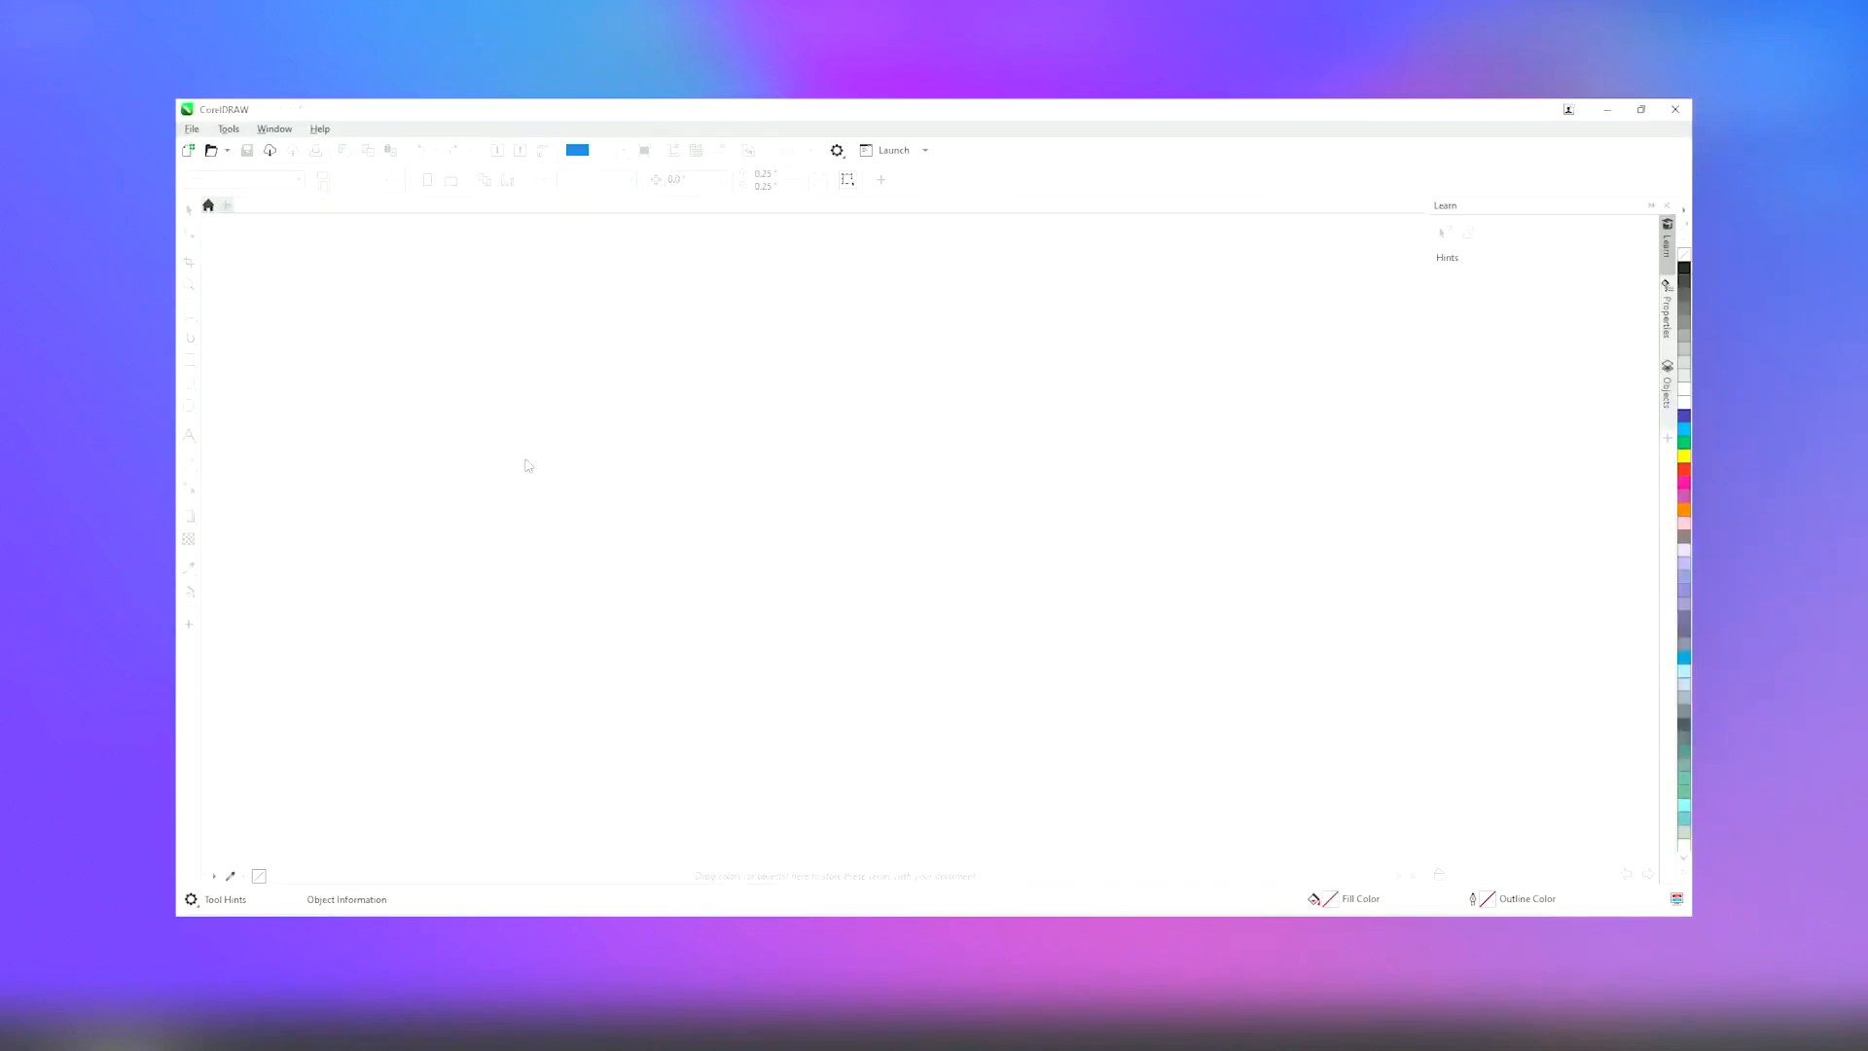
View About CorelDRAW showing the September 2022 release, then dismiss it
click(208, 204)
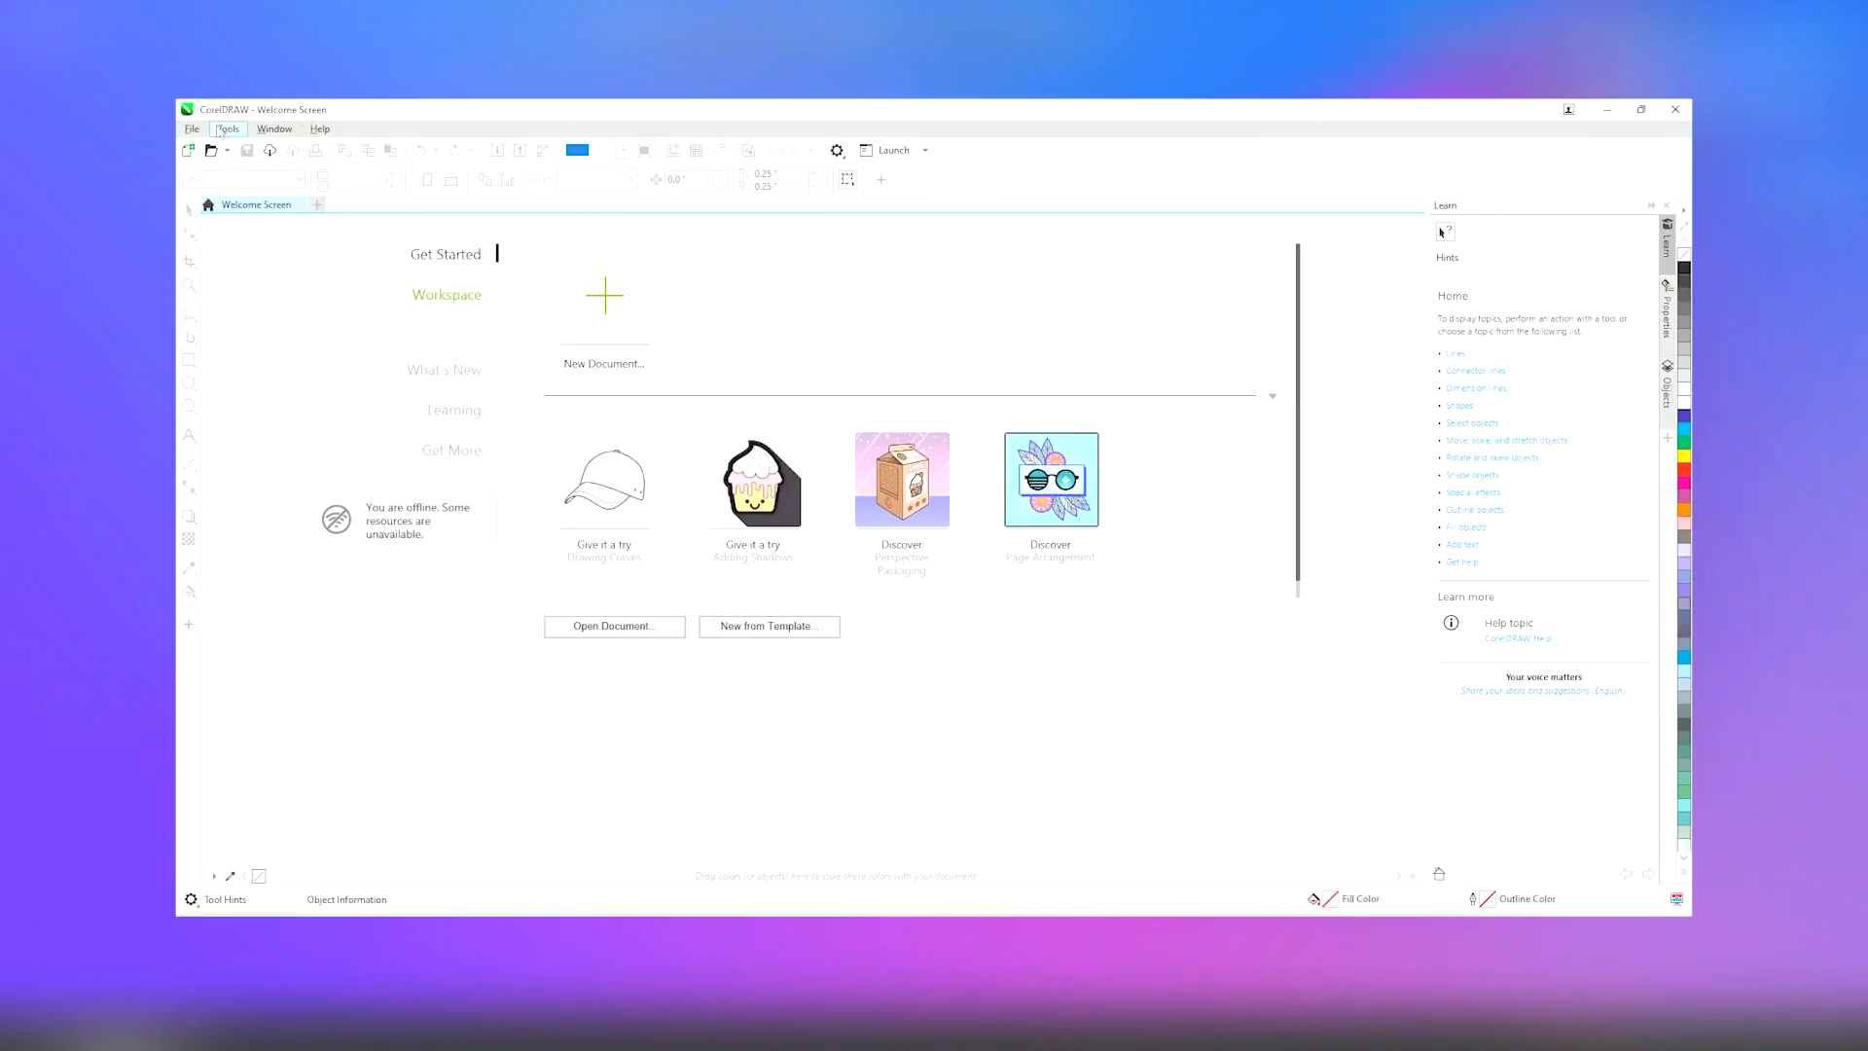
click(319, 129)
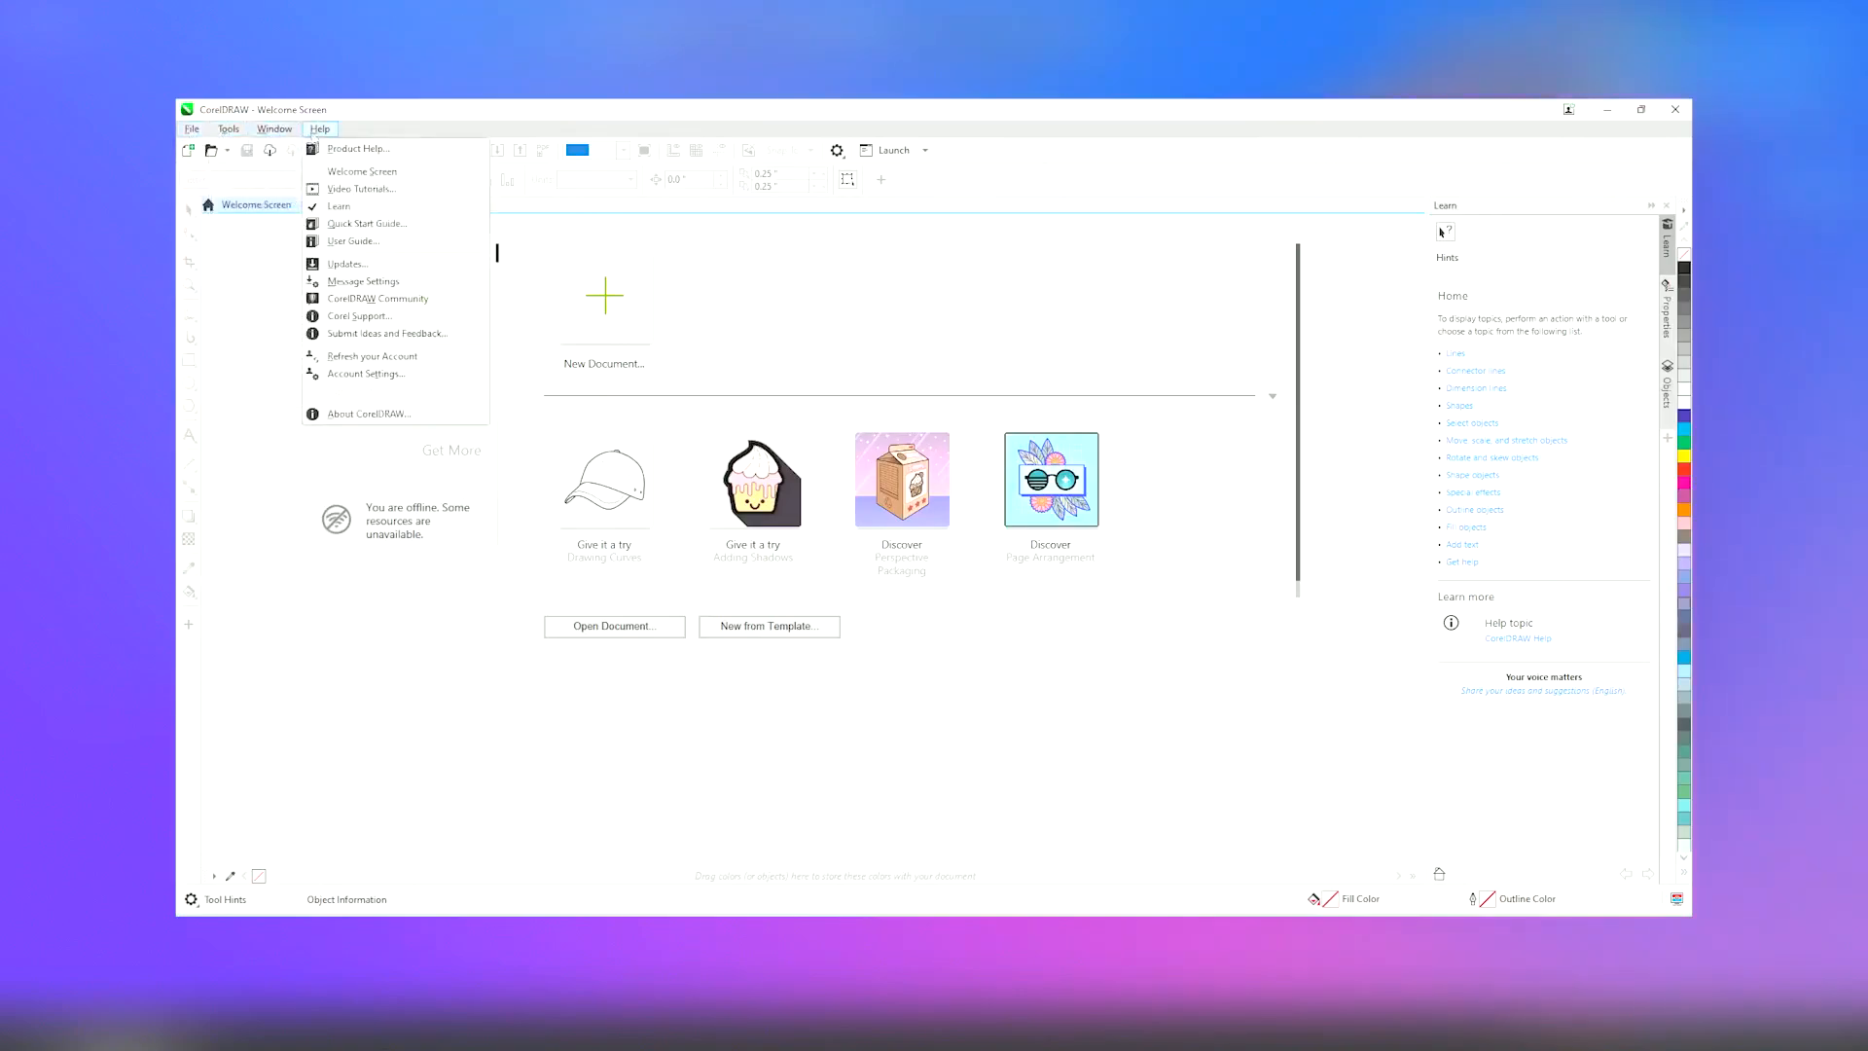
click(370, 413)
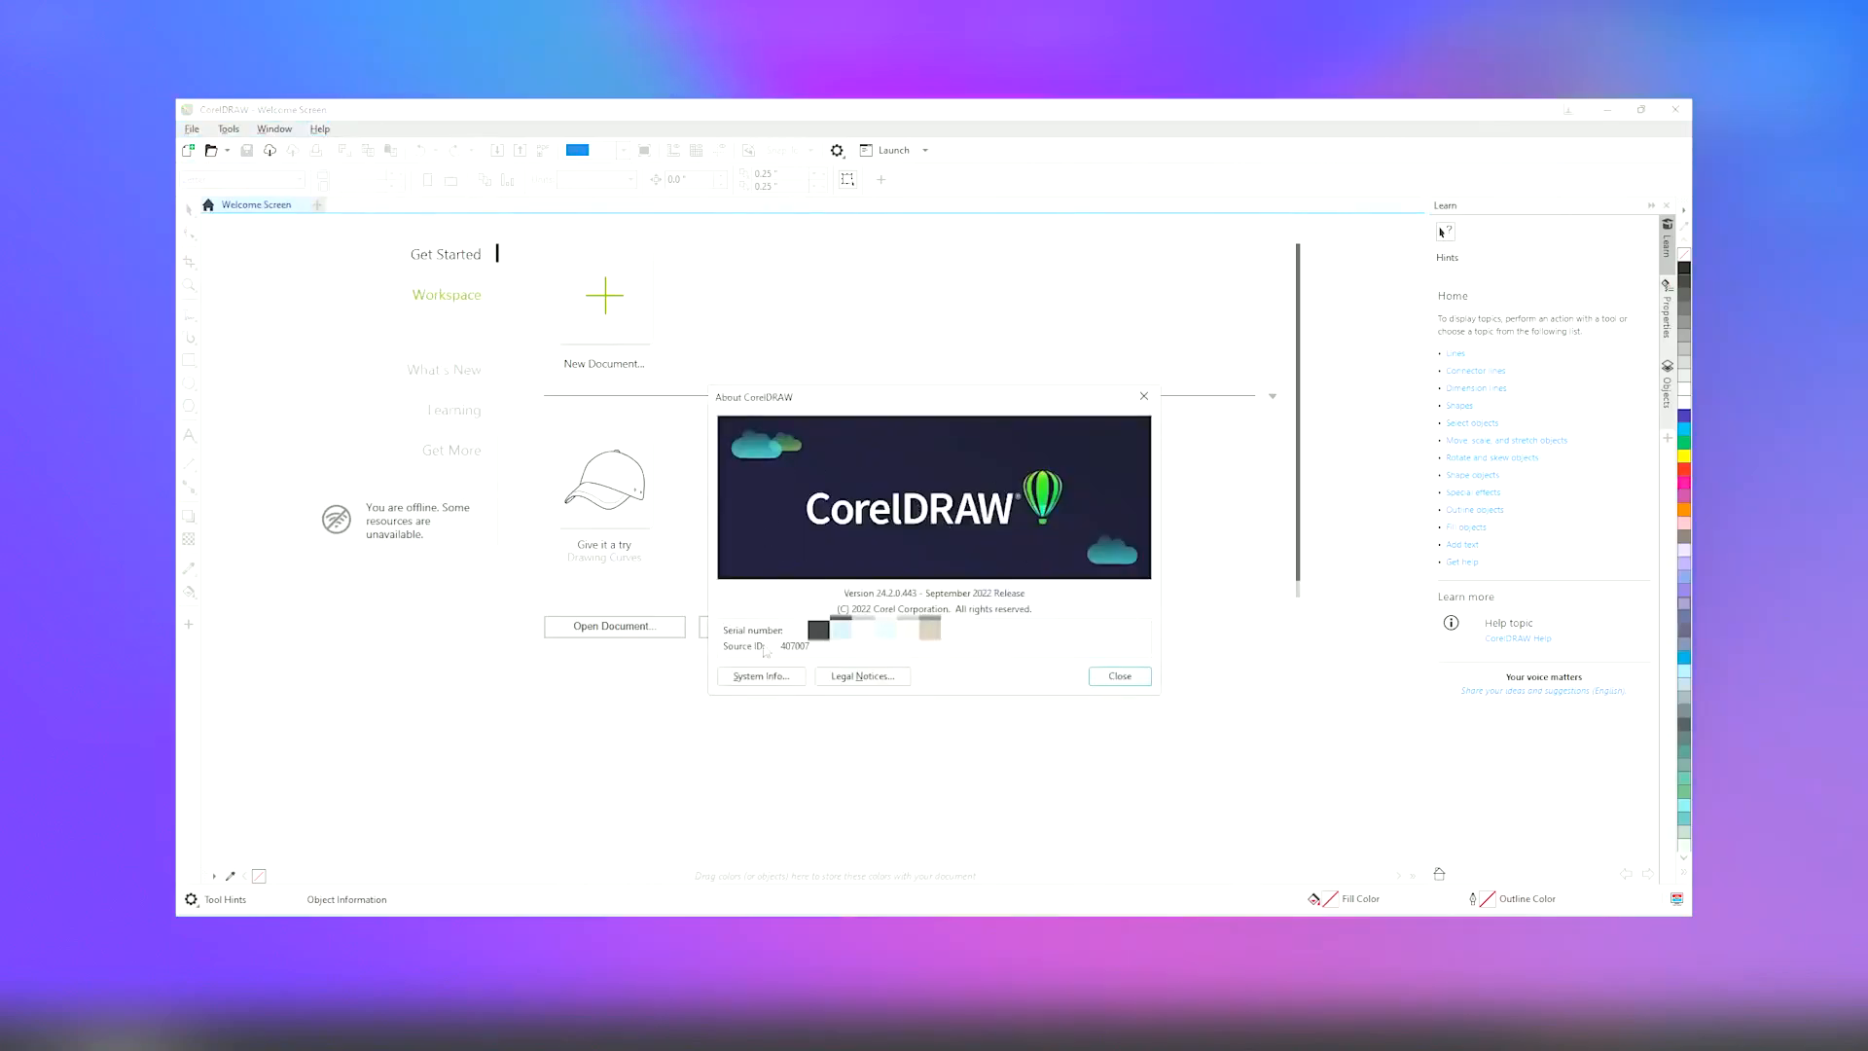
click(1116, 675)
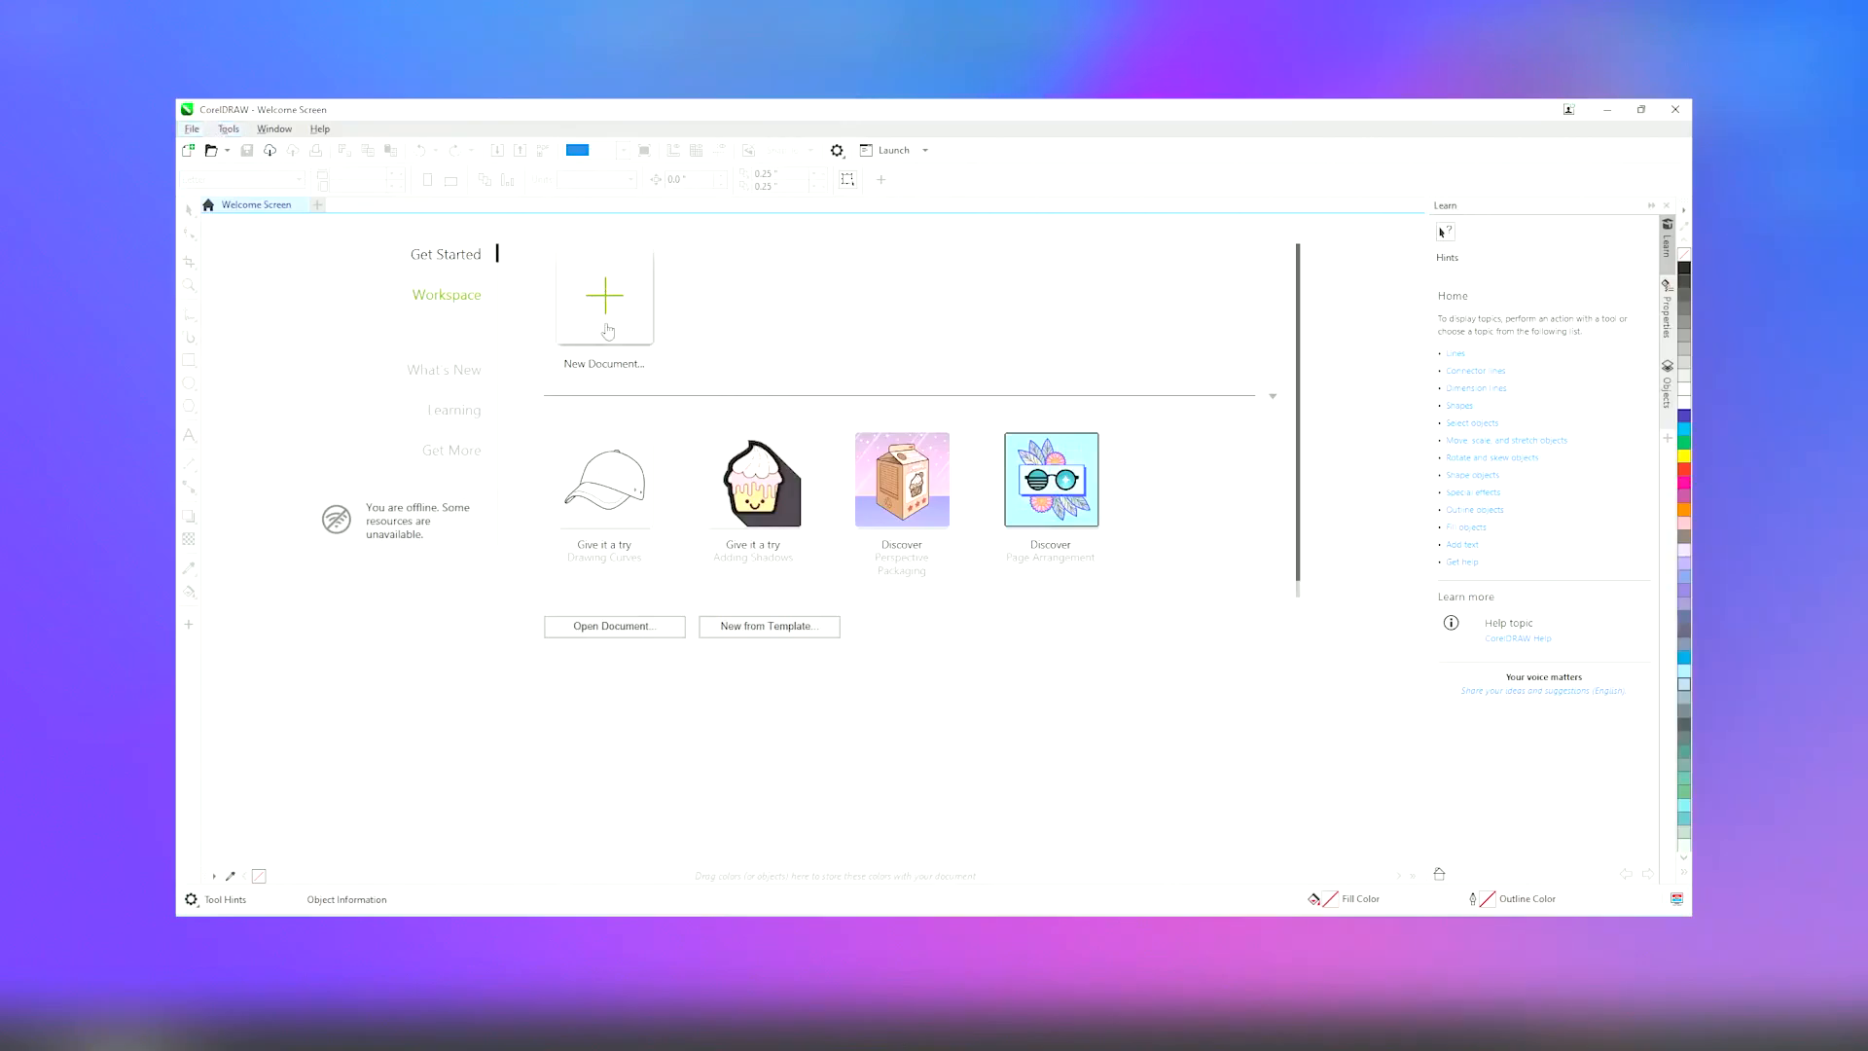
Browse new-document presets and templates, then create Untitled-1 with Letter settings
click(603, 296)
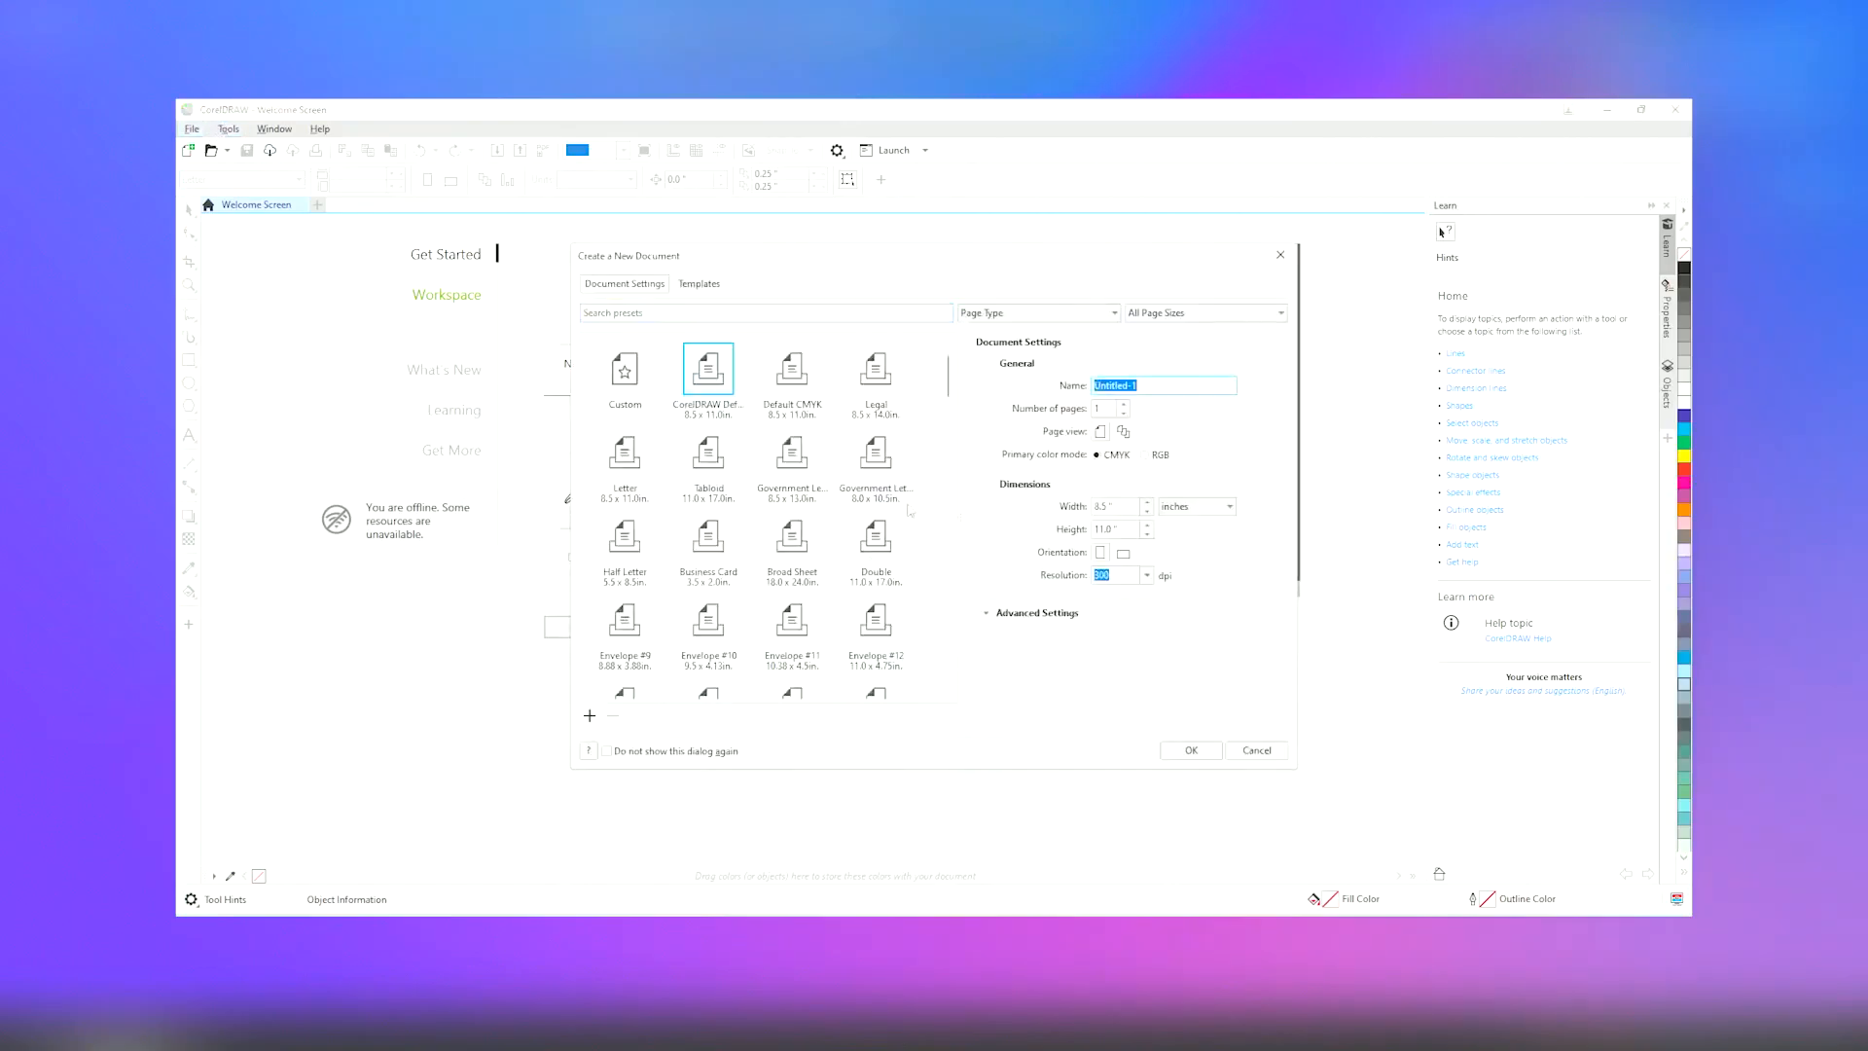
scroll(down, 3)
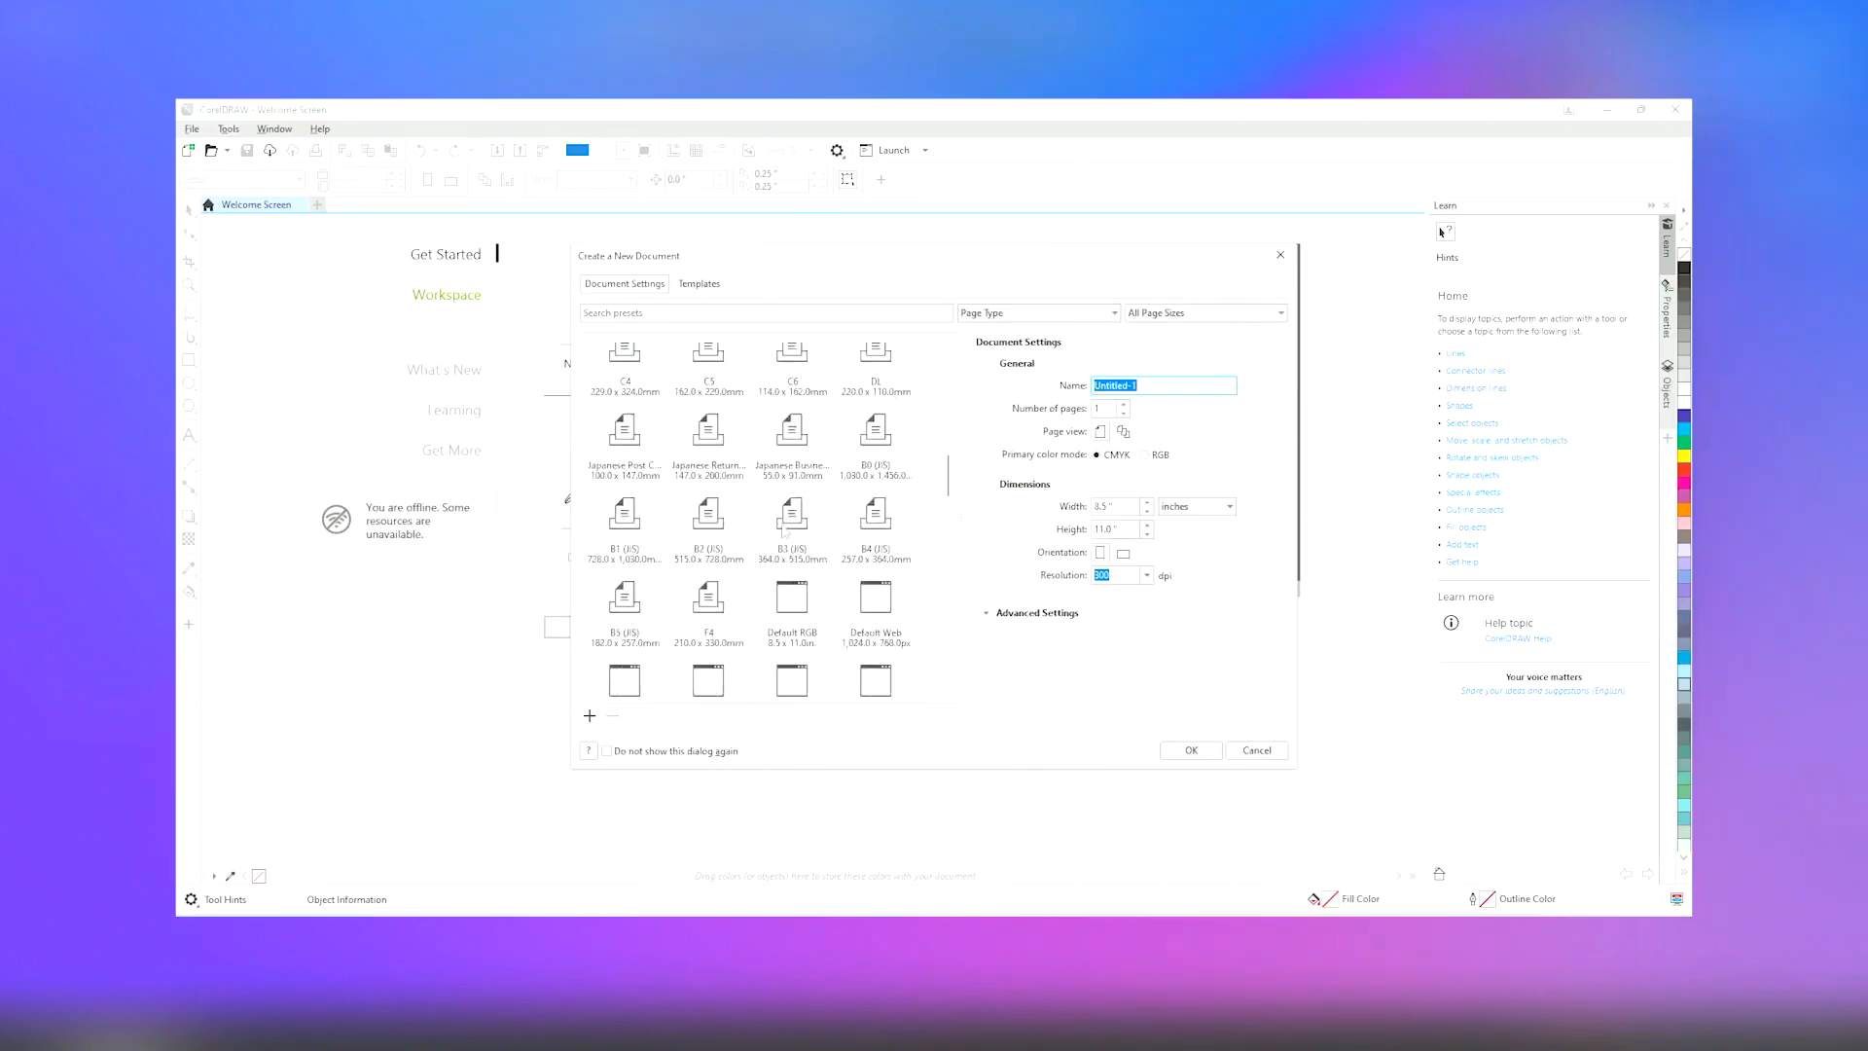
click(698, 284)
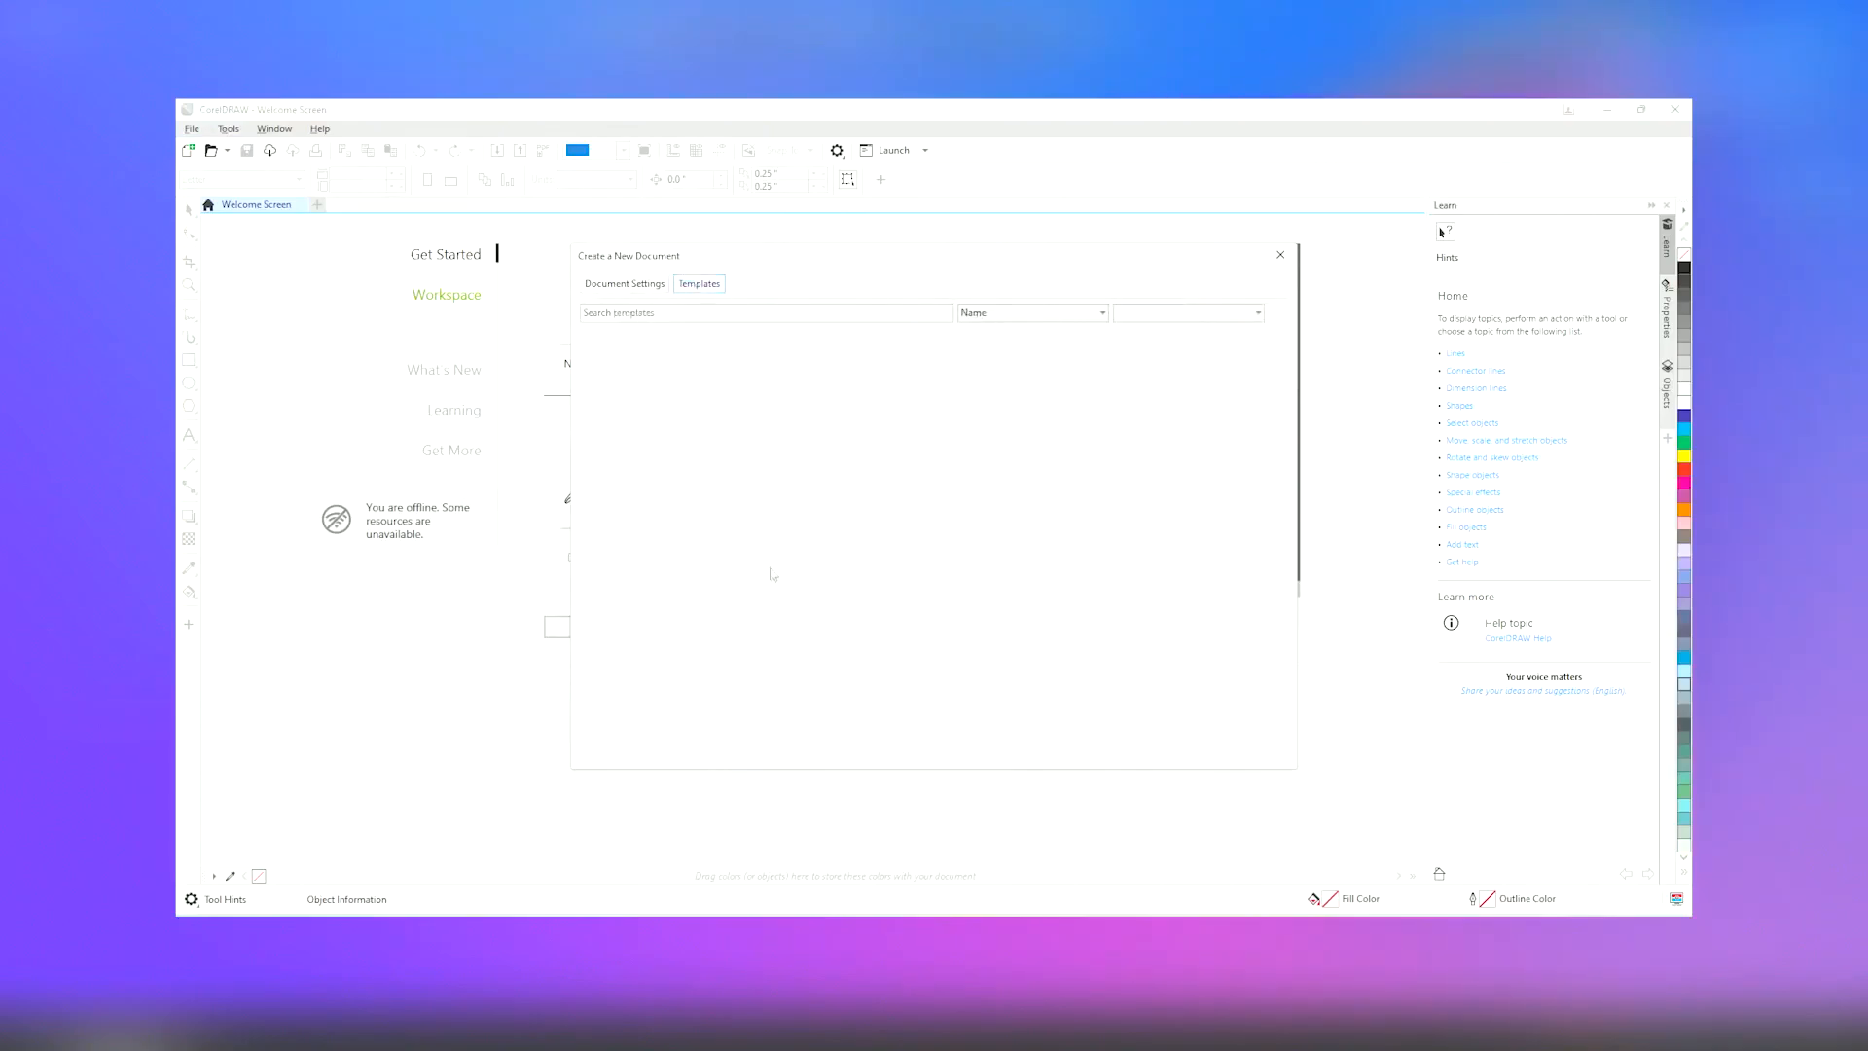
click(699, 284)
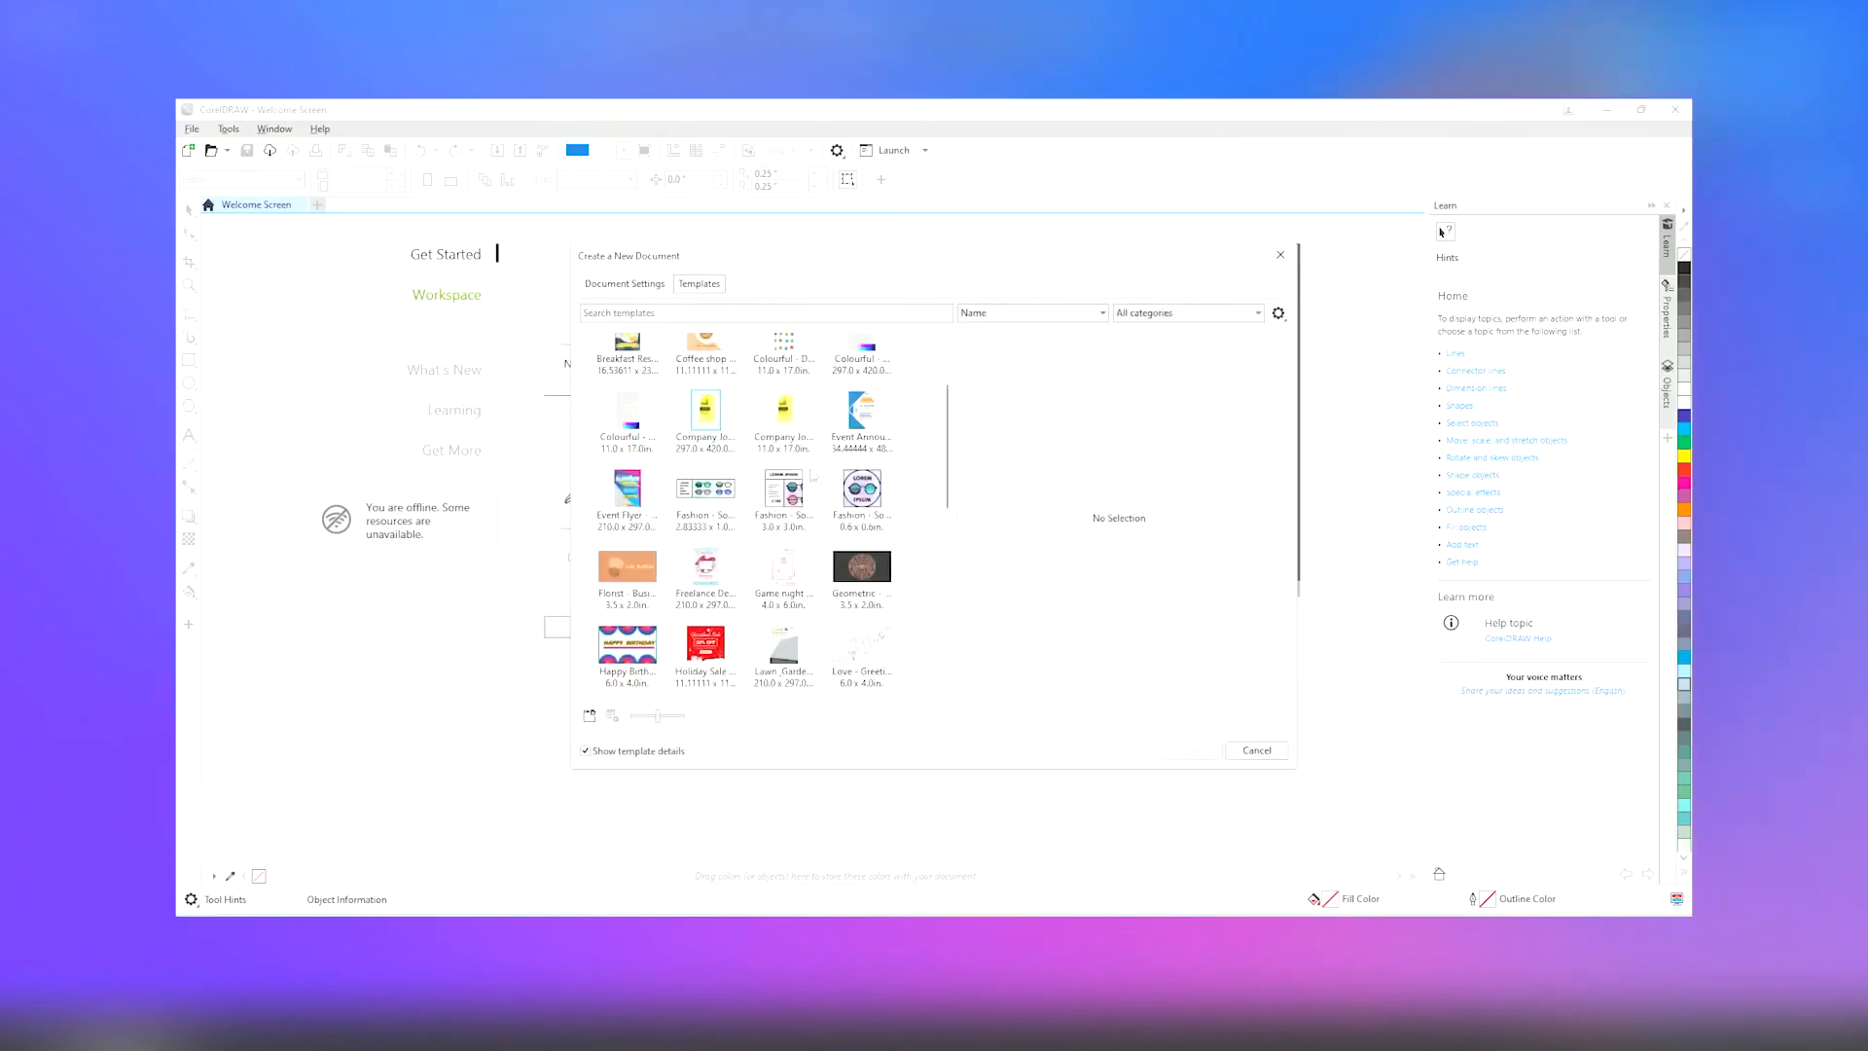
click(622, 284)
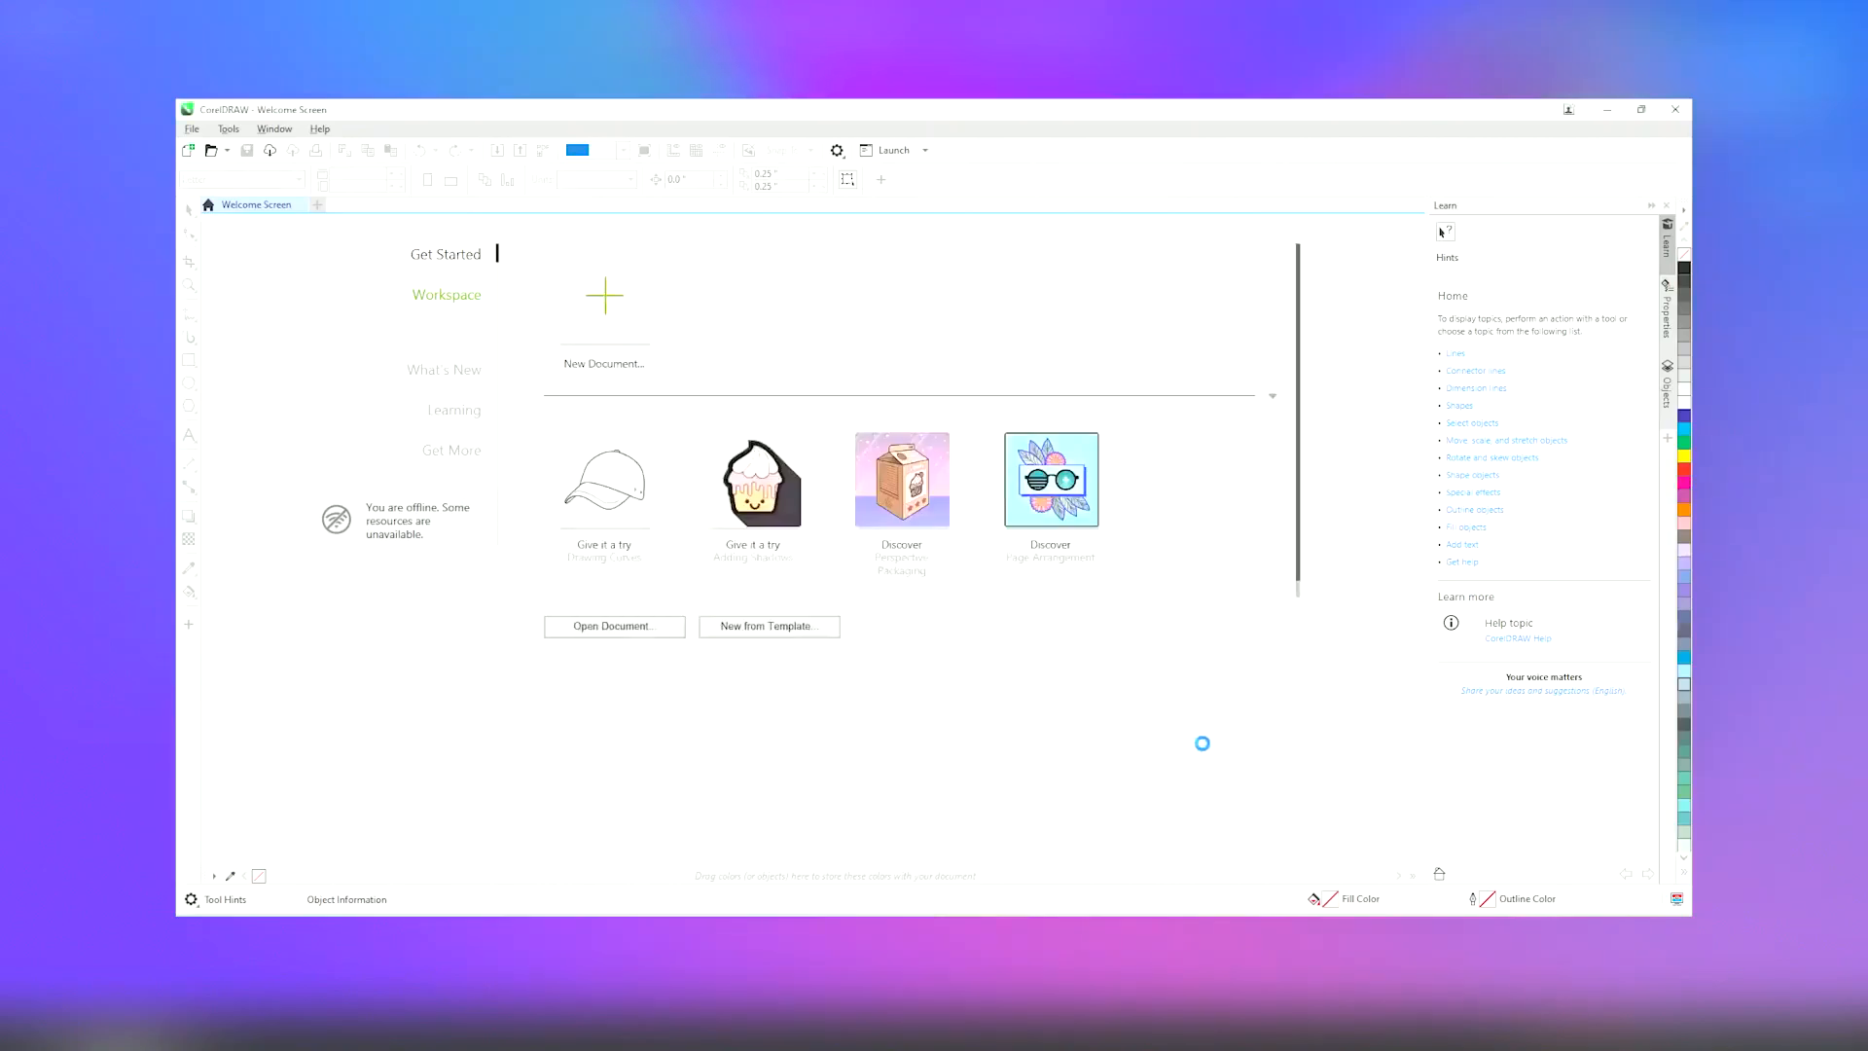
click(603, 296)
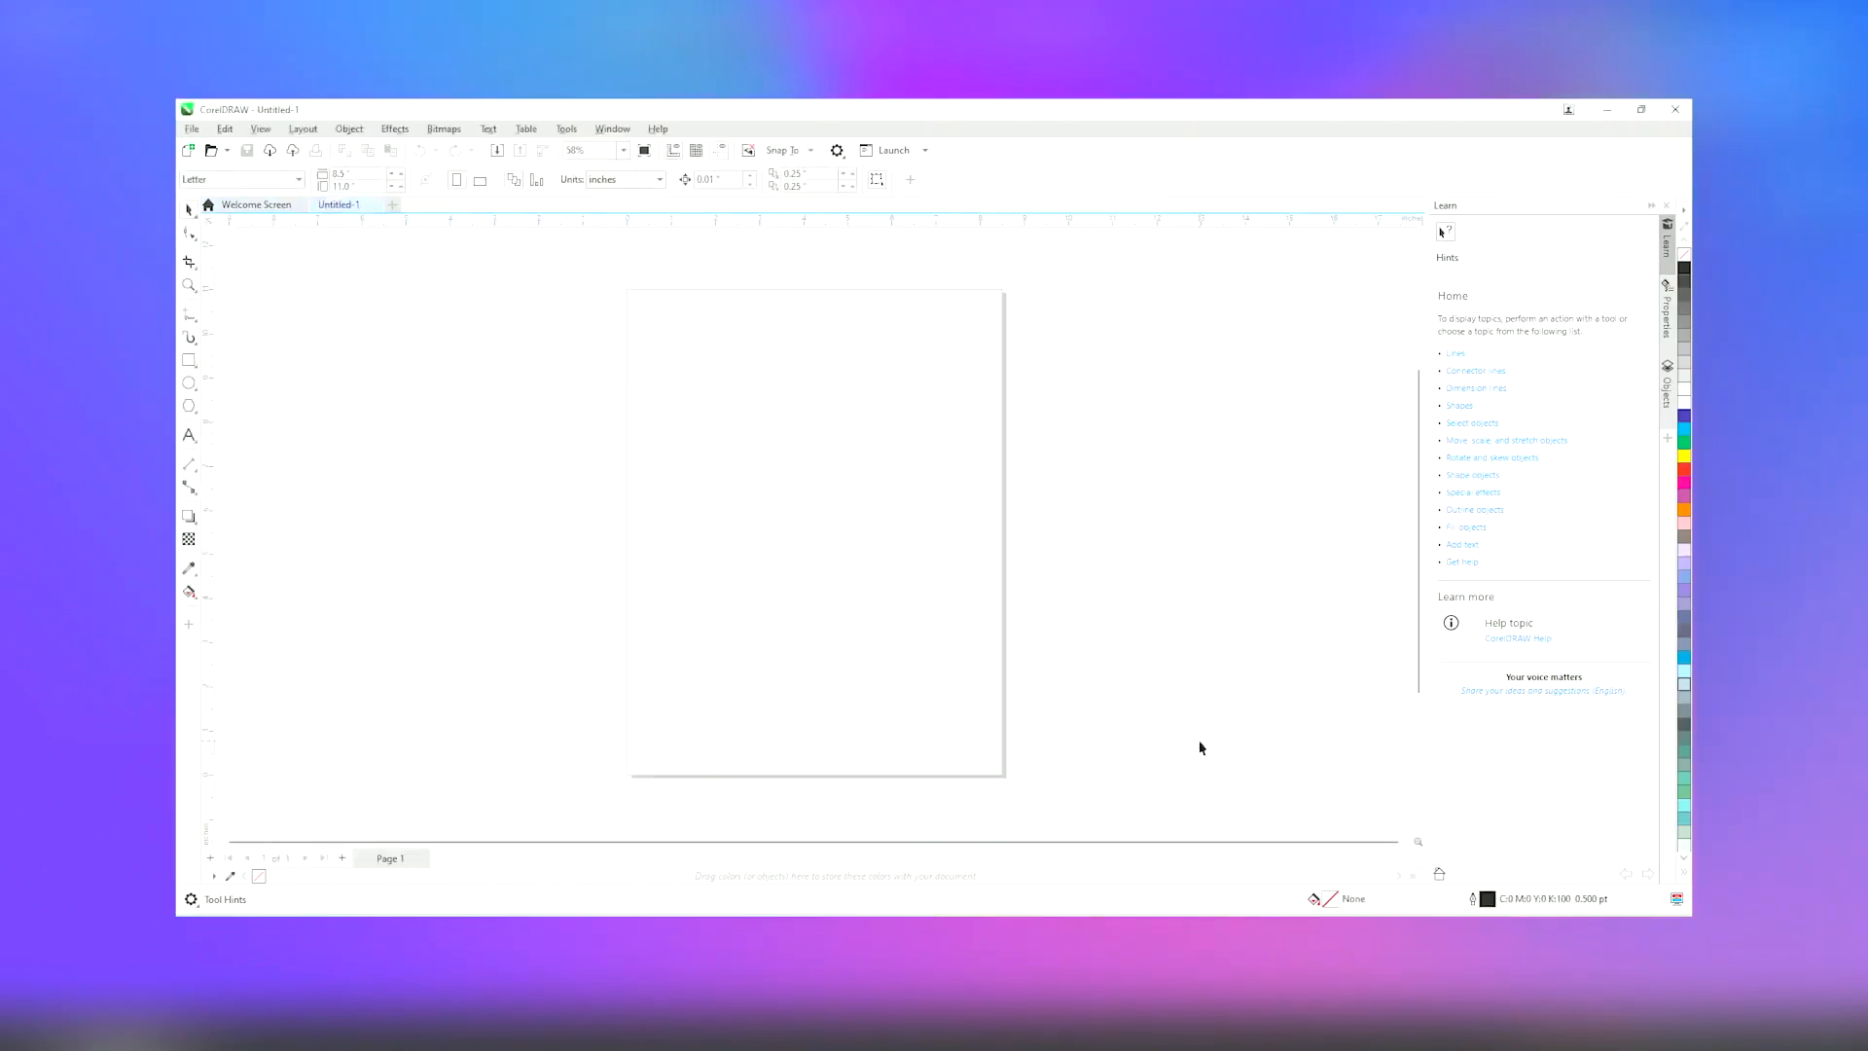
mouse_move(694, 479)
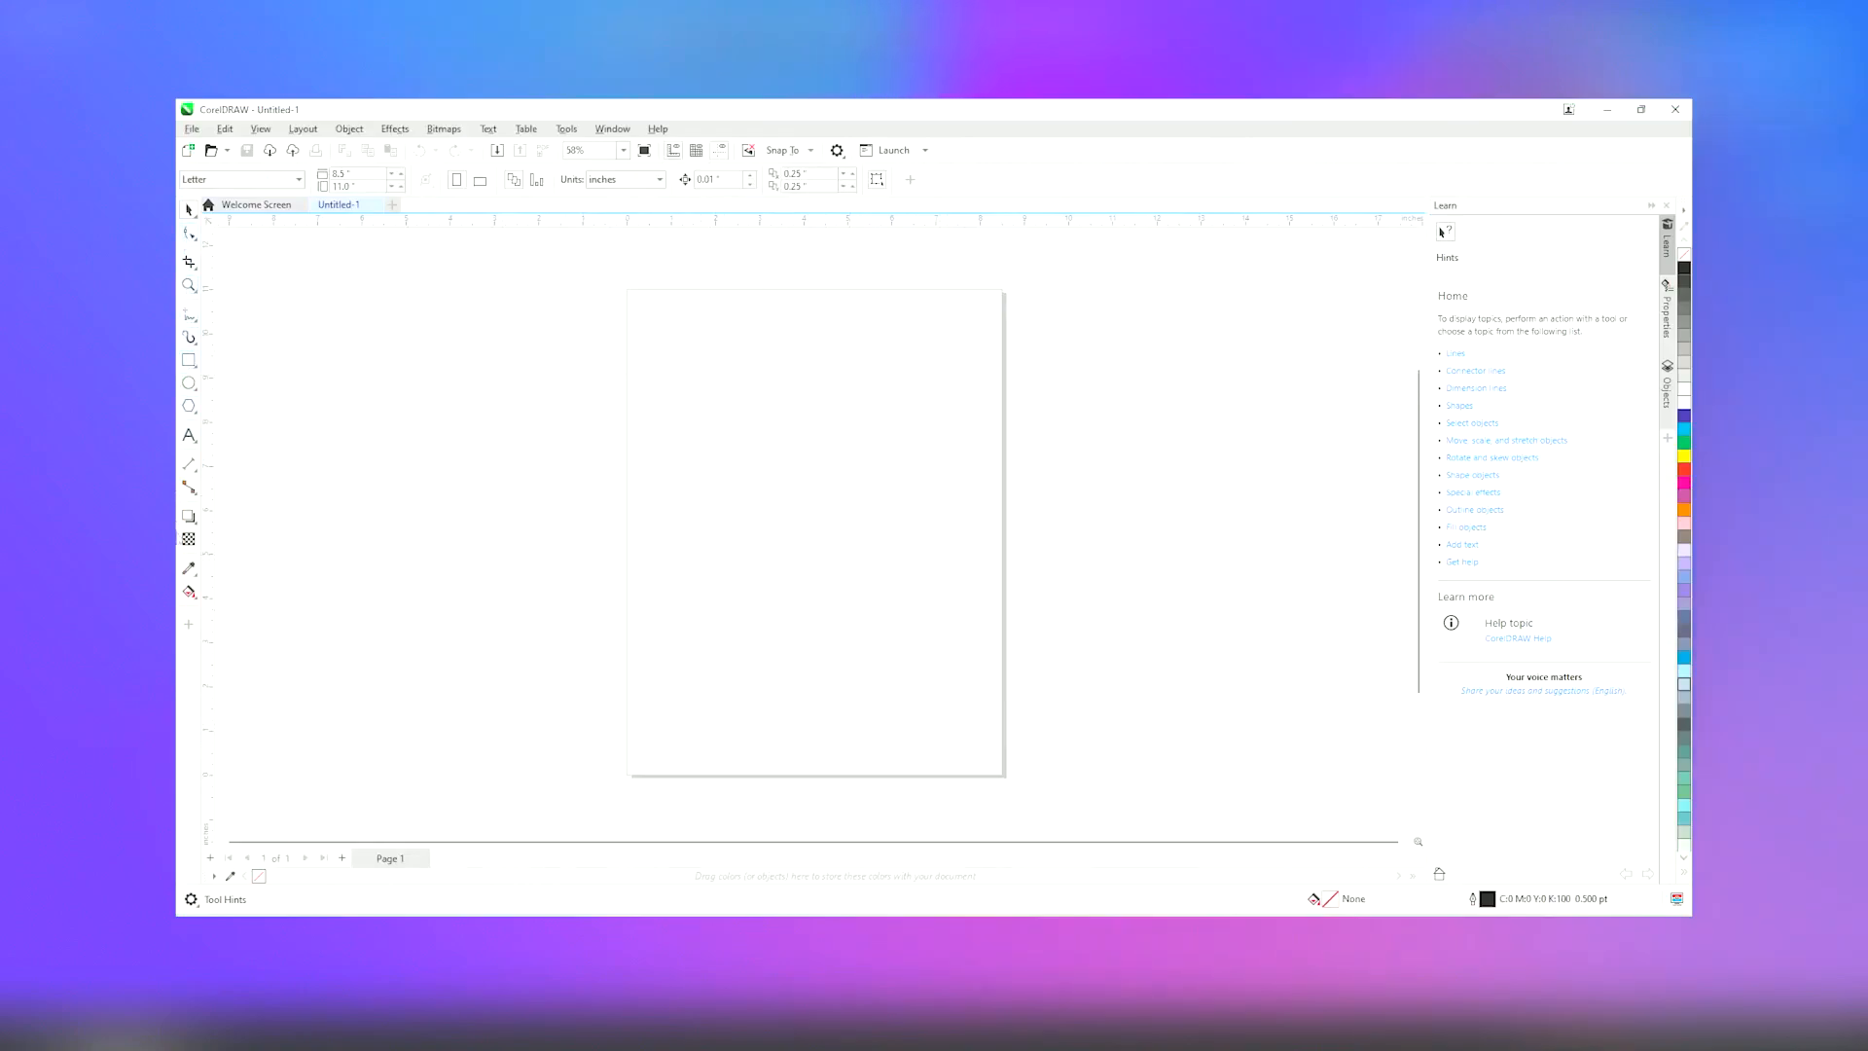
Draw several outlined rectangles with the Rectangle tool across the page
click(189, 358)
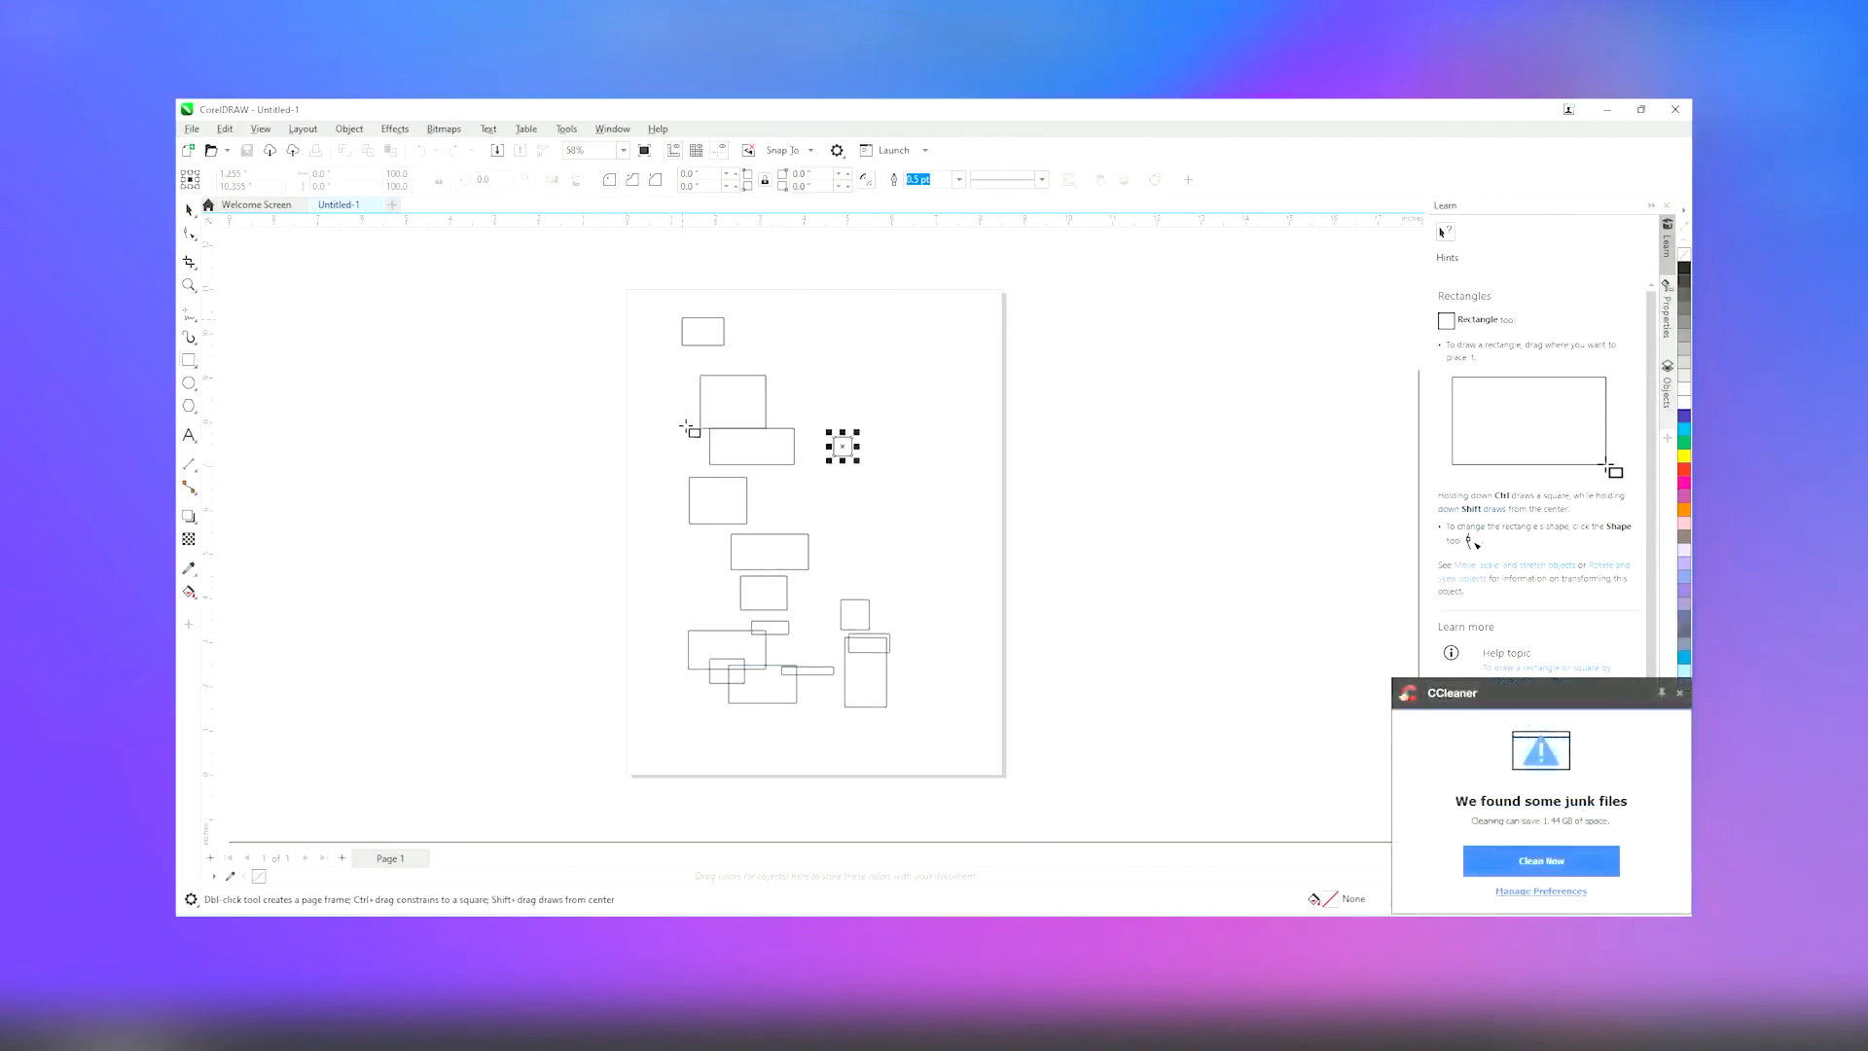
click(189, 434)
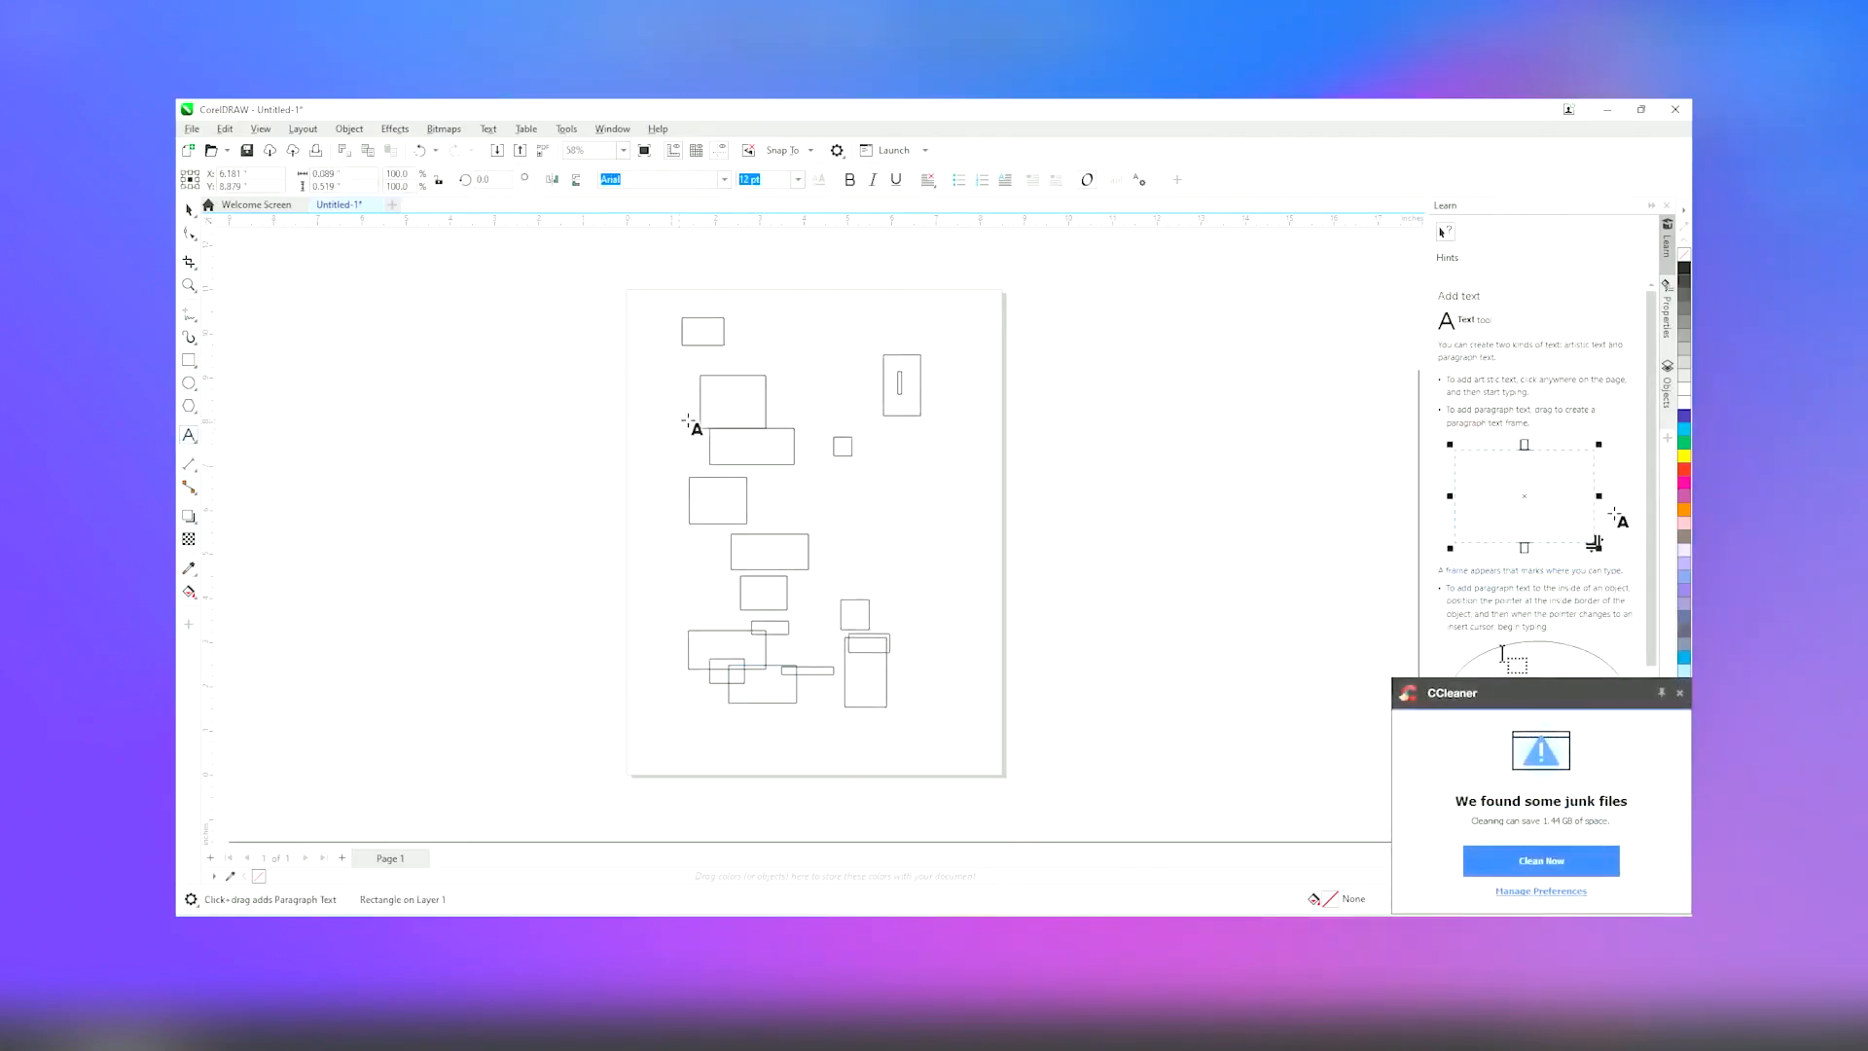